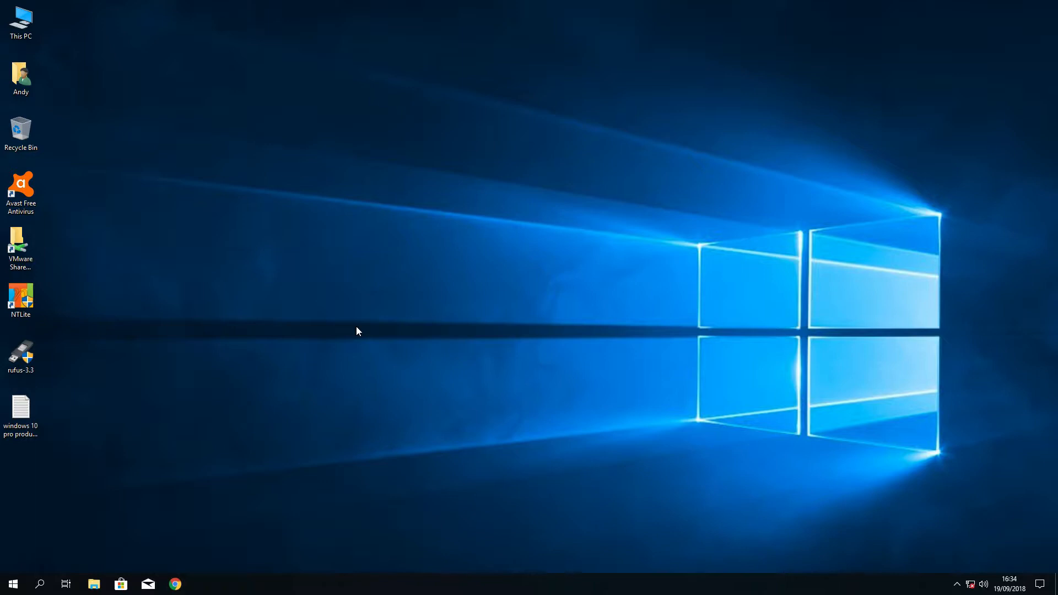
pyautogui.moveTo(134, 161)
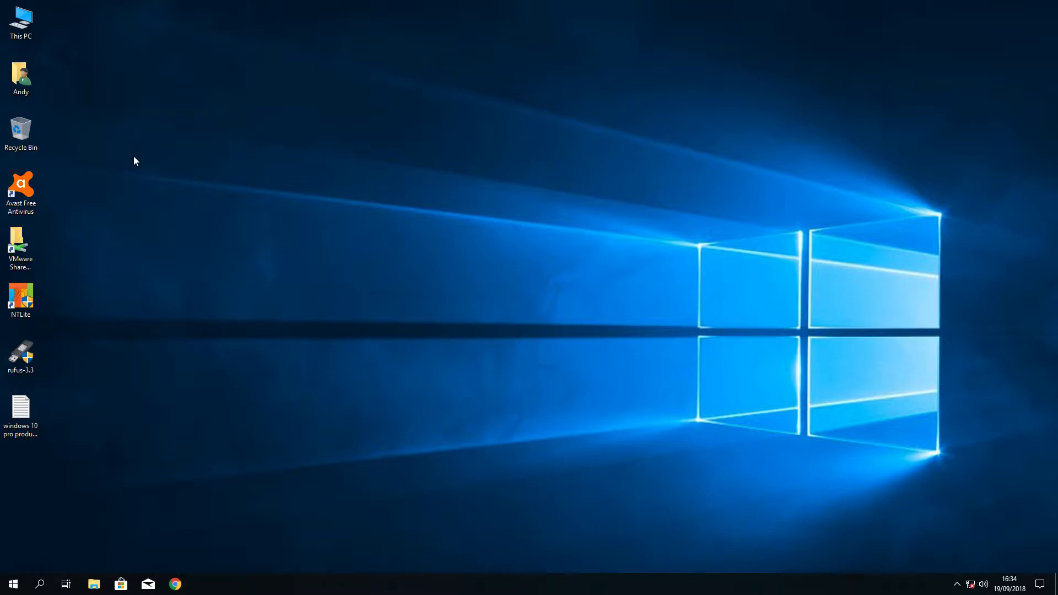
# - View This PC's drives and highlight the Windows DVD drive
pyautogui.click(21, 20)
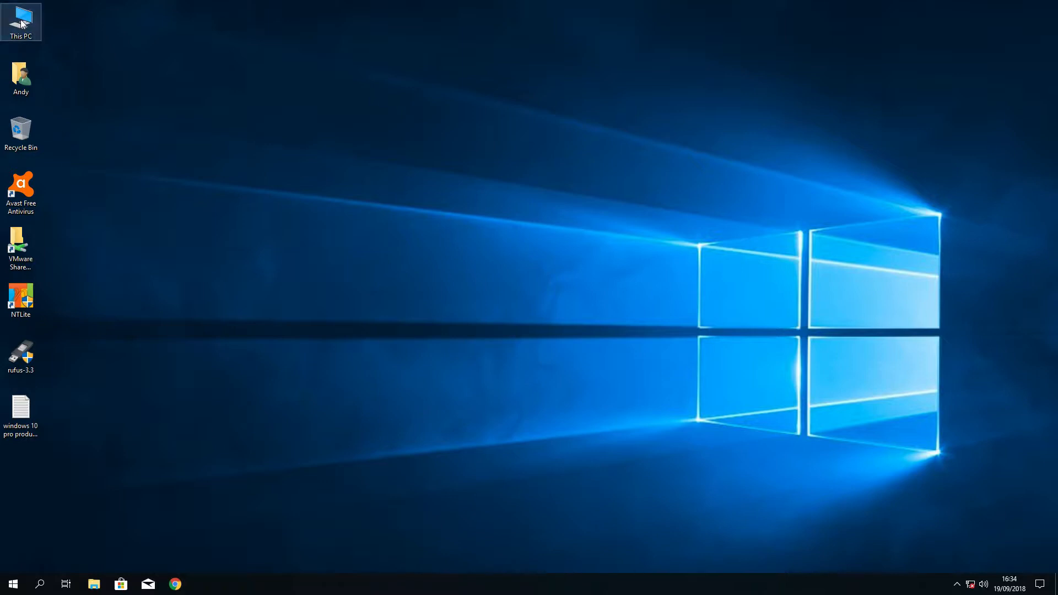
pyautogui.doubleClick(20, 20)
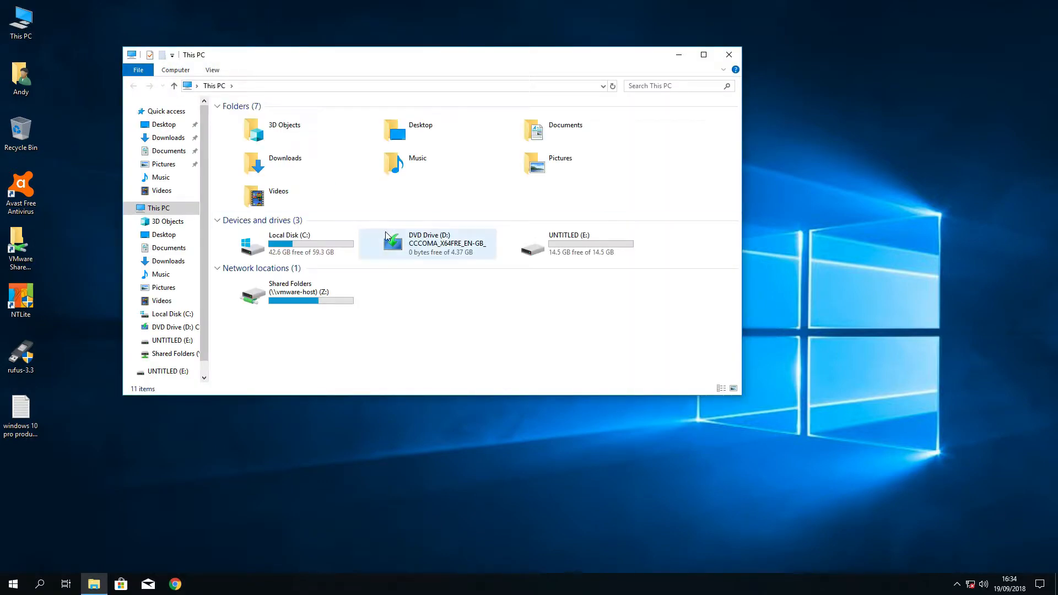
pyautogui.click(426, 244)
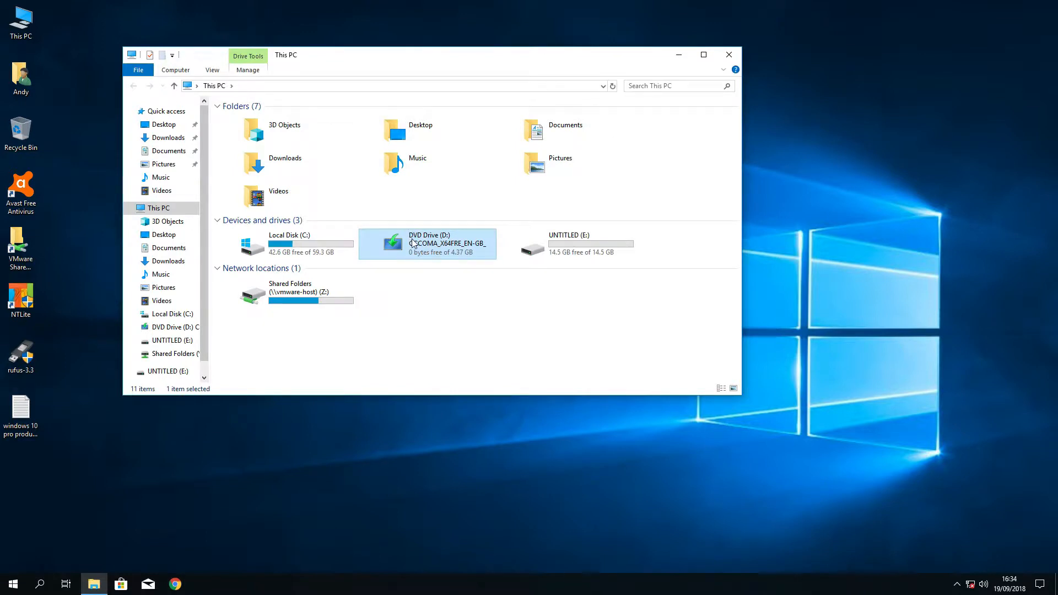
pyautogui.moveTo(405, 245)
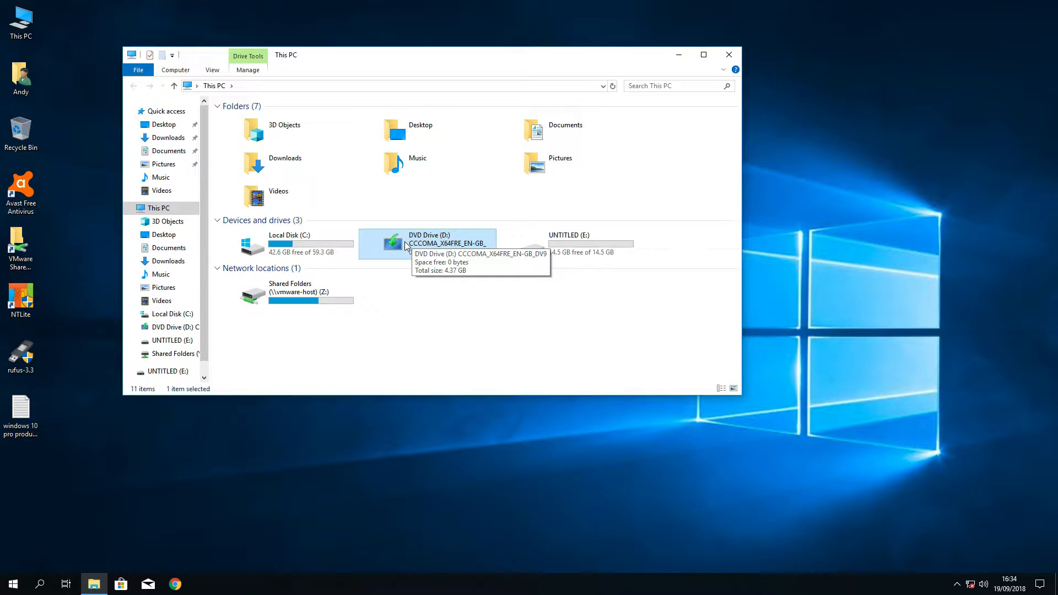
pyautogui.moveTo(180, 429)
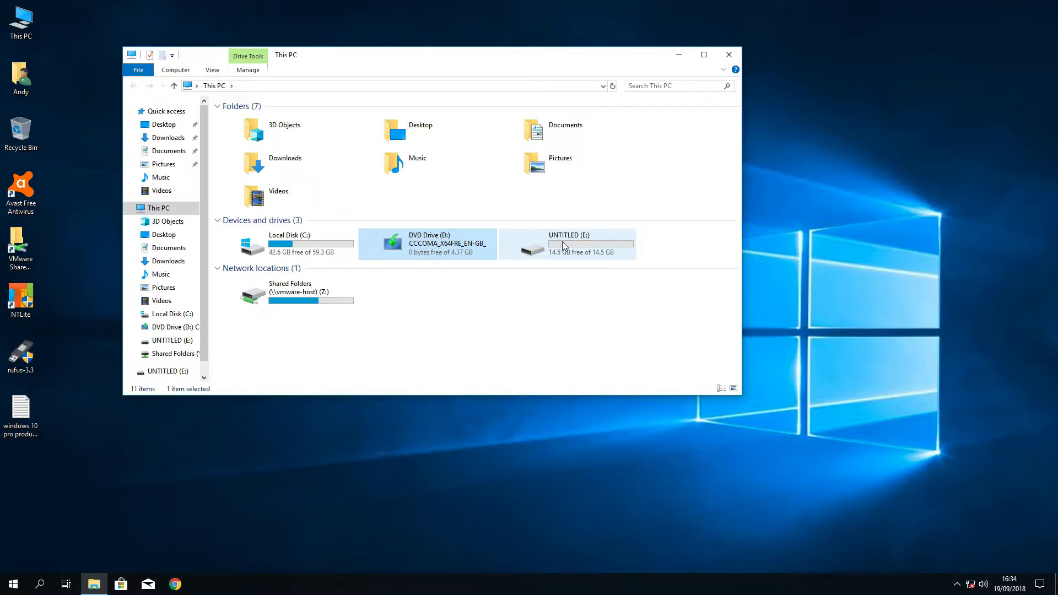
pyautogui.moveTo(576, 246)
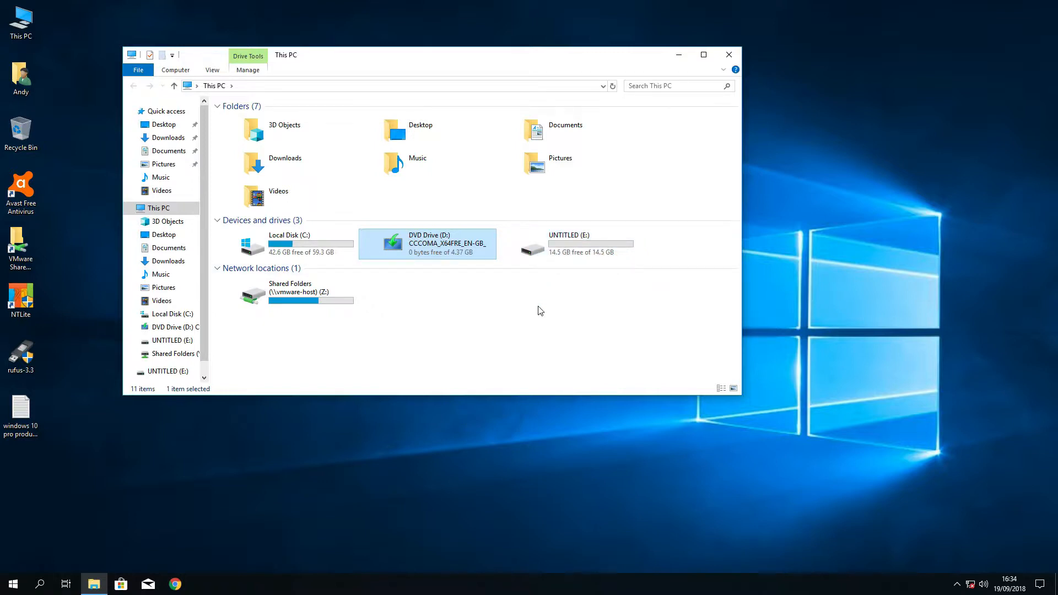
pyautogui.moveTo(23, 477)
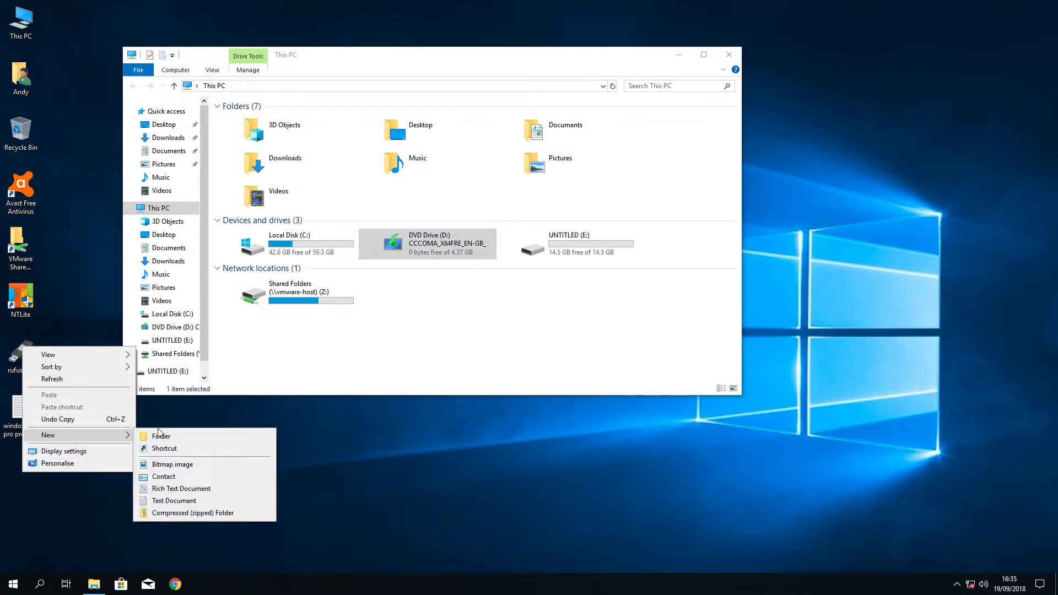
# - Create a desktop folder named Win10 and view its empty contents
pyautogui.click(161, 436)
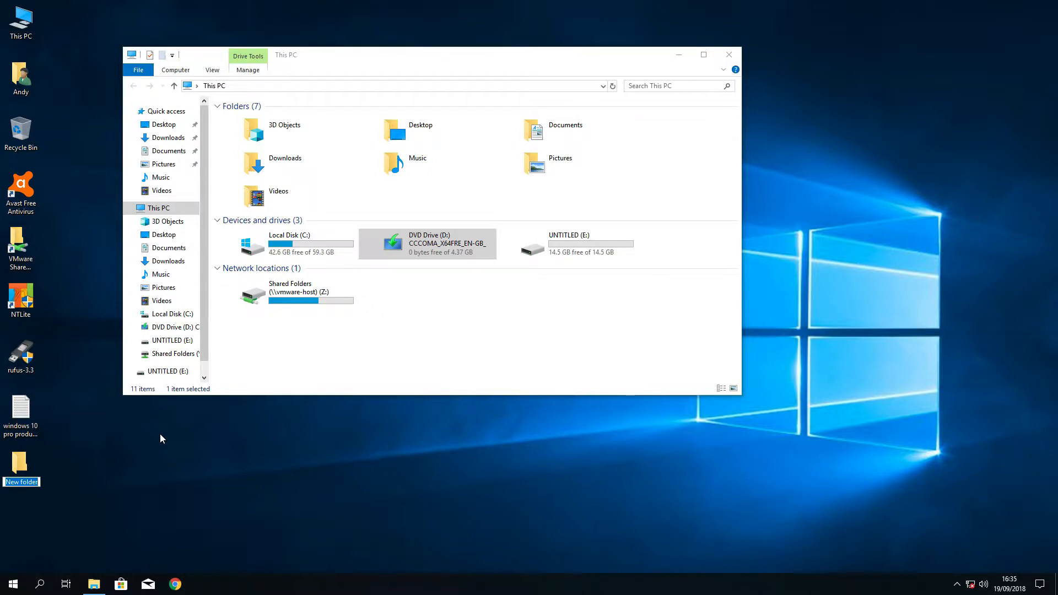
pyautogui.write('Win10')
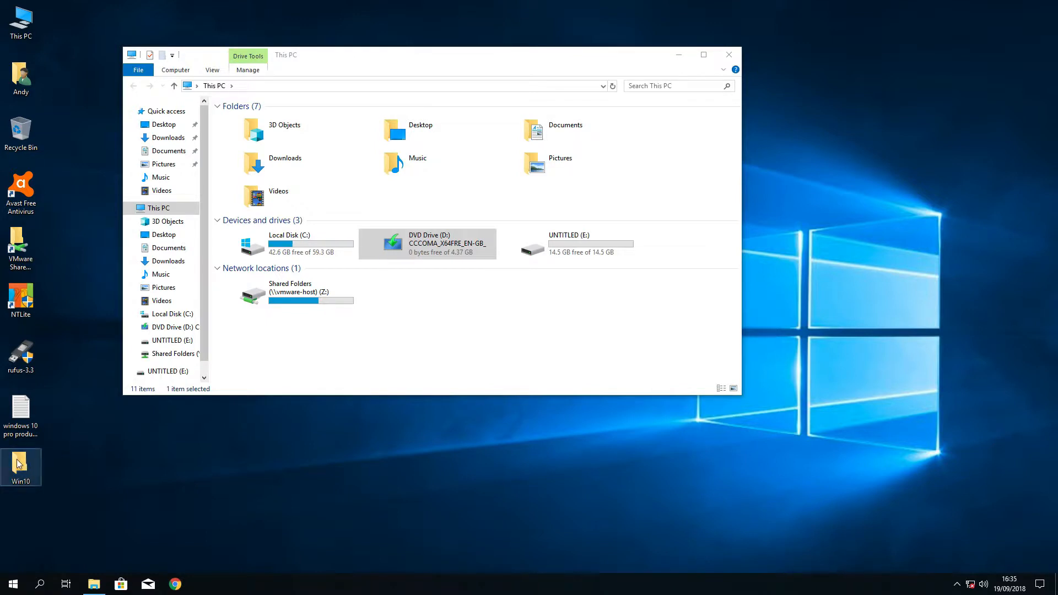
pyautogui.doubleClick(20, 467)
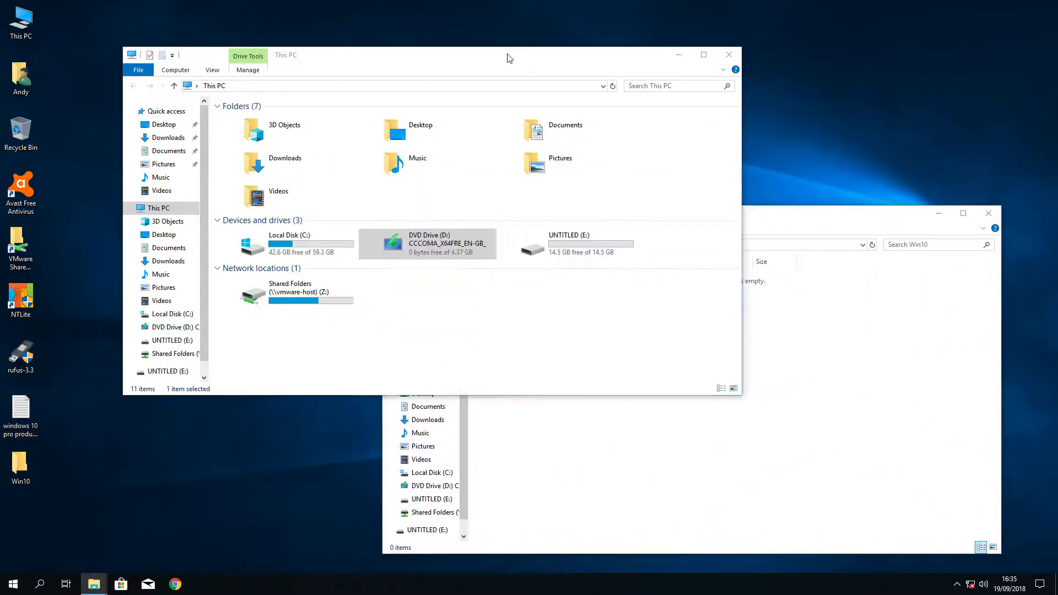
# - Copy all of the DVD's installation files into Win10, then close both Explorer windows
pyautogui.rightClick(426, 243)
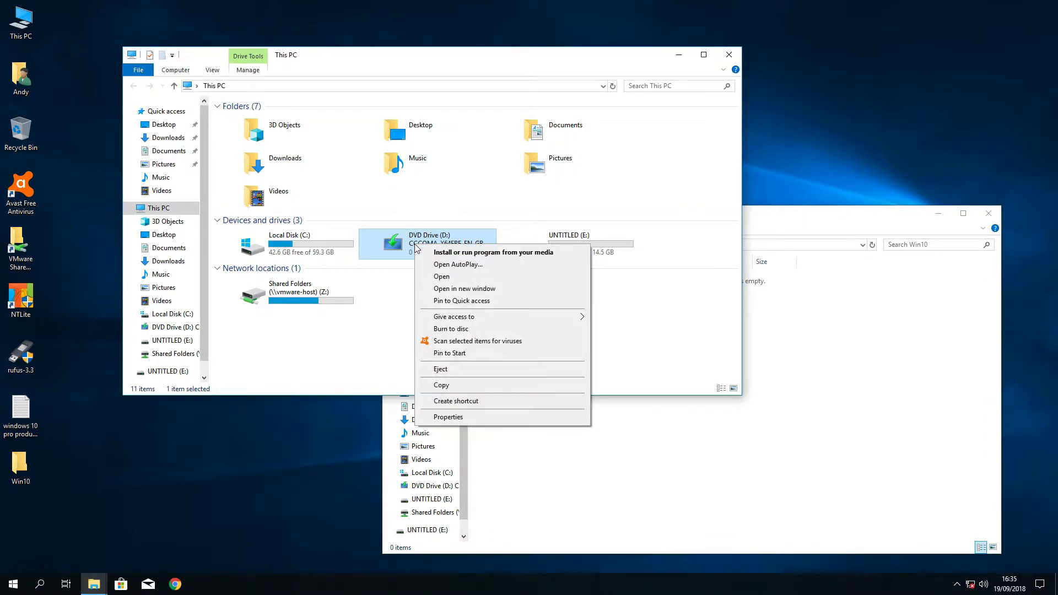
pyautogui.moveTo(454, 345)
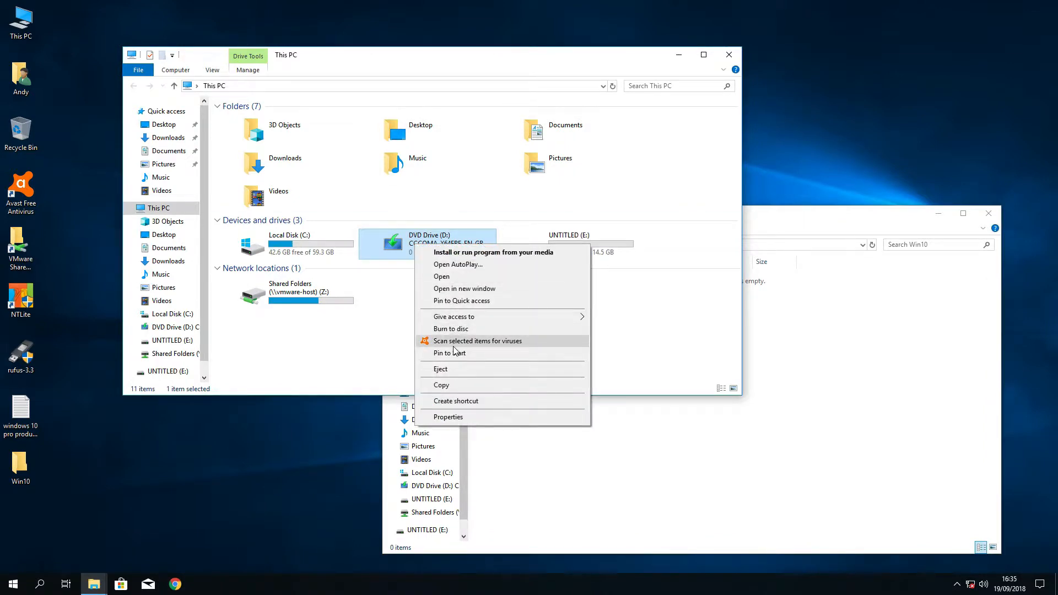
pyautogui.click(441, 277)
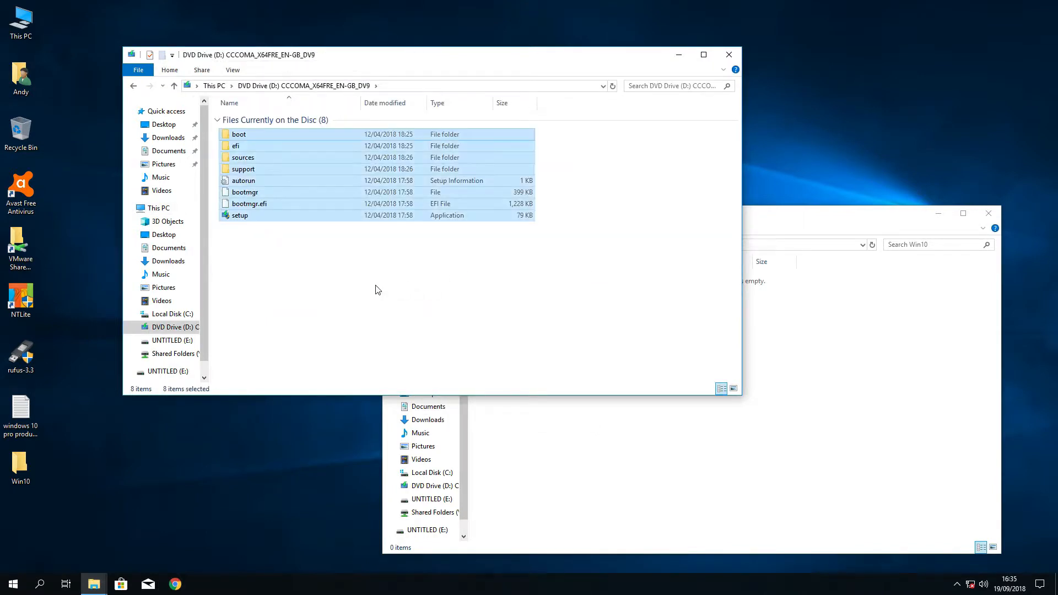
pyautogui.moveTo(238, 135)
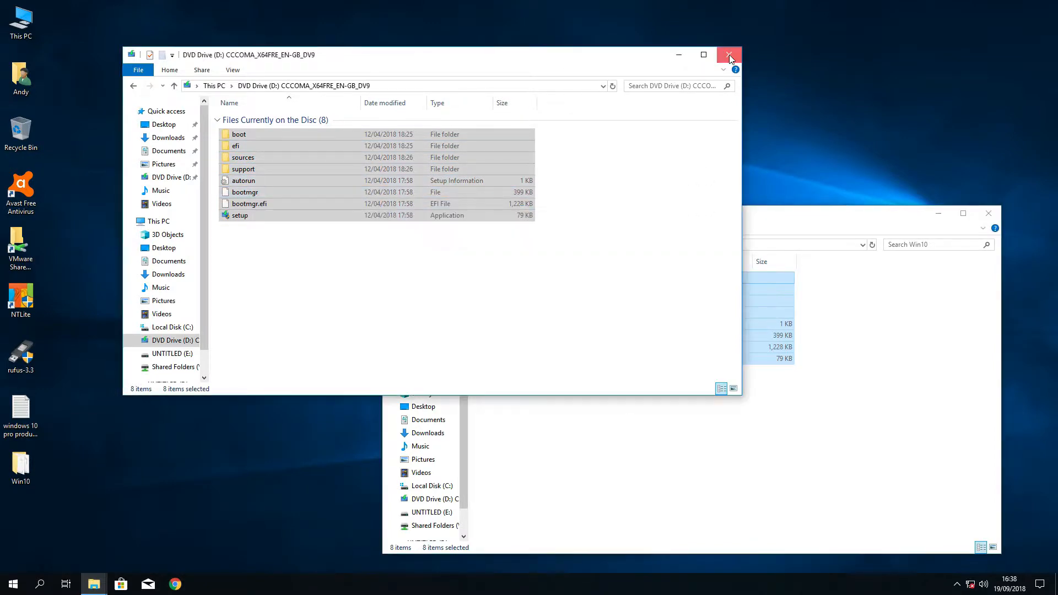
pyautogui.click(729, 55)
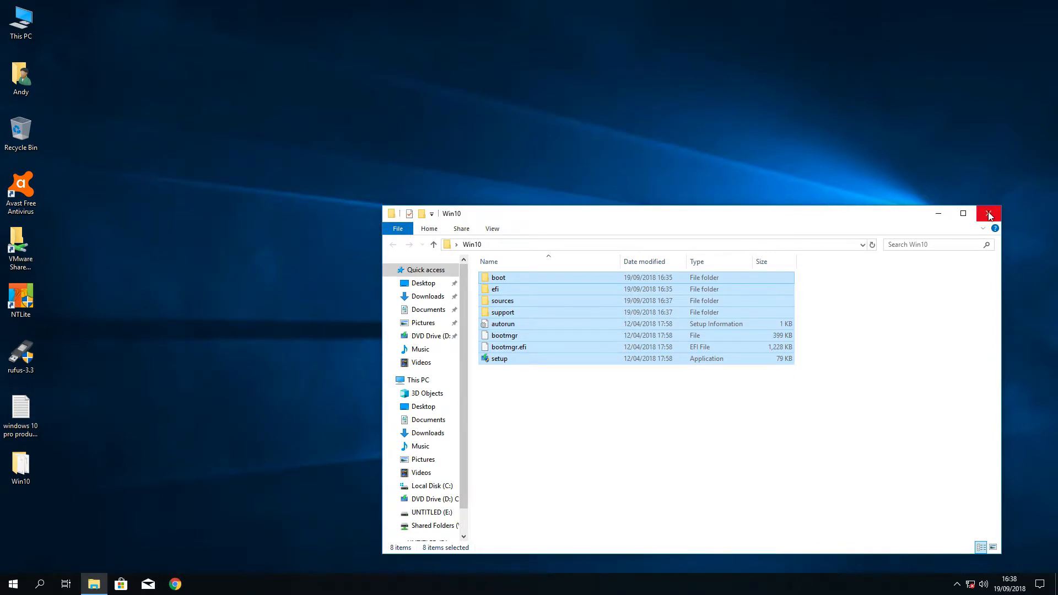
pyautogui.click(987, 213)
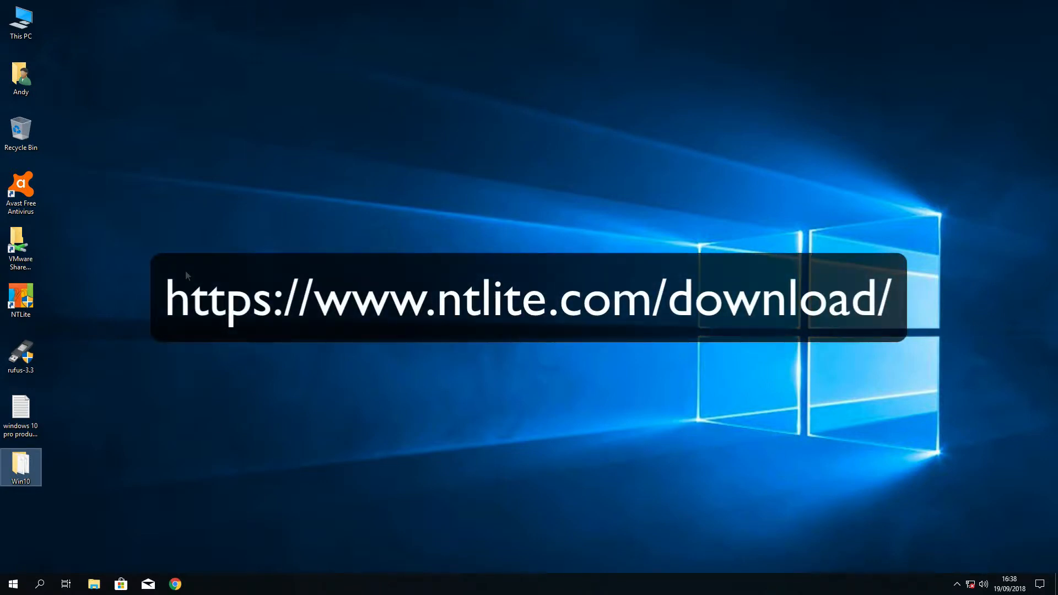
pyautogui.moveTo(106, 308)
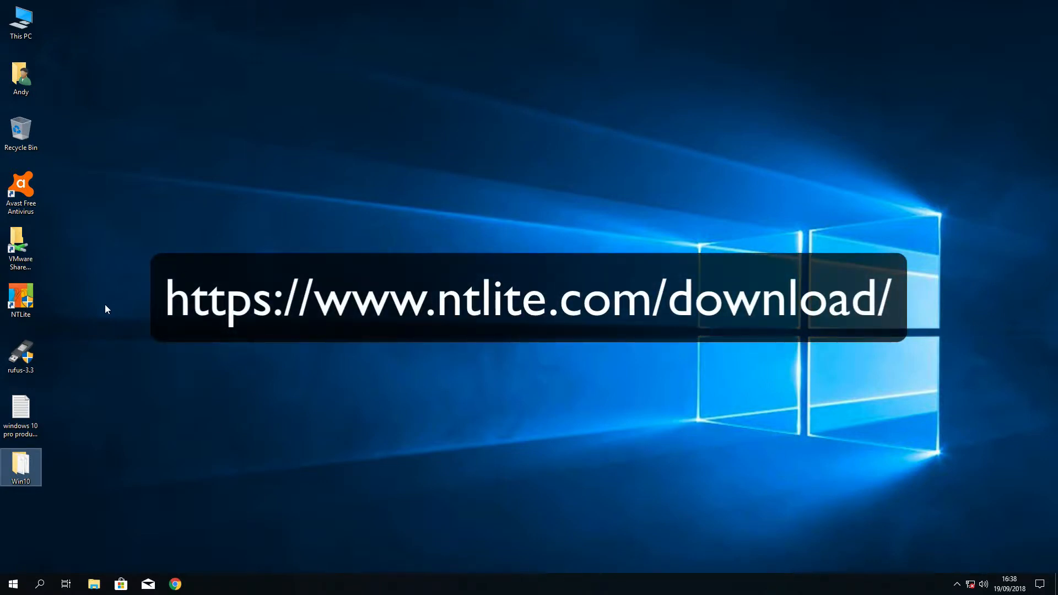
# - Launch NTLite from its desktop shortcut and approve the UAC prompt
pyautogui.click(20, 299)
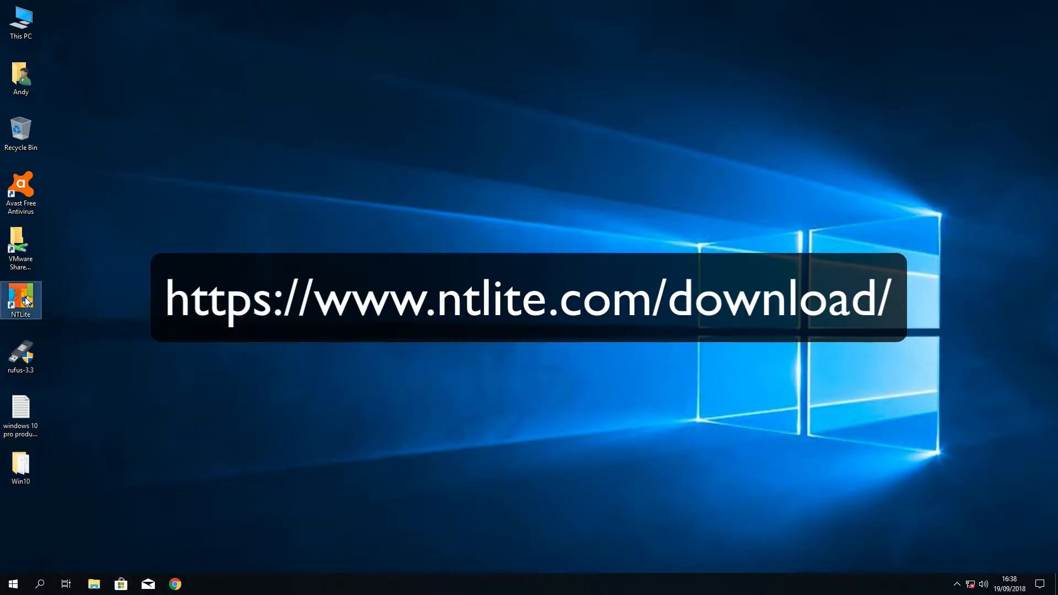
pyautogui.doubleClick(20, 300)
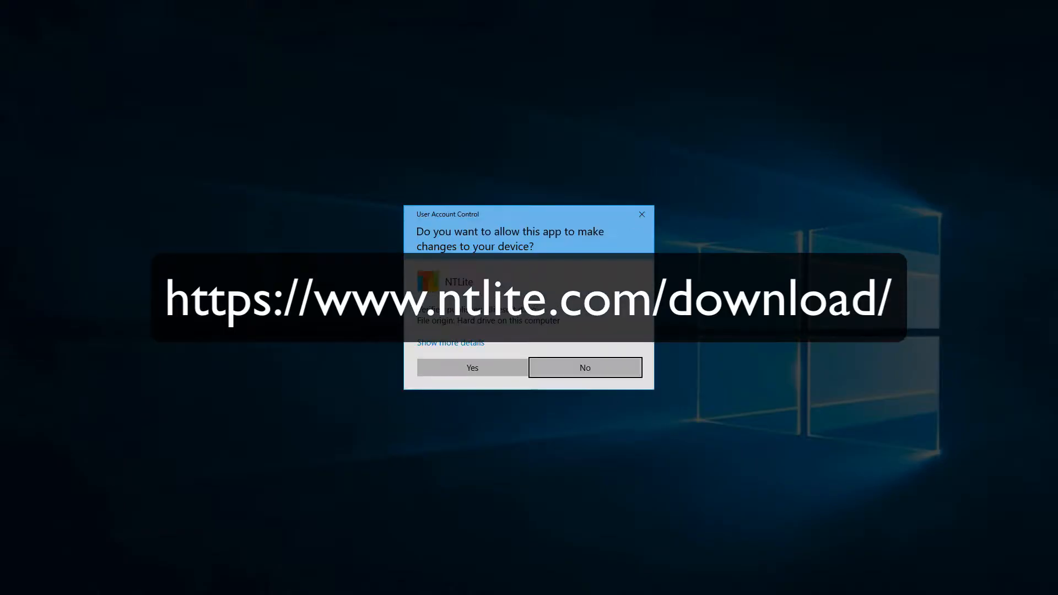
pyautogui.click(472, 368)
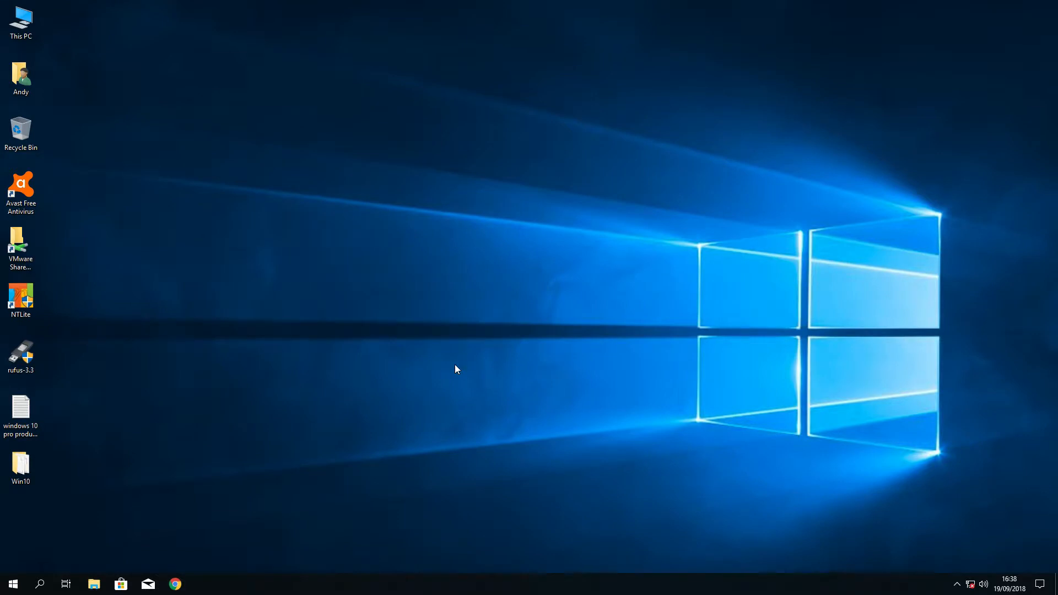
pyautogui.doubleClick(21, 302)
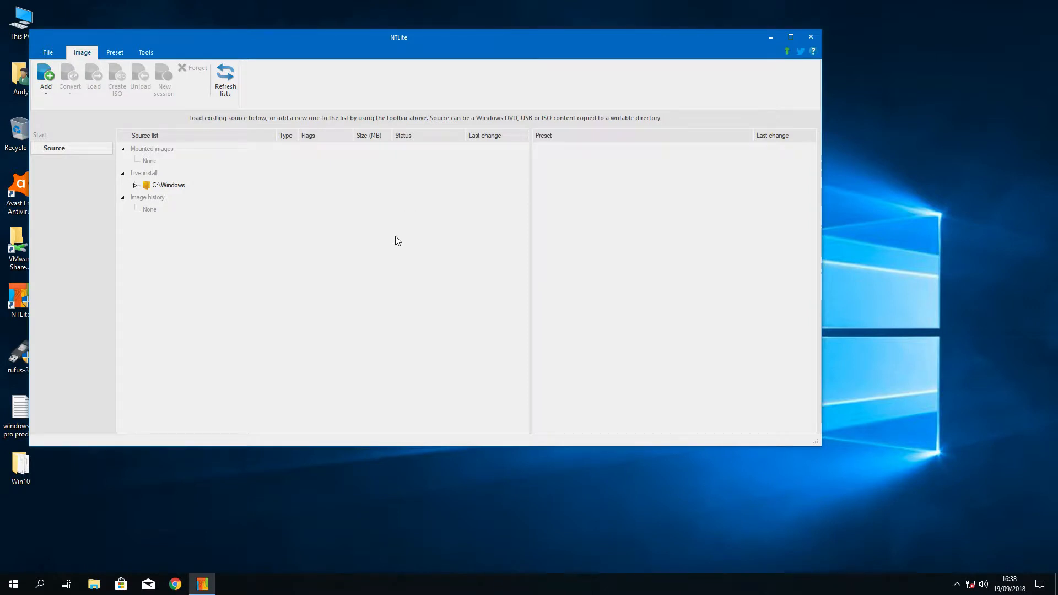
pyautogui.moveTo(758, 52)
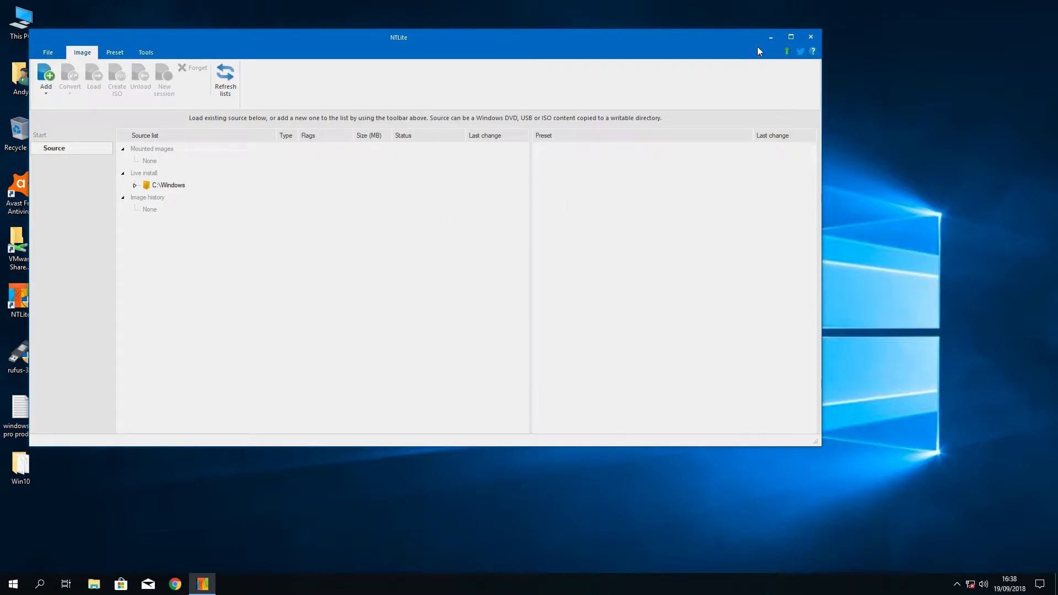
pyautogui.moveTo(790, 36)
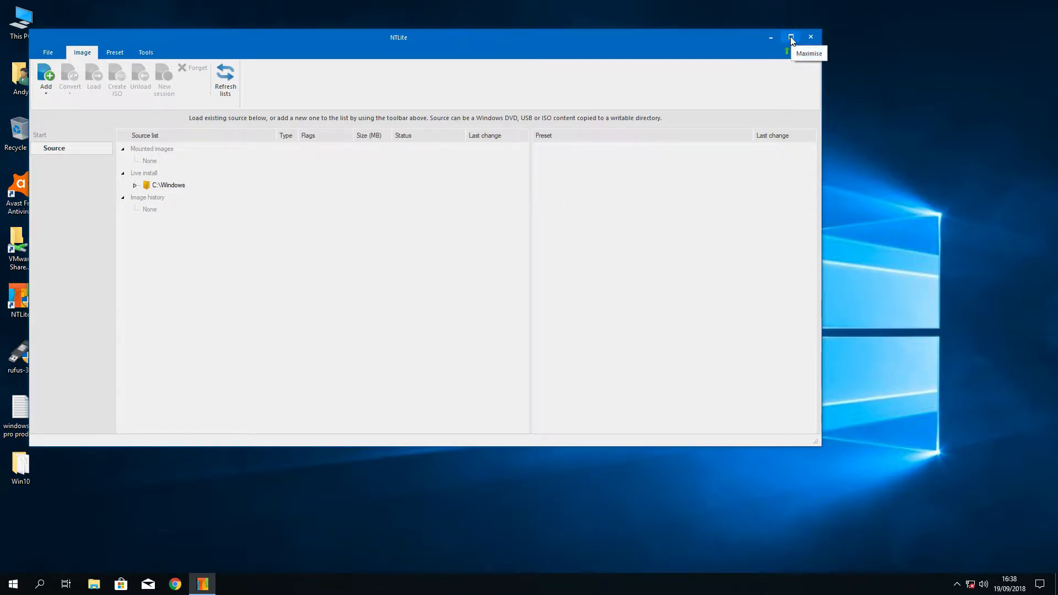
# - Maximise NTLite and start adding an image source from an image directory
pyautogui.click(790, 37)
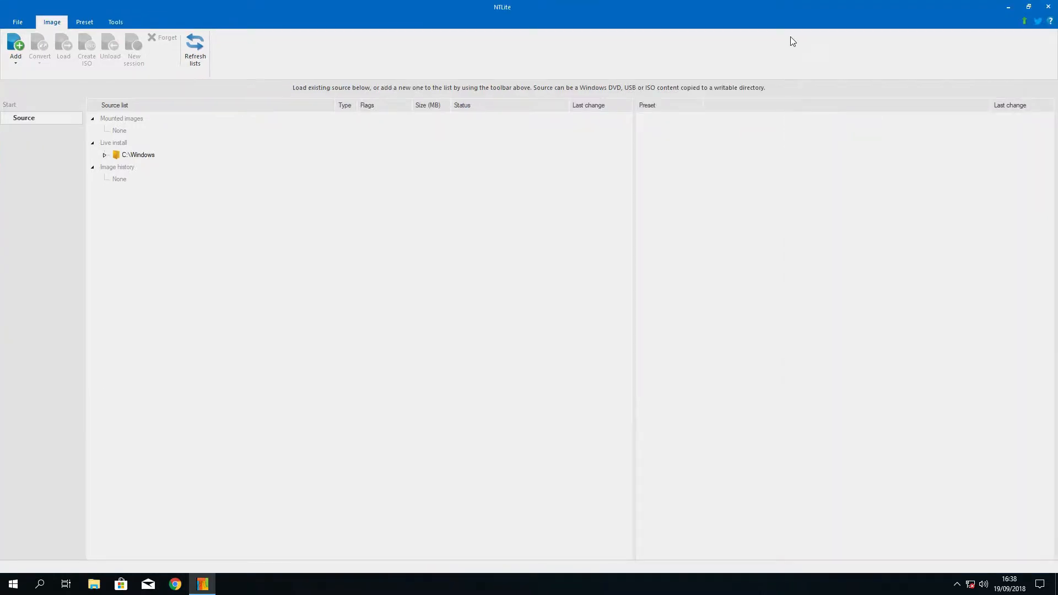
pyautogui.moveTo(15, 49)
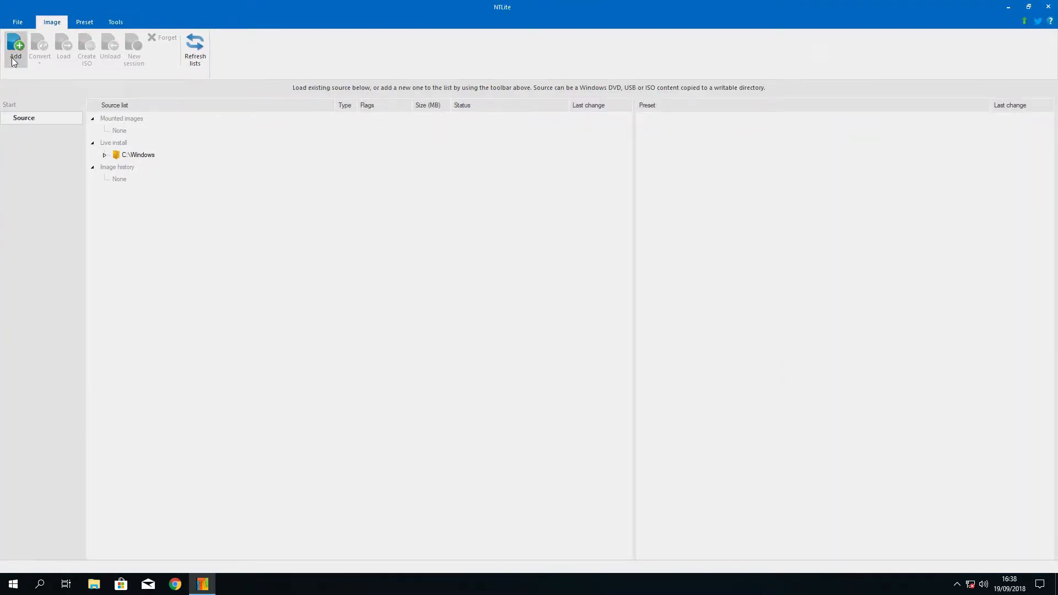
pyautogui.click(15, 48)
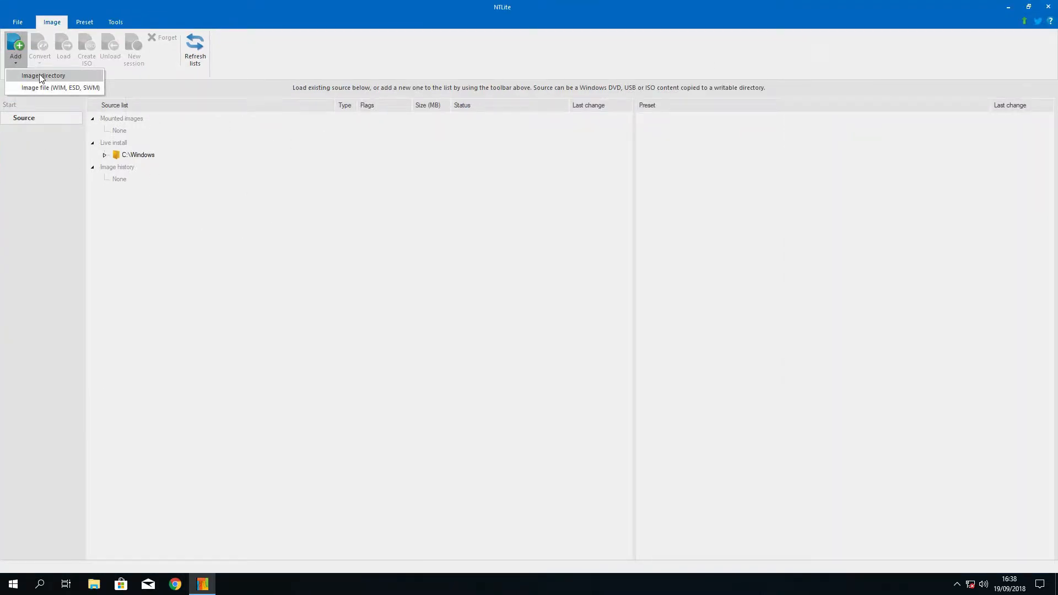
pyautogui.click(43, 75)
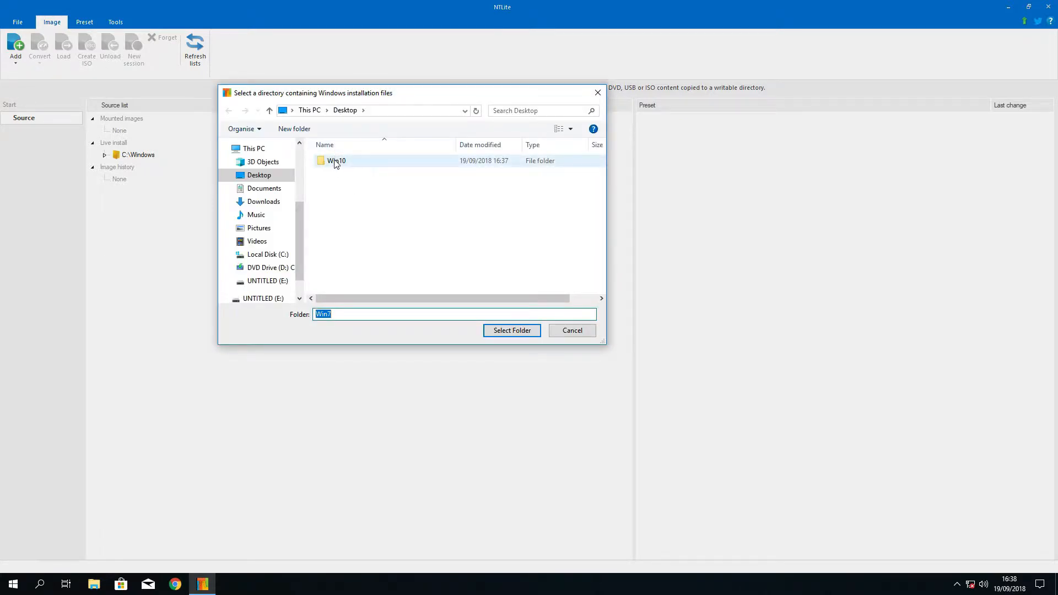
# - Select the desktop Win10 folder as the Windows installation files directory
pyautogui.doubleClick(336, 161)
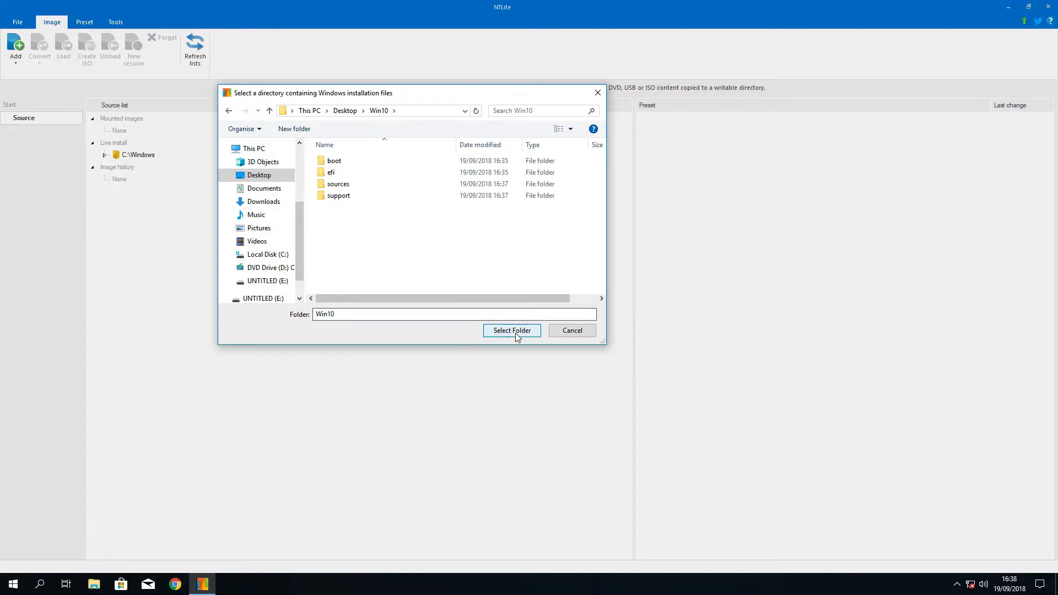
pyautogui.click(511, 330)
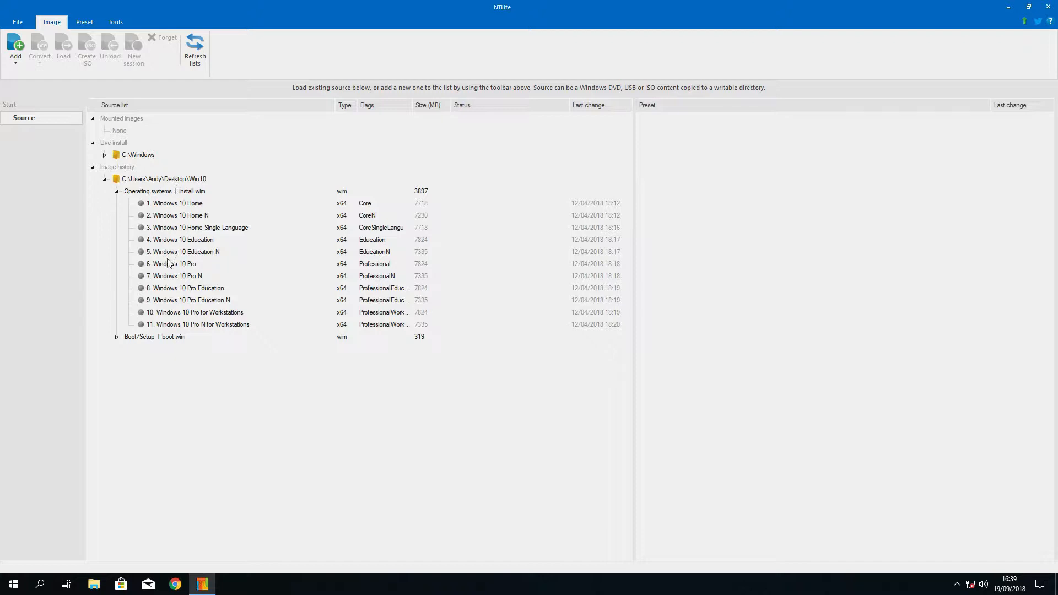
# - Load edition 6, Windows 10 Pro, from install.wim for editing
pyautogui.click(175, 263)
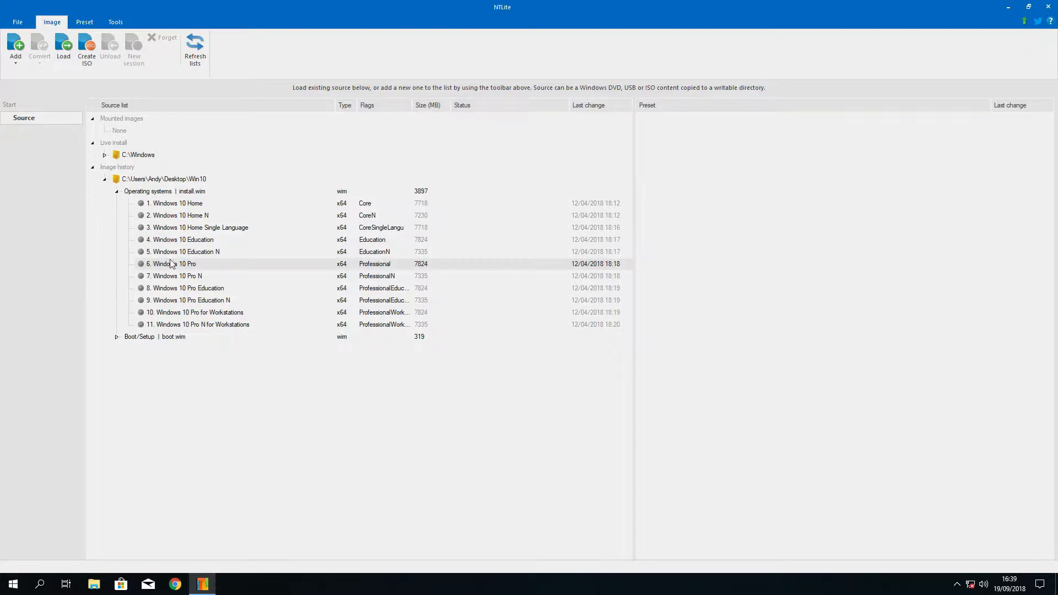
pyautogui.moveTo(350, 272)
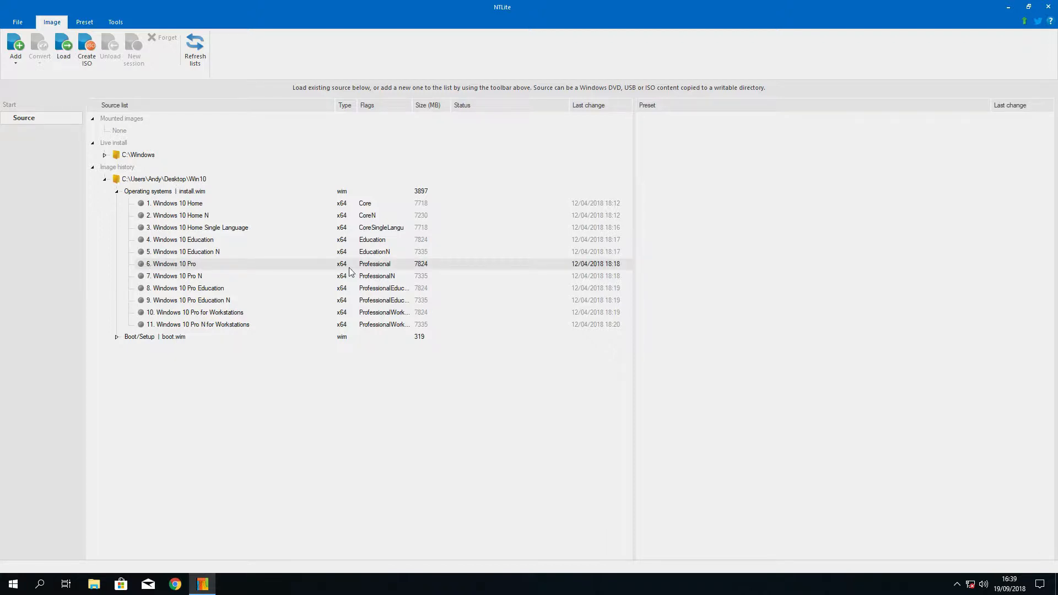
pyautogui.moveTo(167, 267)
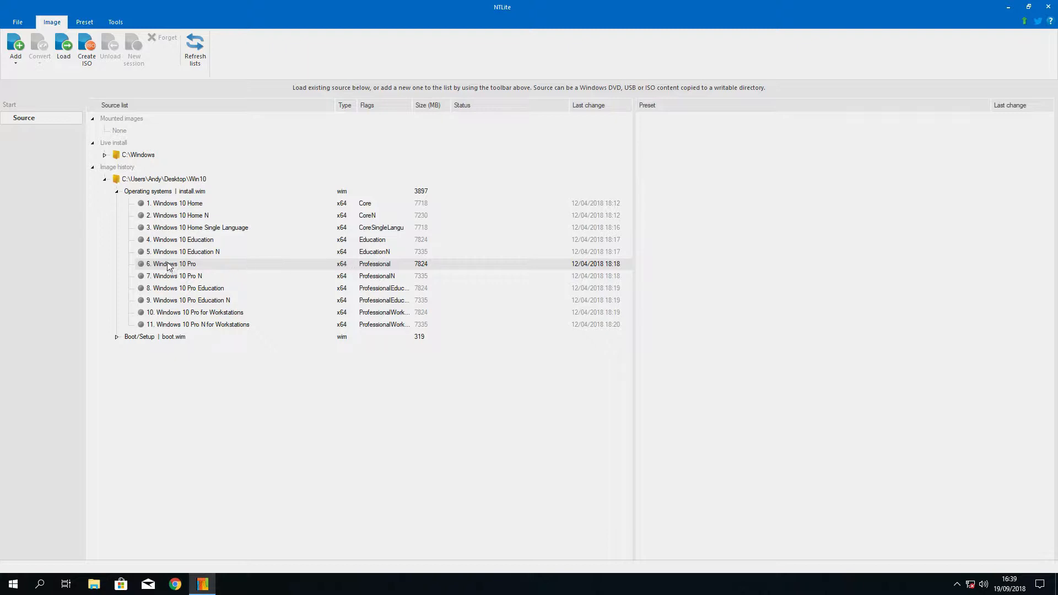
pyautogui.doubleClick(170, 264)
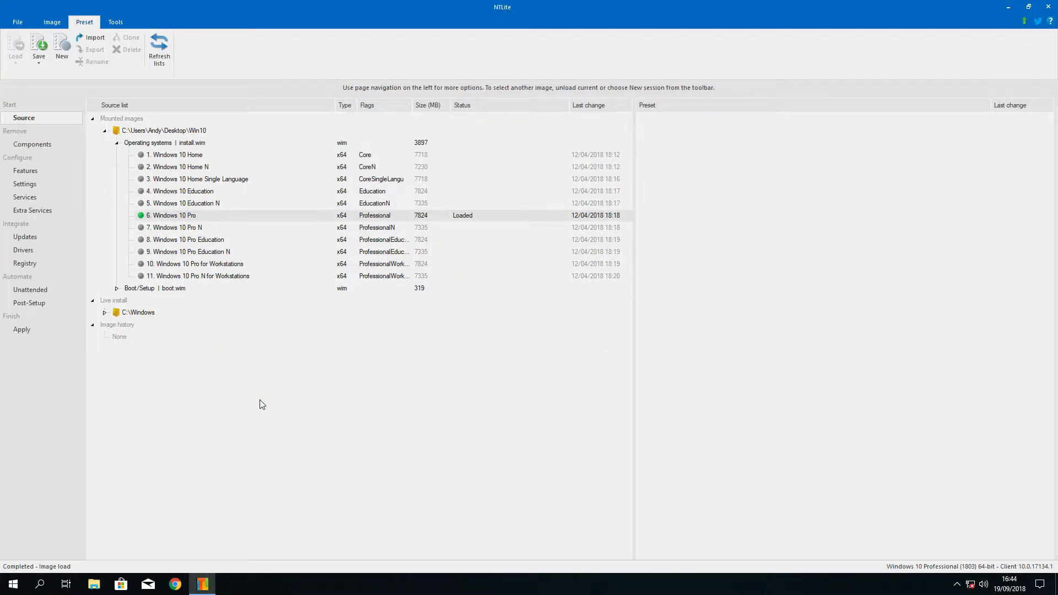
pyautogui.moveTo(208, 227)
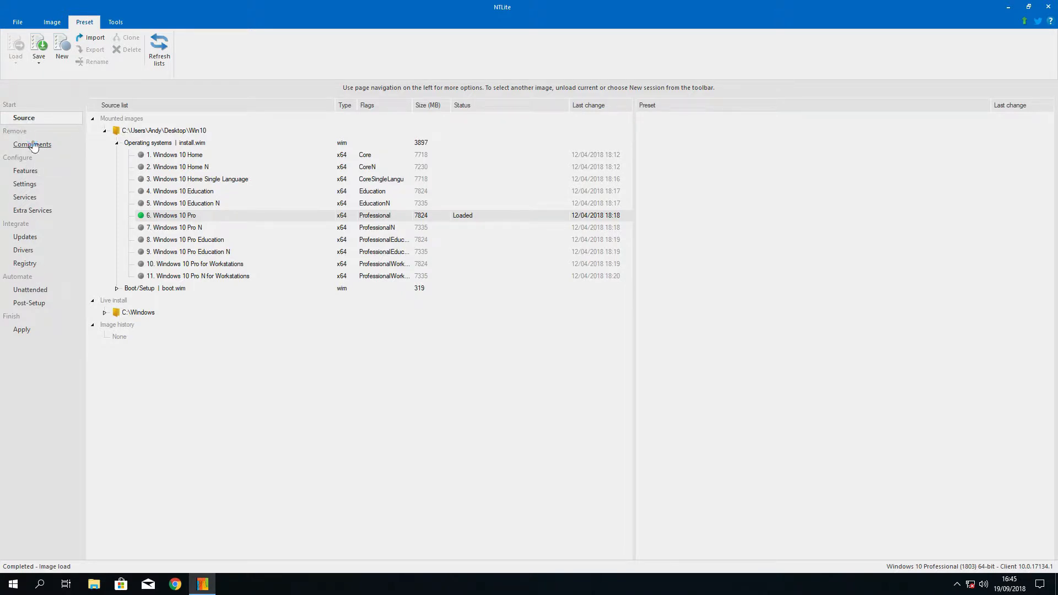
# - Show the image's removable component categories under Remove > Components
pyautogui.click(32, 144)
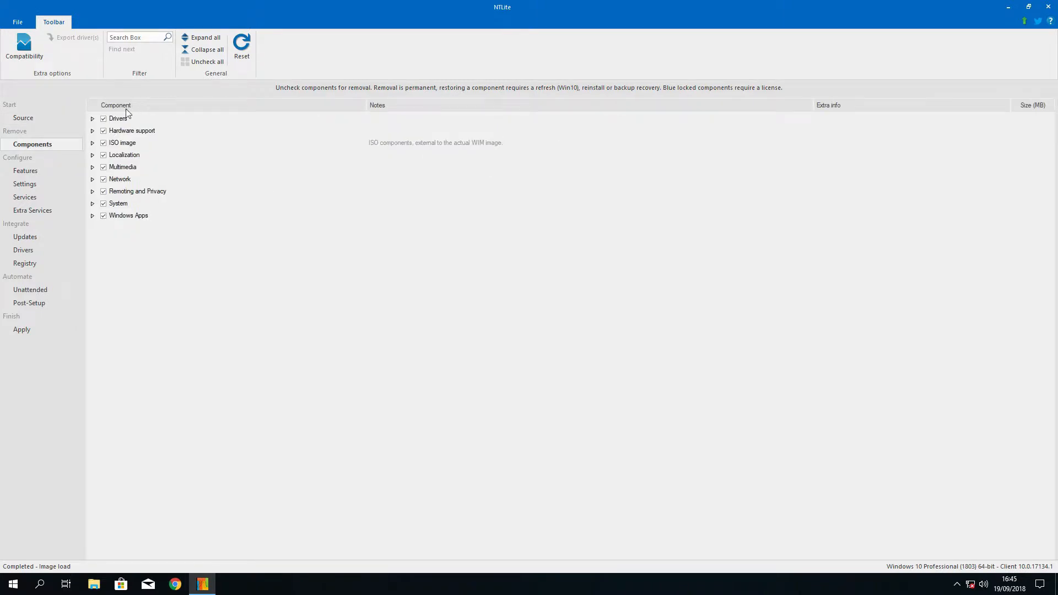
pyautogui.click(91, 179)
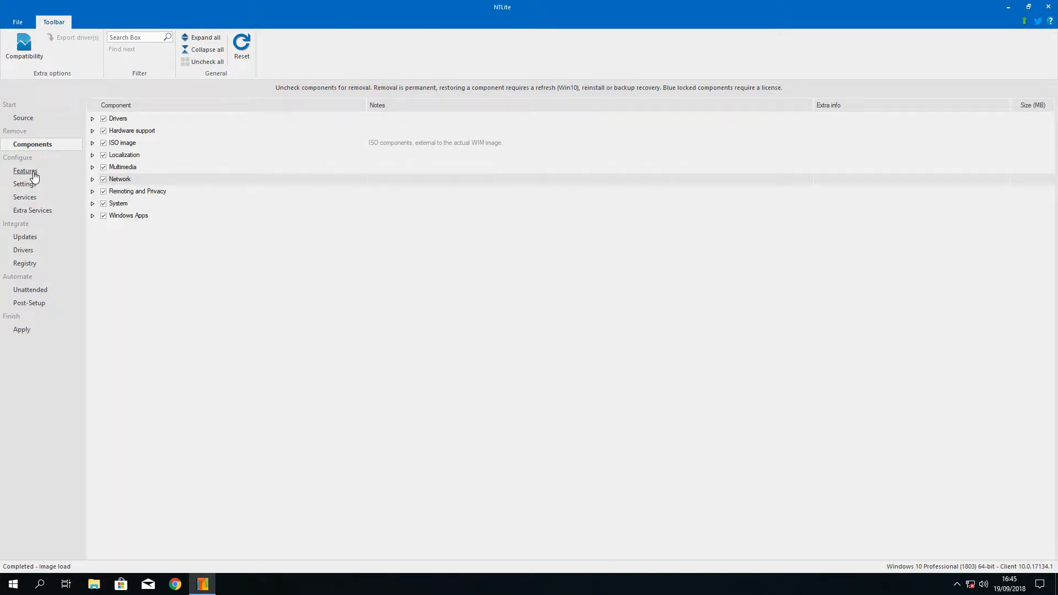
# - Enable the Telnet Client feature, leaving TFTP Client off
pyautogui.click(26, 171)
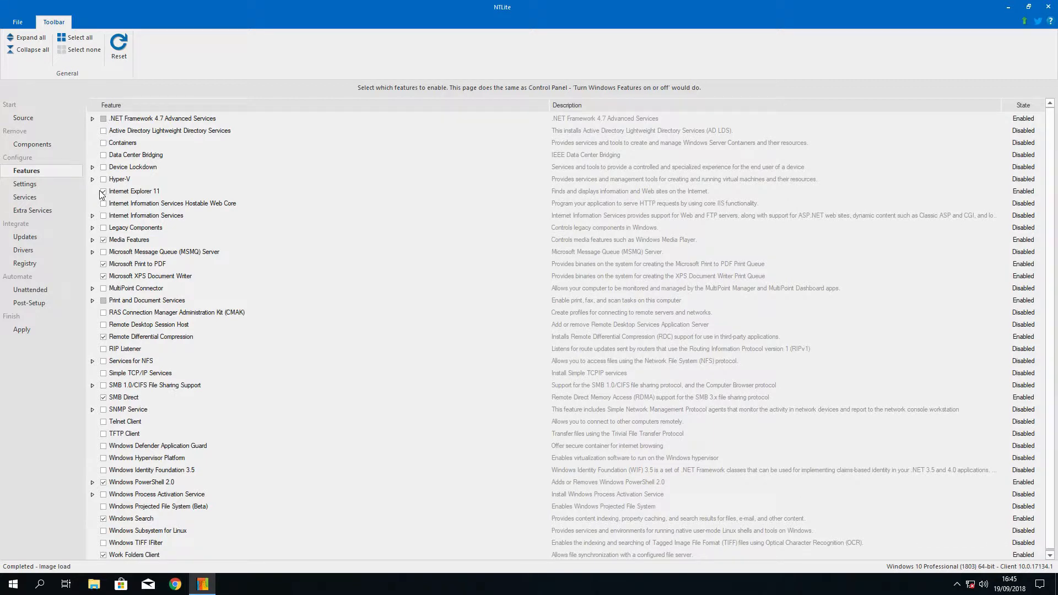
pyautogui.click(103, 192)
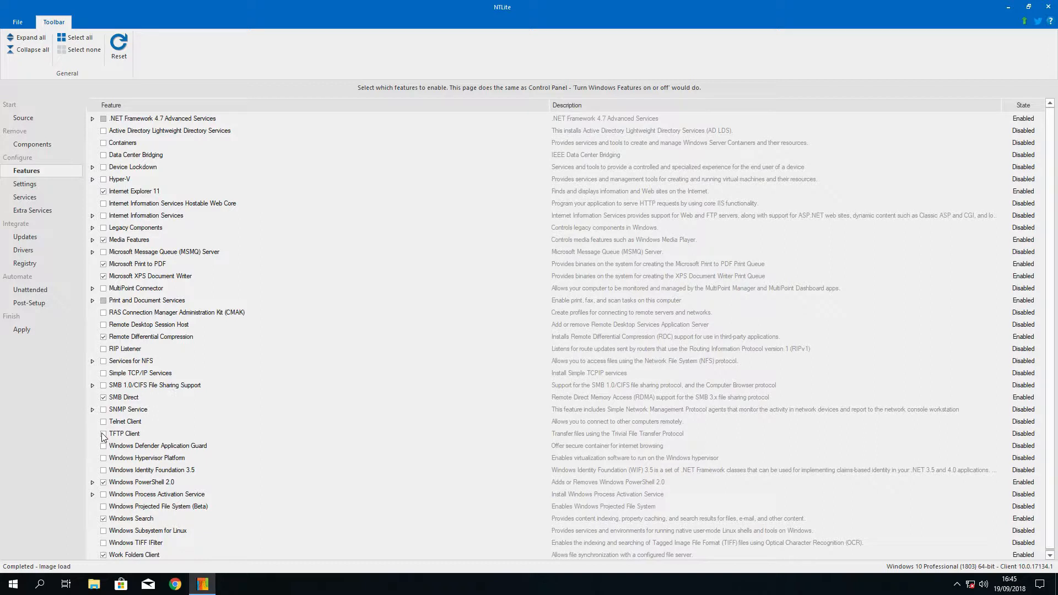
pyautogui.click(104, 433)
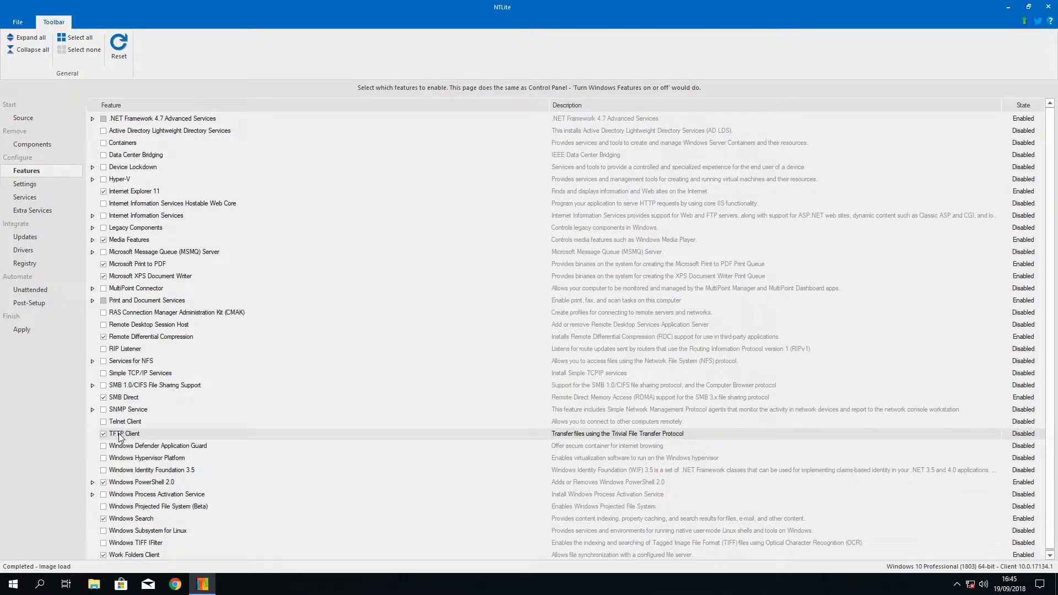
pyautogui.click(104, 433)
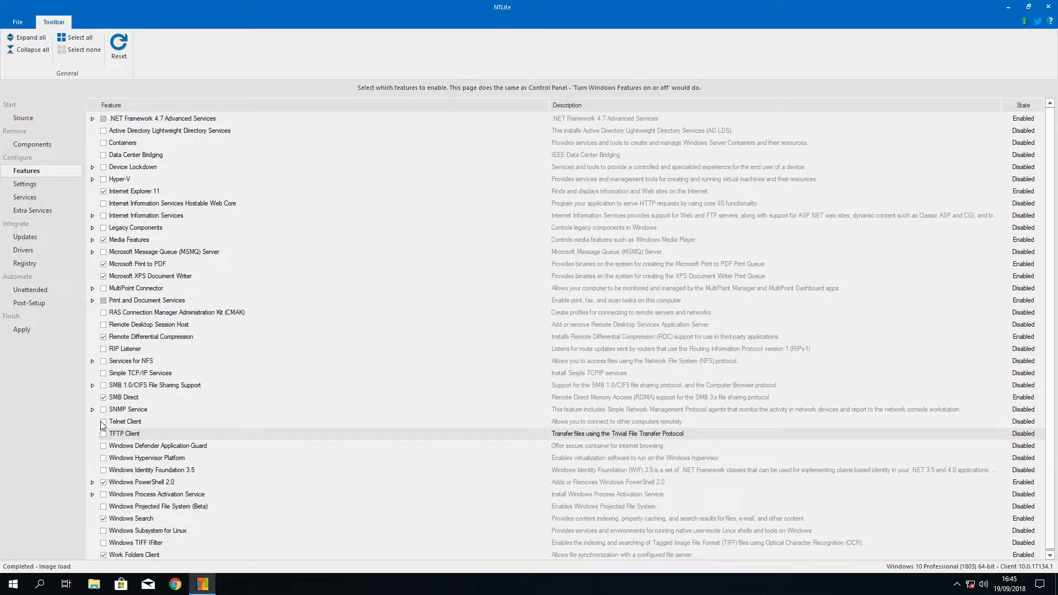
pyautogui.click(103, 421)
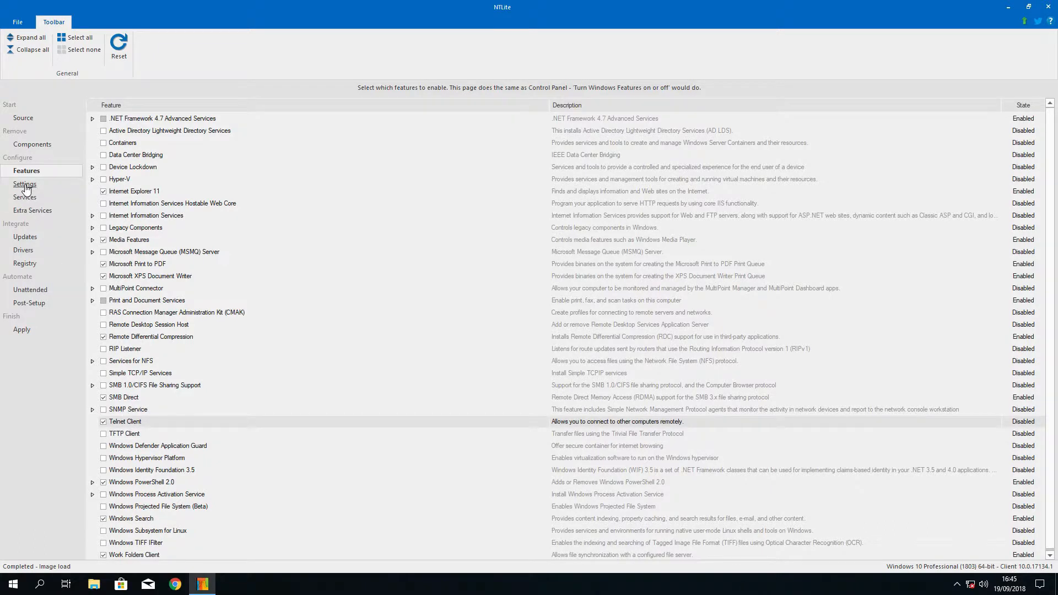
# - View the Windows settings categories and expand the TCP/IP group
pyautogui.click(26, 184)
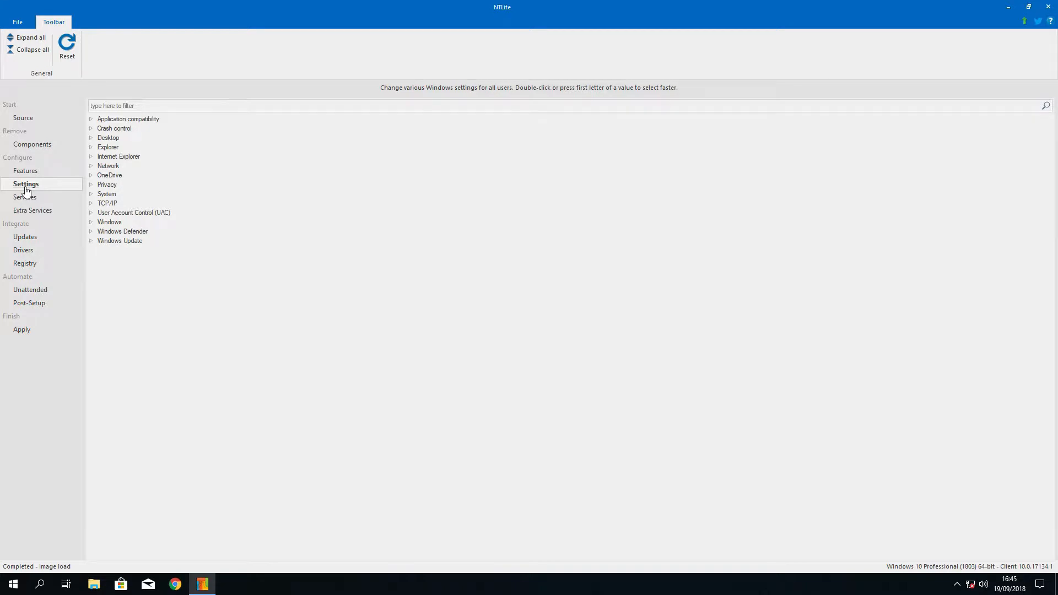
pyautogui.click(90, 203)
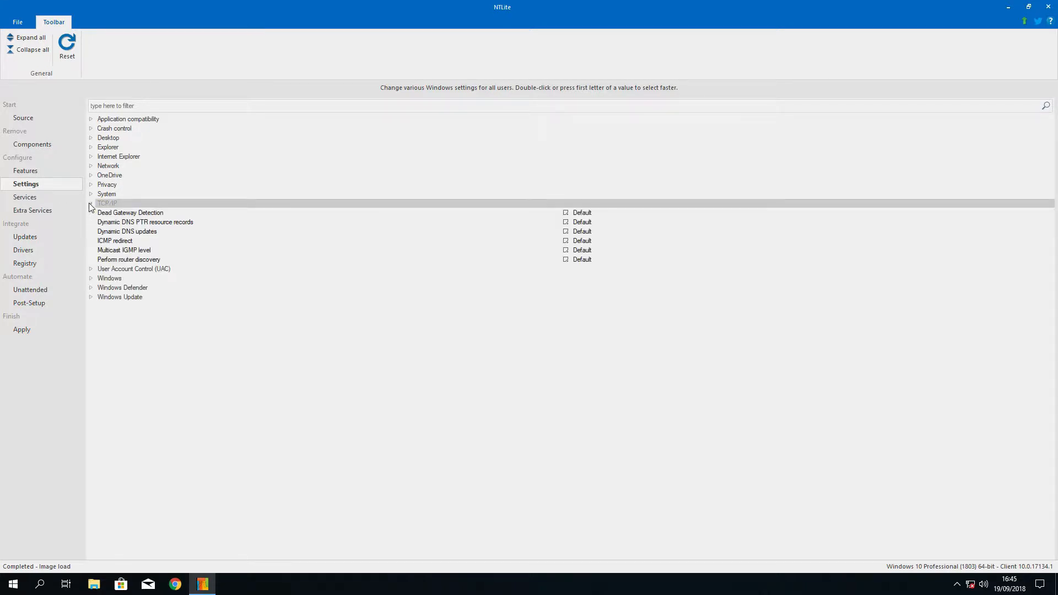
# - Browse the Services and Updates pages, then start adding a driver folder on the Drivers page
pyautogui.click(89, 205)
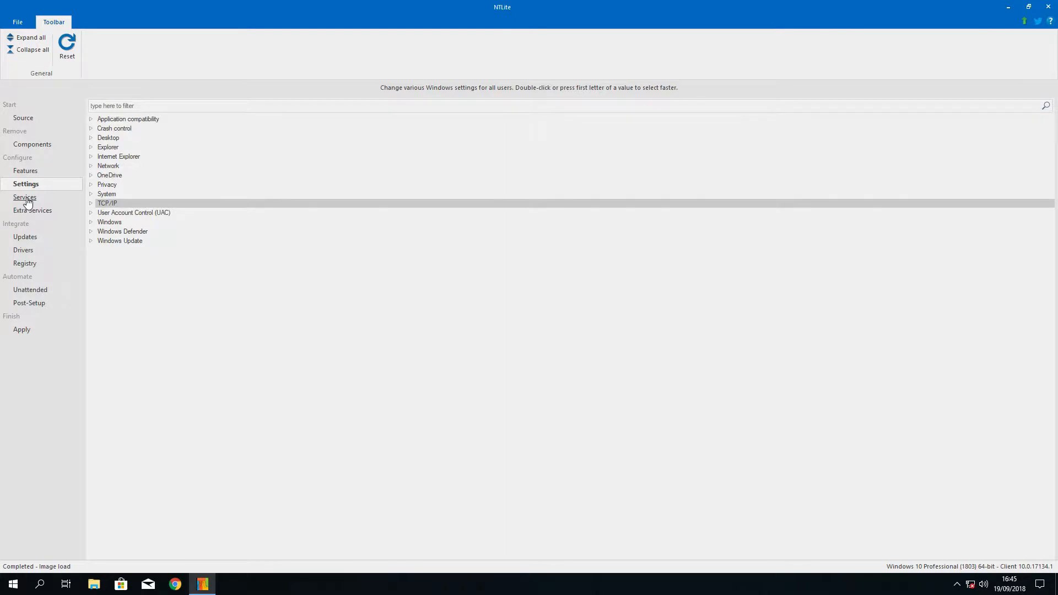
pyautogui.click(25, 198)
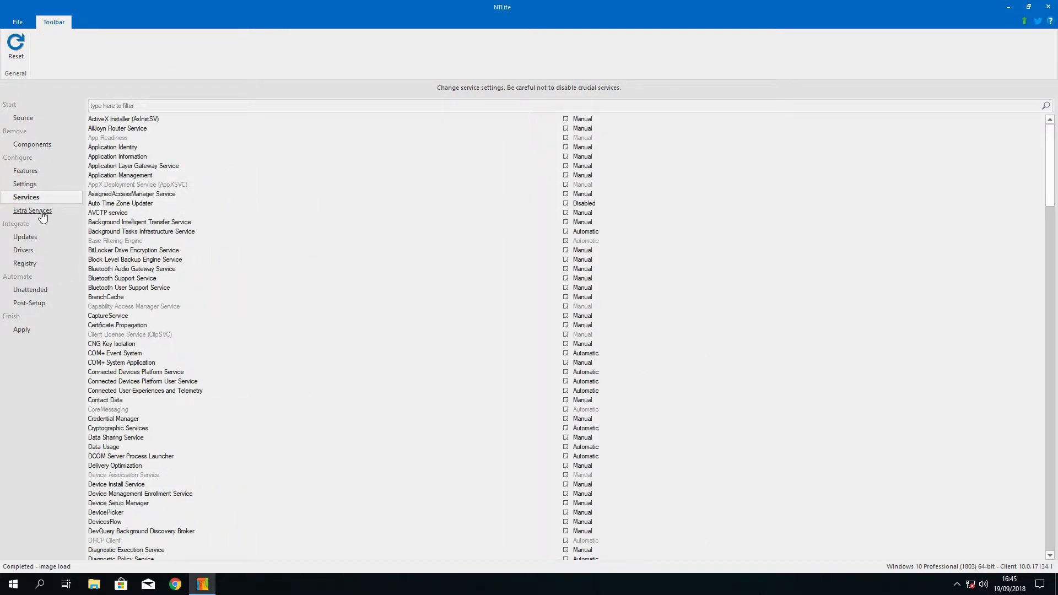
pyautogui.click(26, 237)
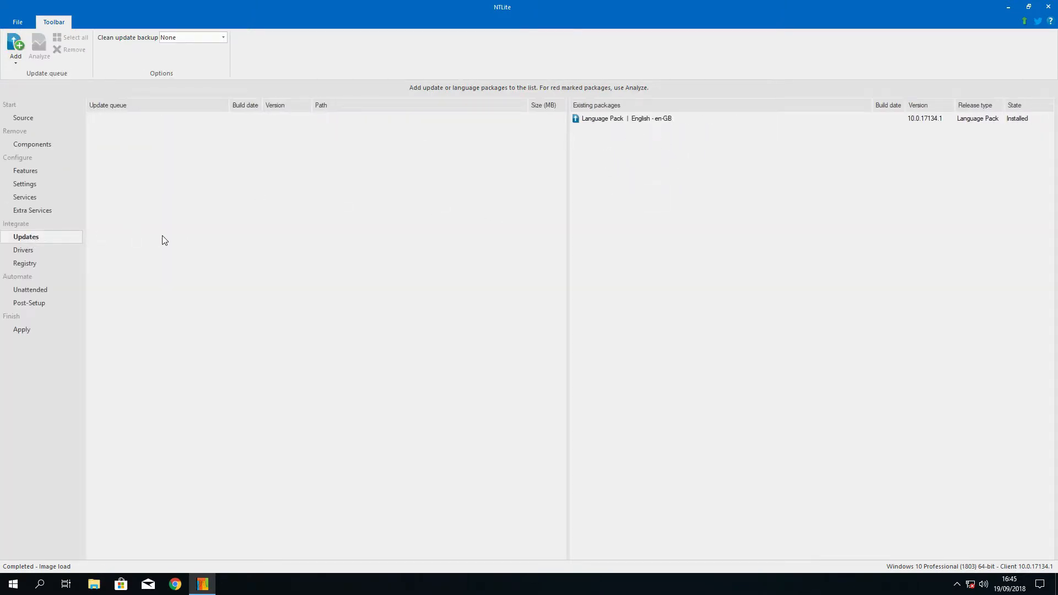
pyautogui.click(24, 250)
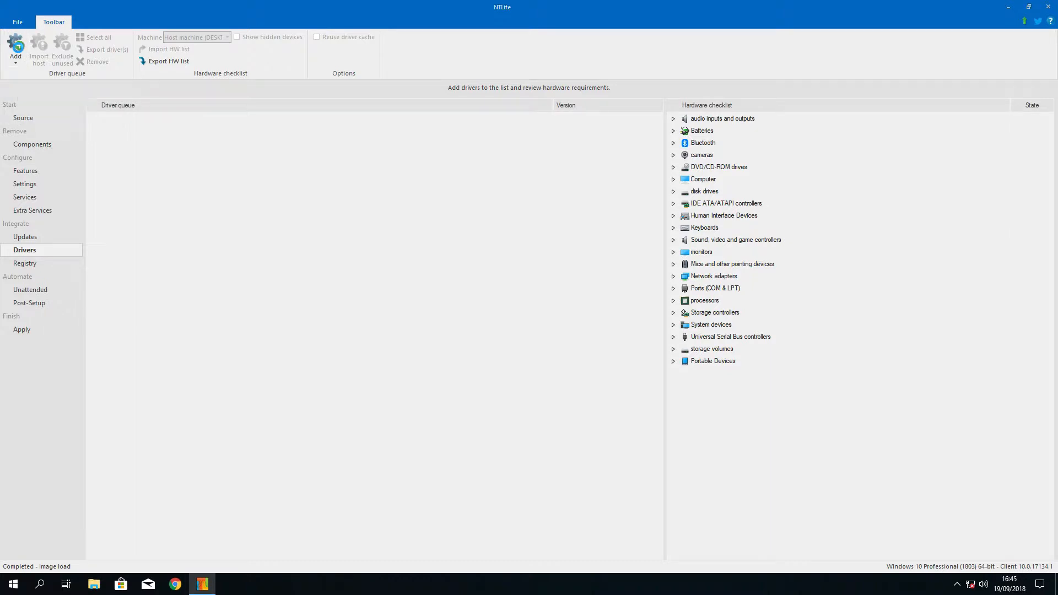
pyautogui.click(14, 47)
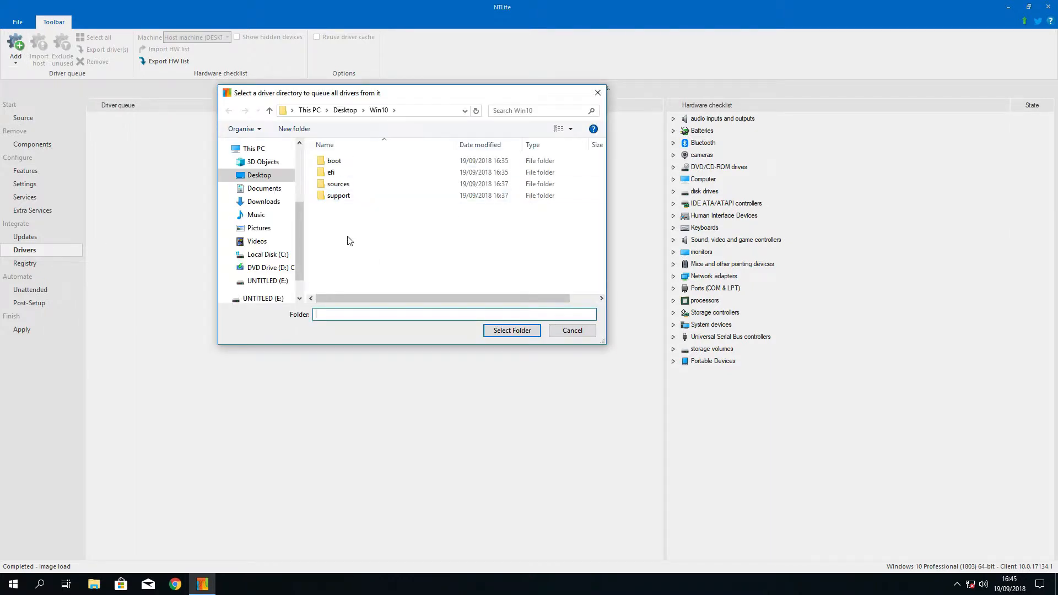
pyautogui.moveTo(340, 233)
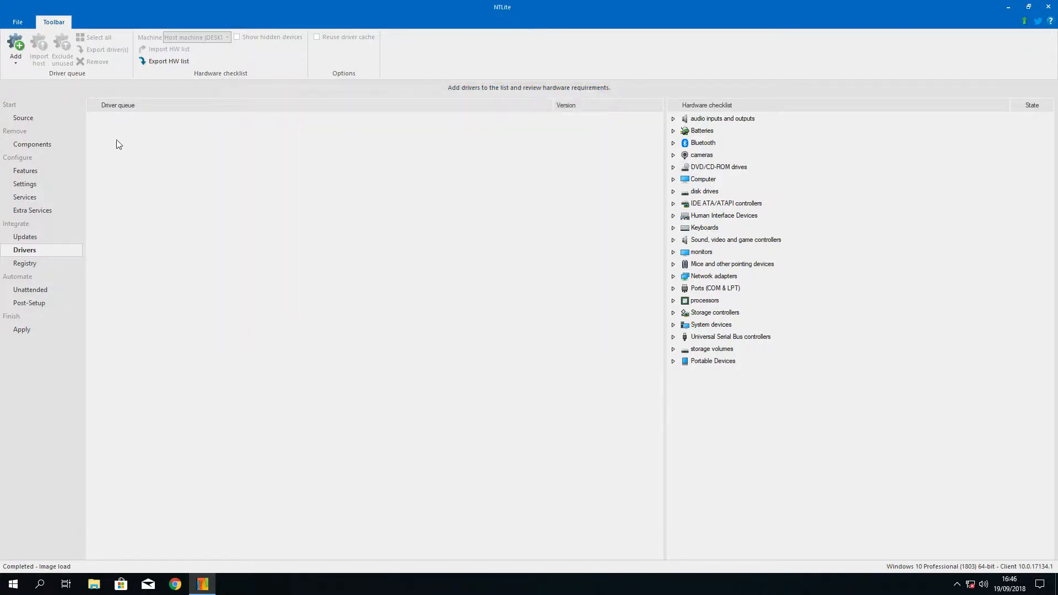
pyautogui.moveTo(161, 145)
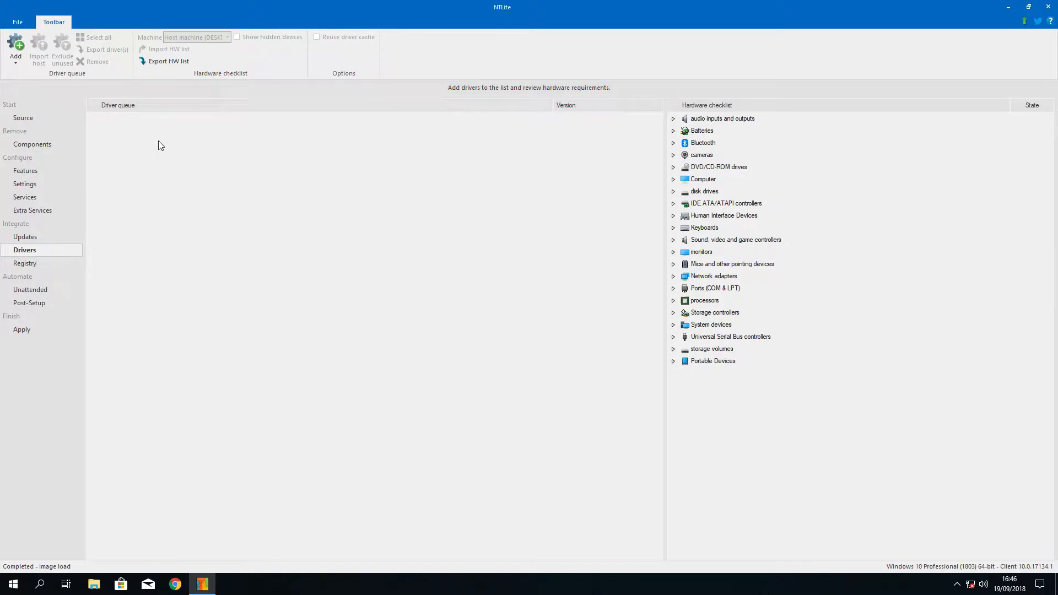
pyautogui.moveTo(170, 170)
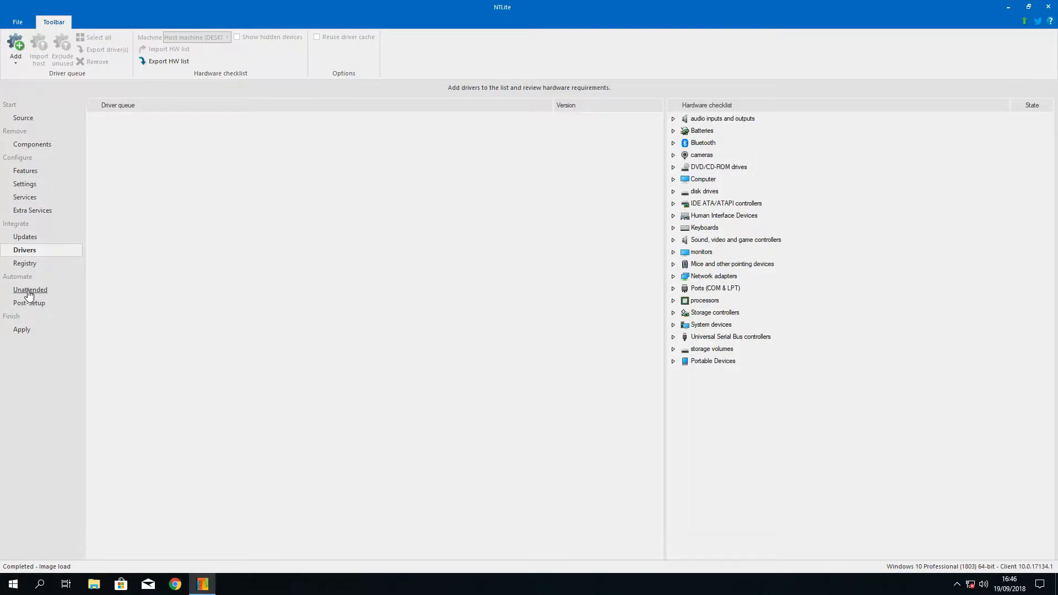
# - Enable unattended installation mode with the OOBE input locale set to United Kingdom Extended
pyautogui.click(29, 290)
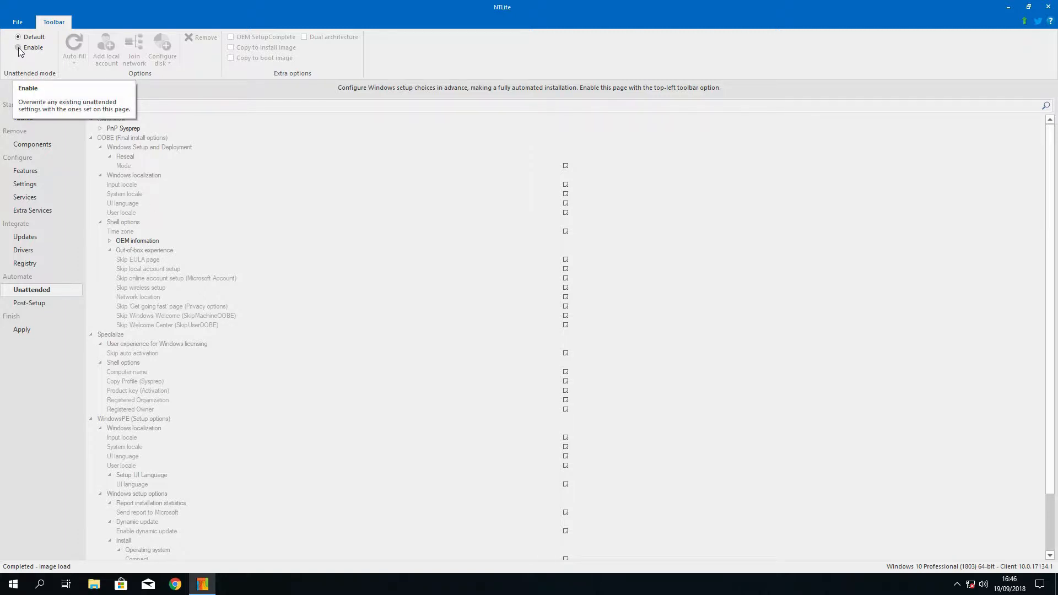
pyautogui.click(19, 47)
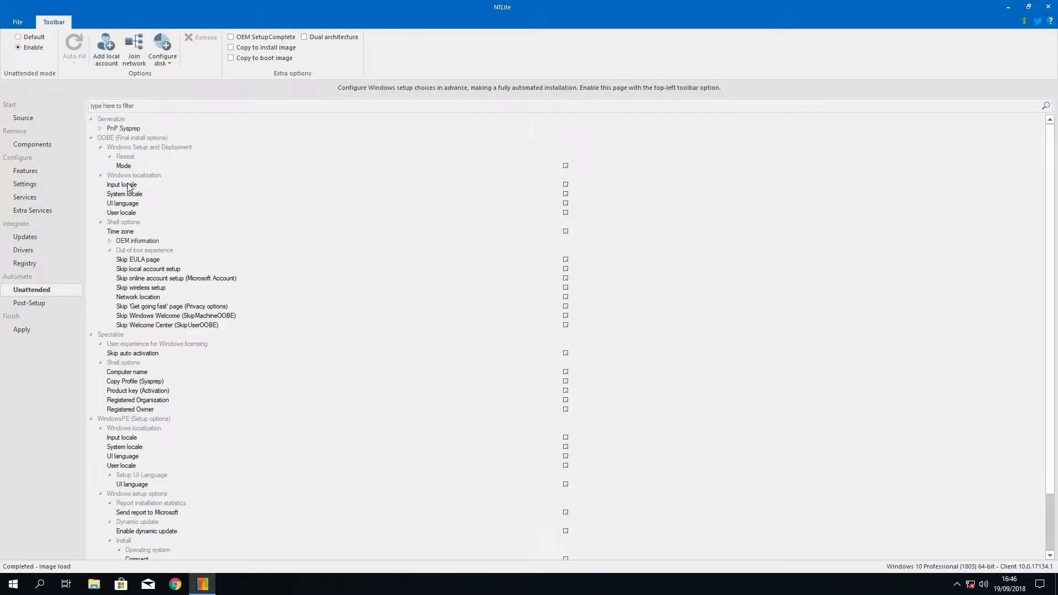
pyautogui.click(122, 184)
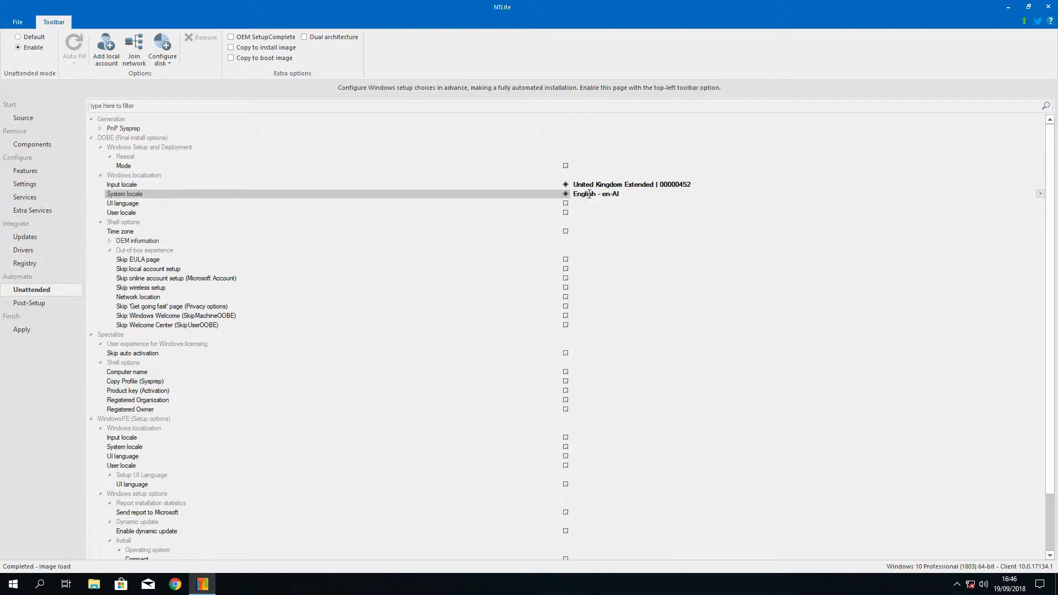
# - Set the system and user locales to English en-GB and expand the OEM information options
pyautogui.doubleClick(596, 194)
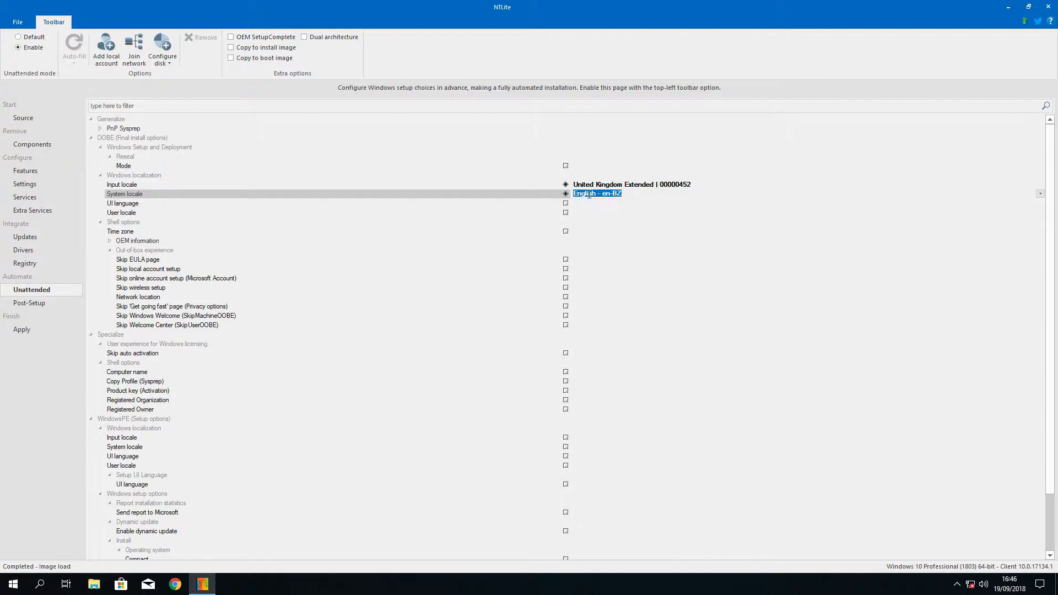
pyautogui.click(596, 194)
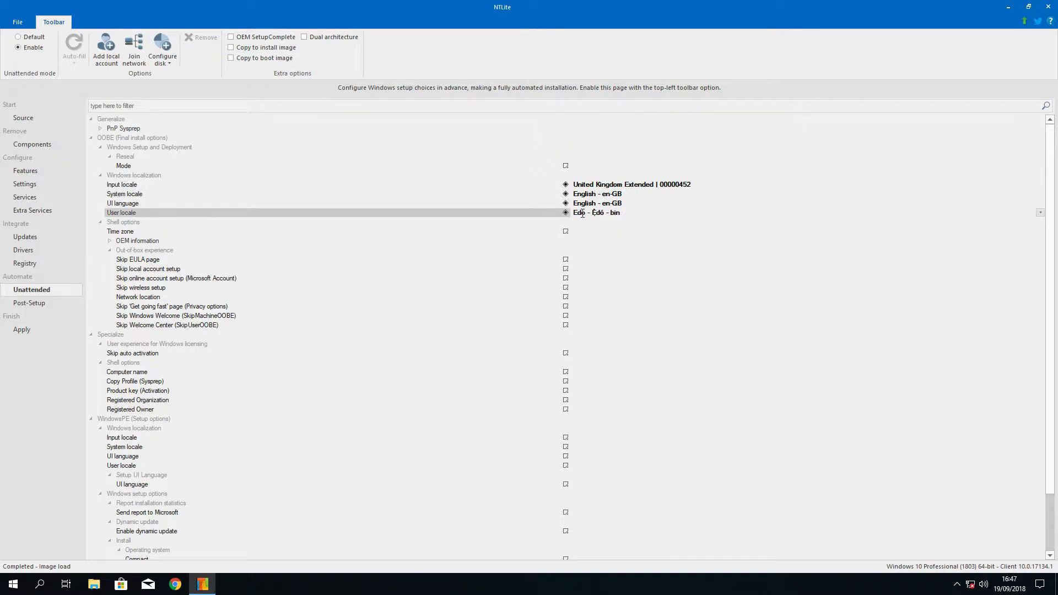
pyautogui.click(596, 213)
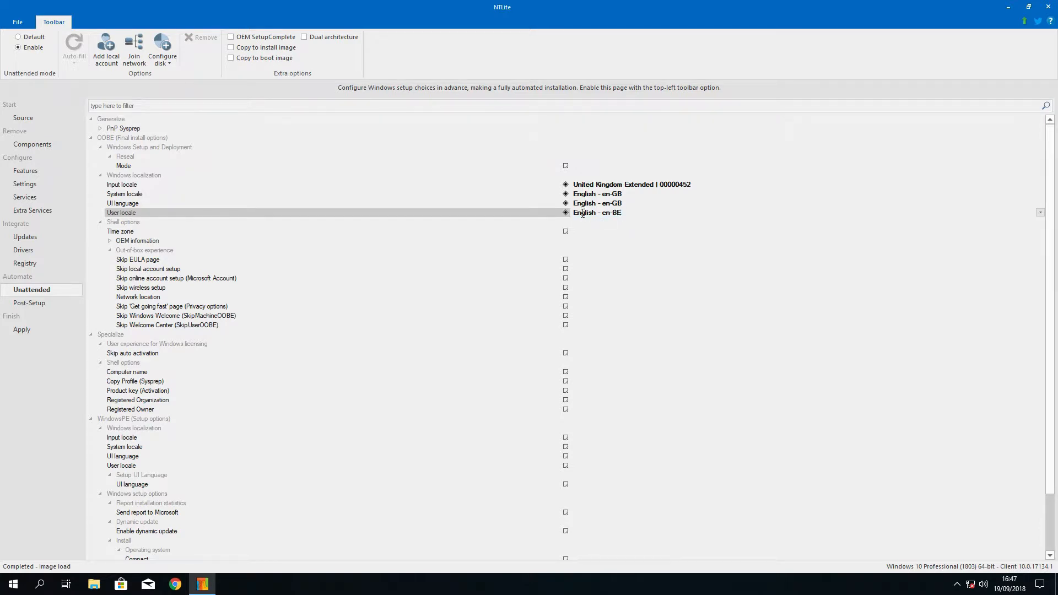
pyautogui.click(597, 213)
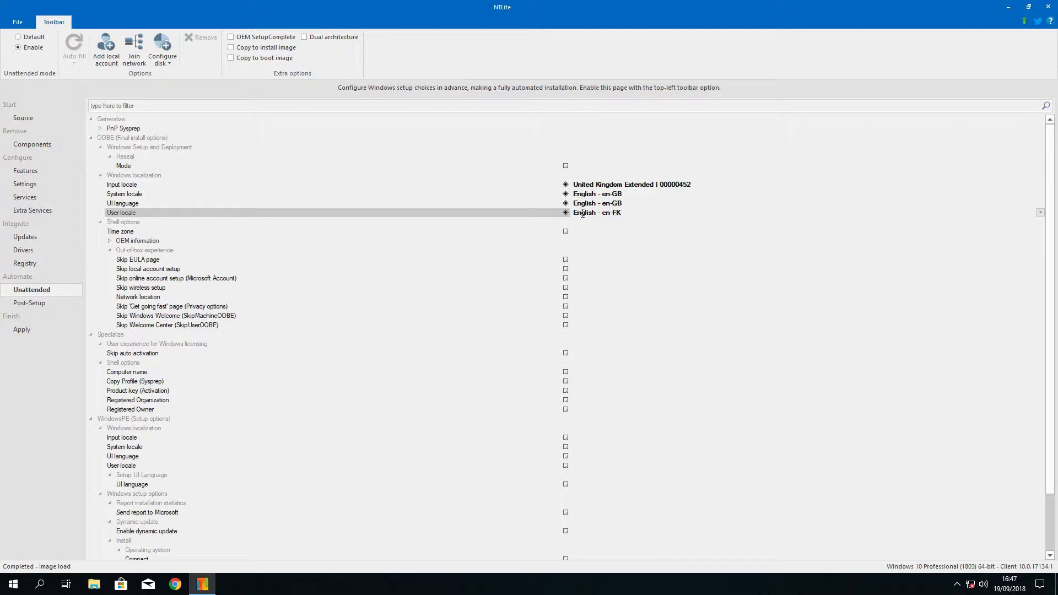
pyautogui.click(596, 211)
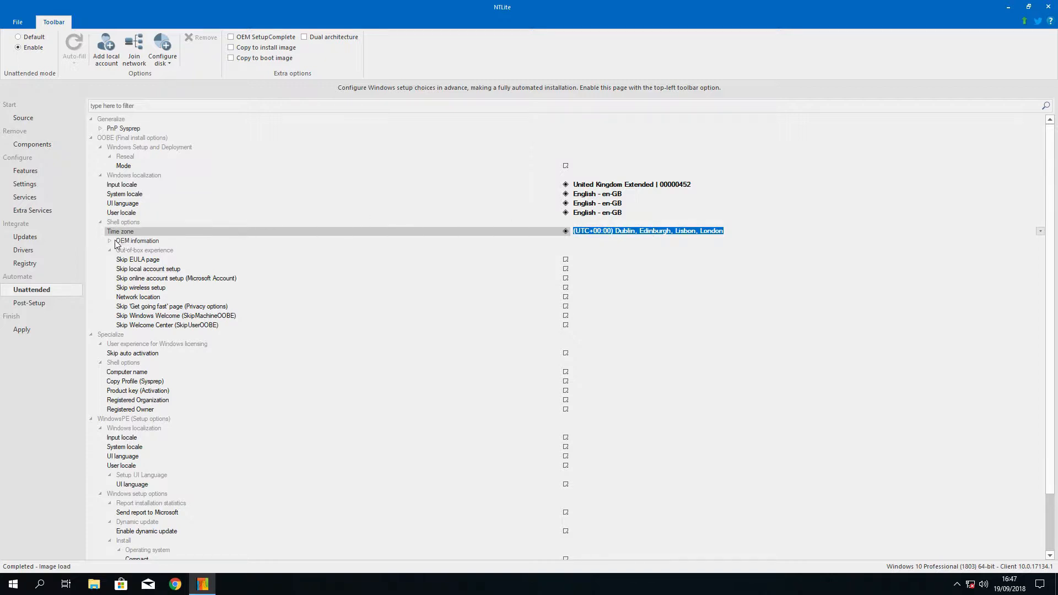
pyautogui.click(109, 241)
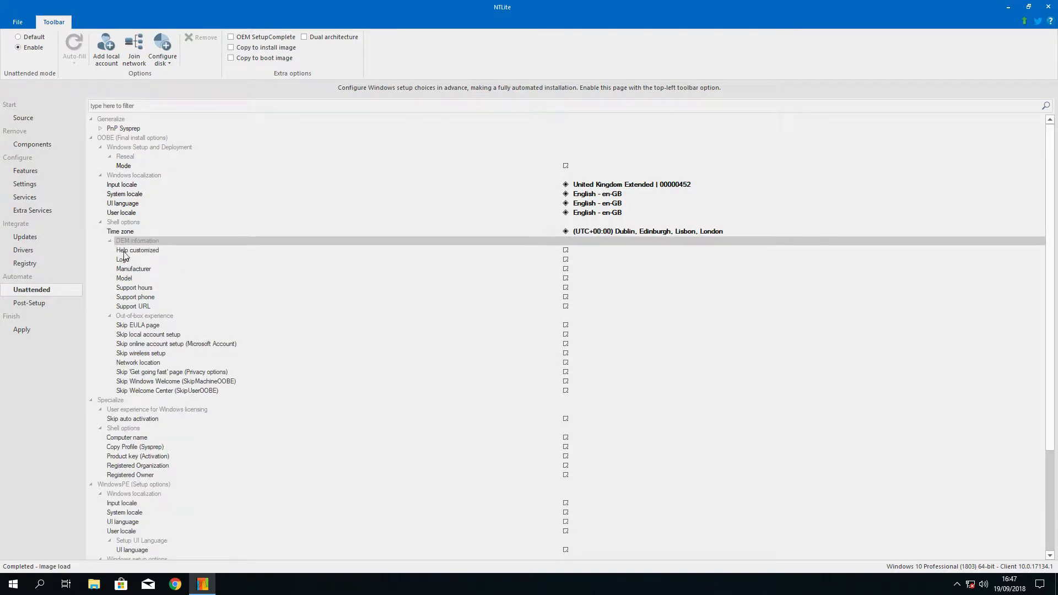
pyautogui.moveTo(126, 276)
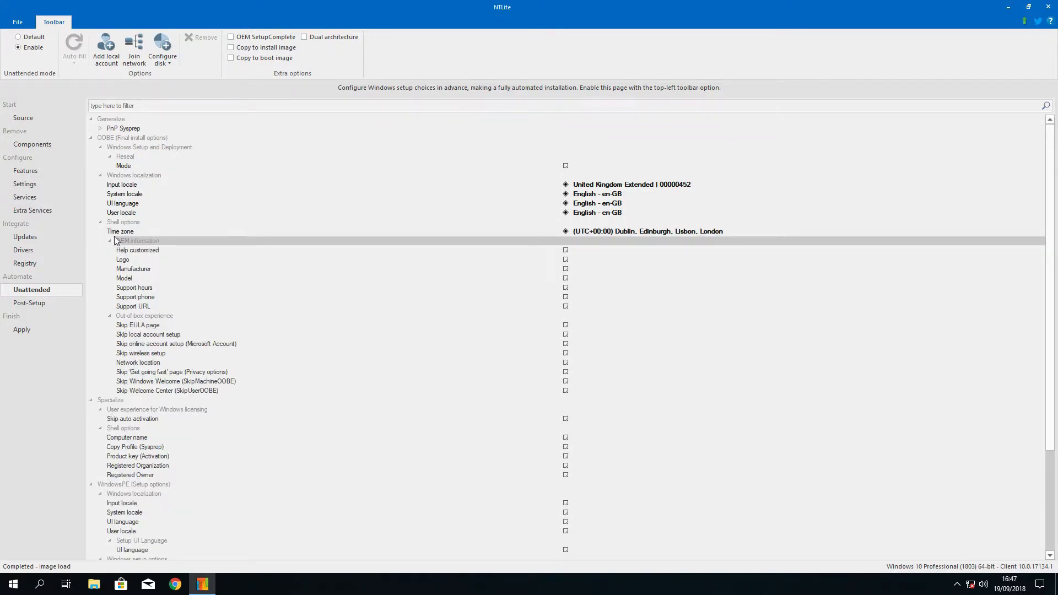
# - Skip local account setup, accepting its warning, and skip the privacy options page
pyautogui.click(108, 241)
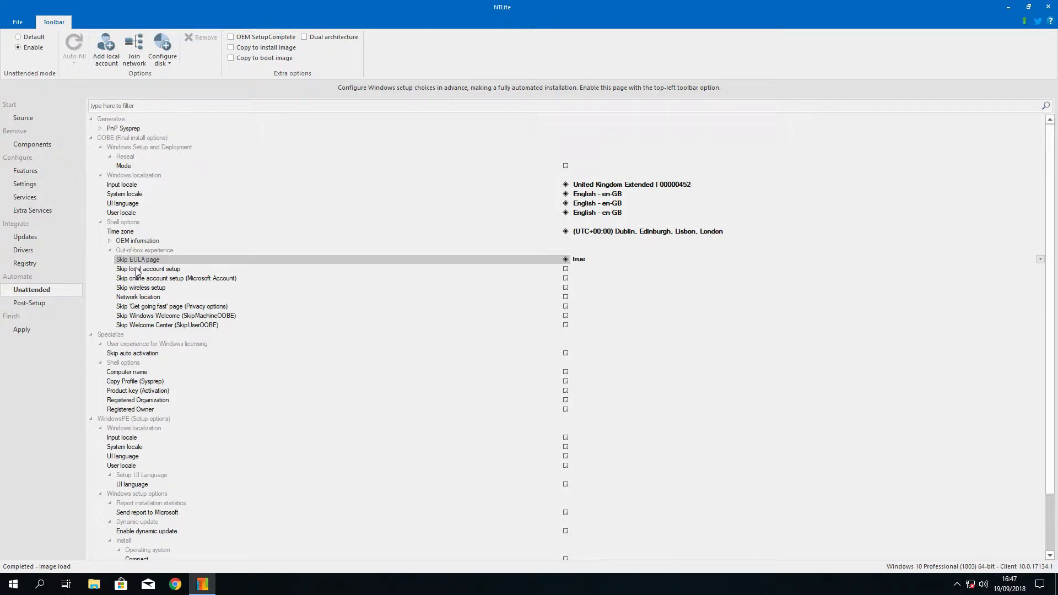
pyautogui.moveTo(136, 272)
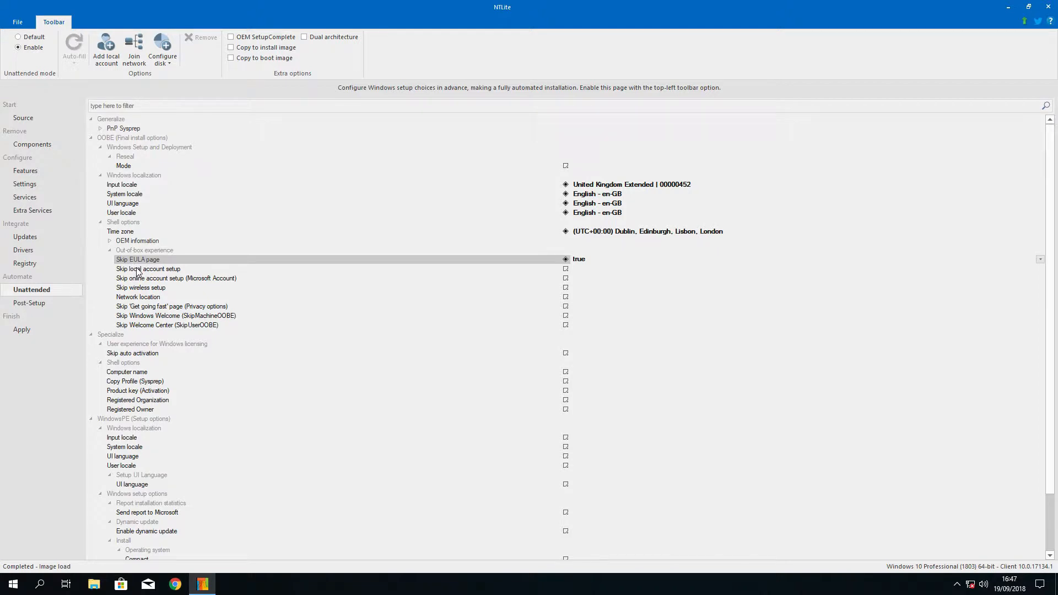
pyautogui.click(565, 269)
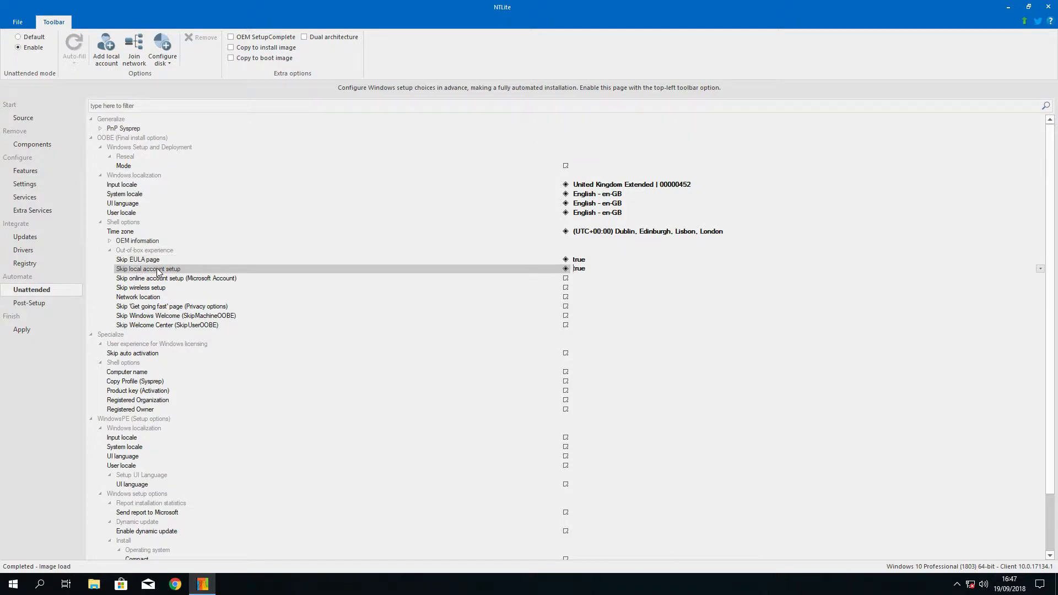
pyautogui.click(565, 269)
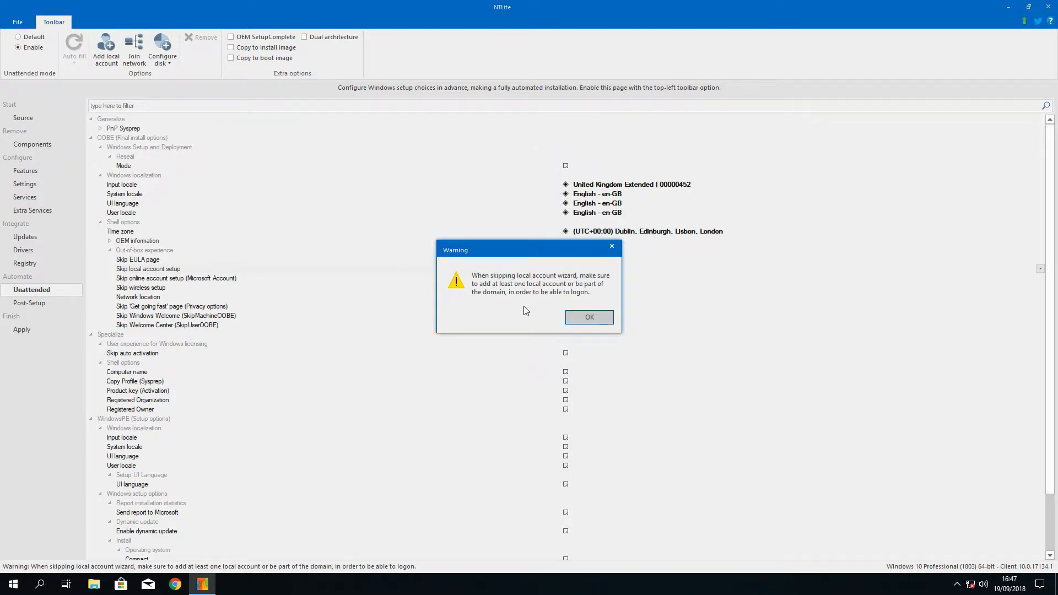
pyautogui.click(587, 317)
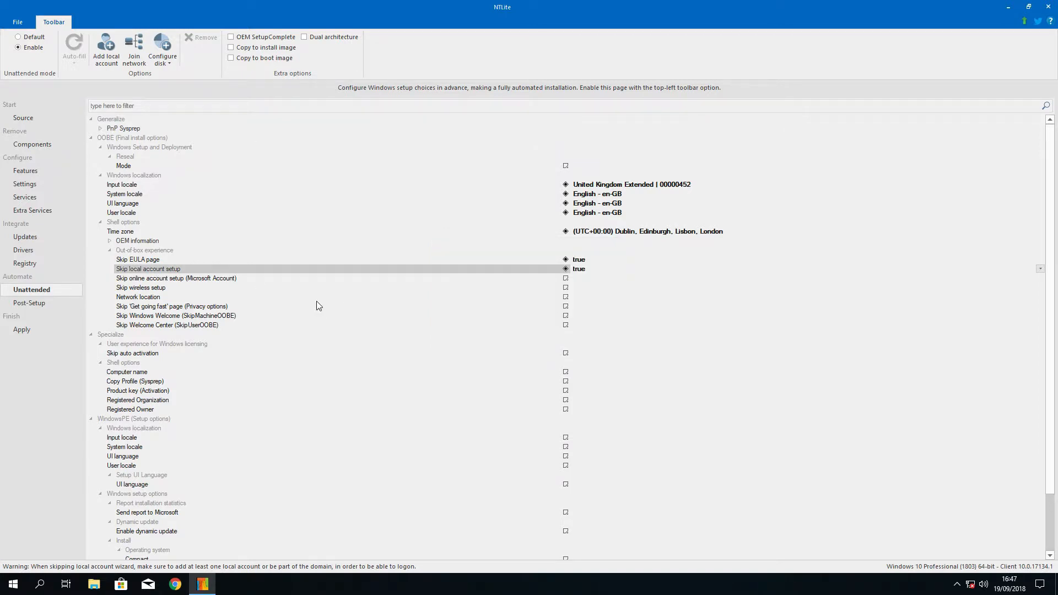
pyautogui.moveTo(161, 283)
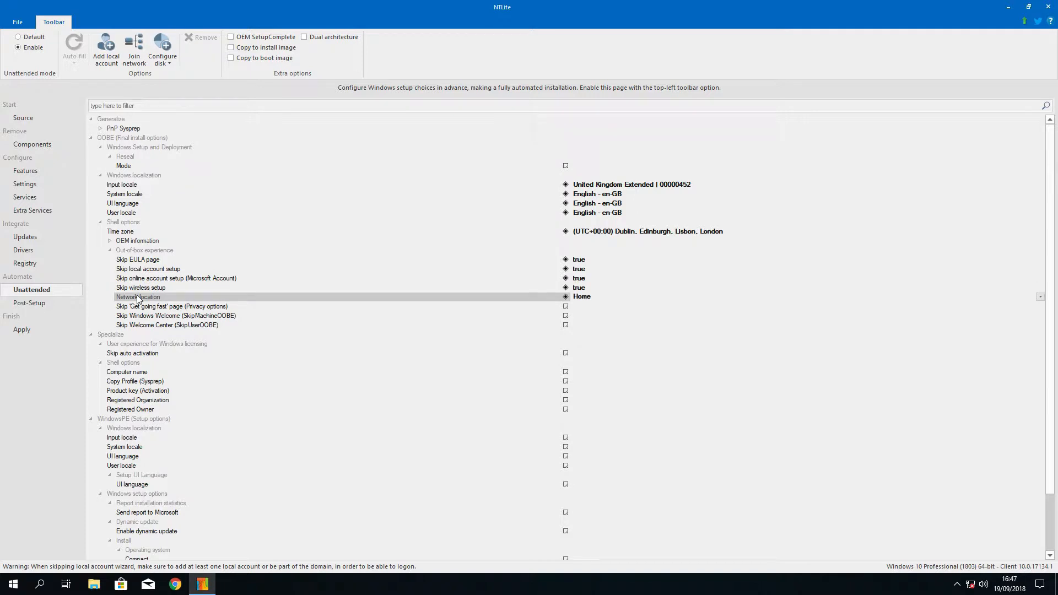
pyautogui.moveTo(392, 323)
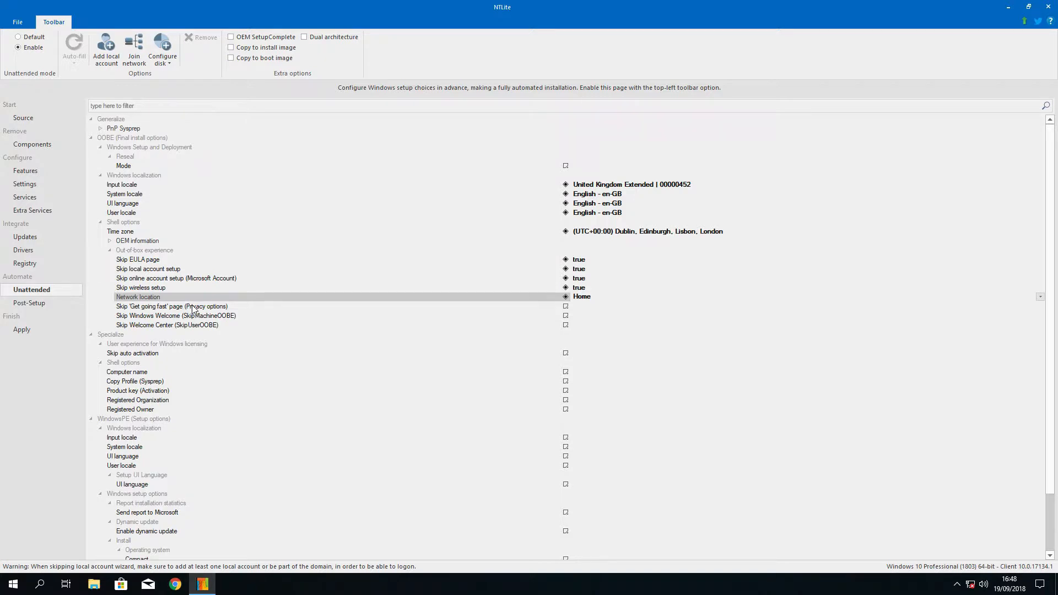
pyautogui.click(564, 306)
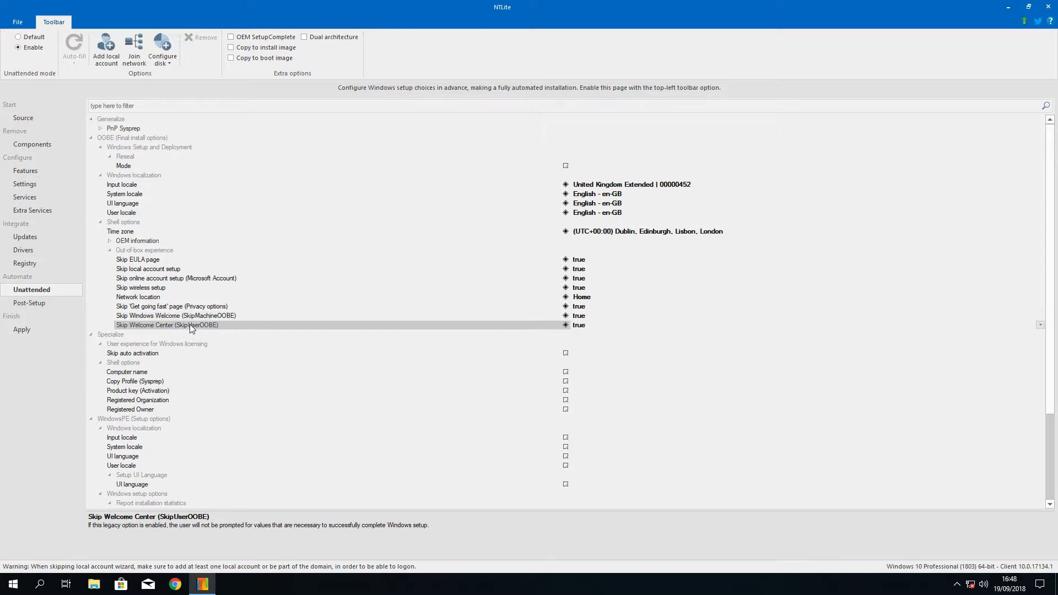
pyautogui.moveTo(150, 357)
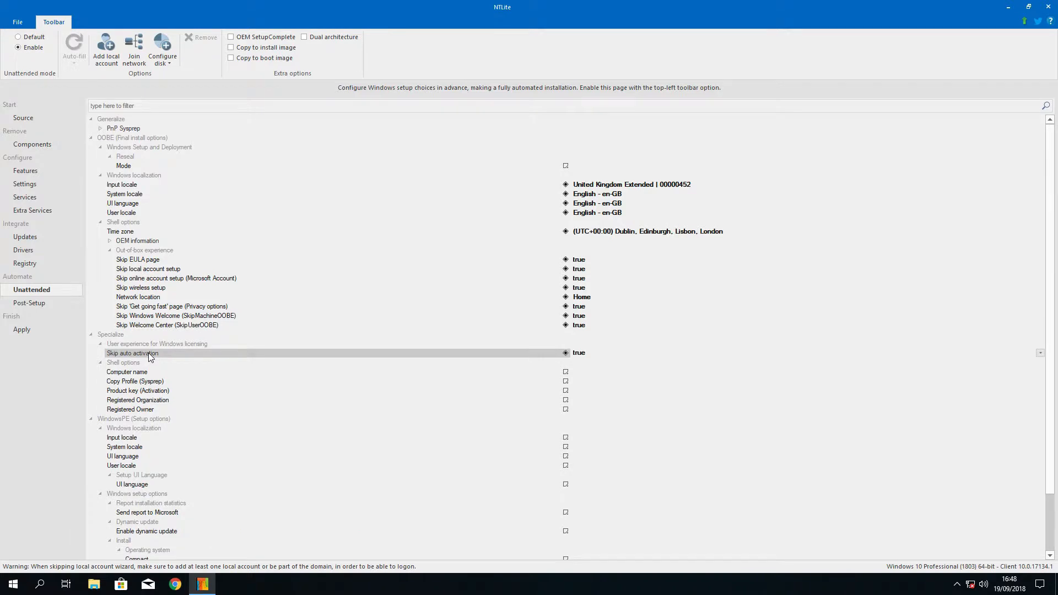
# - Set the unattended computer name to User-PC
pyautogui.click(125, 371)
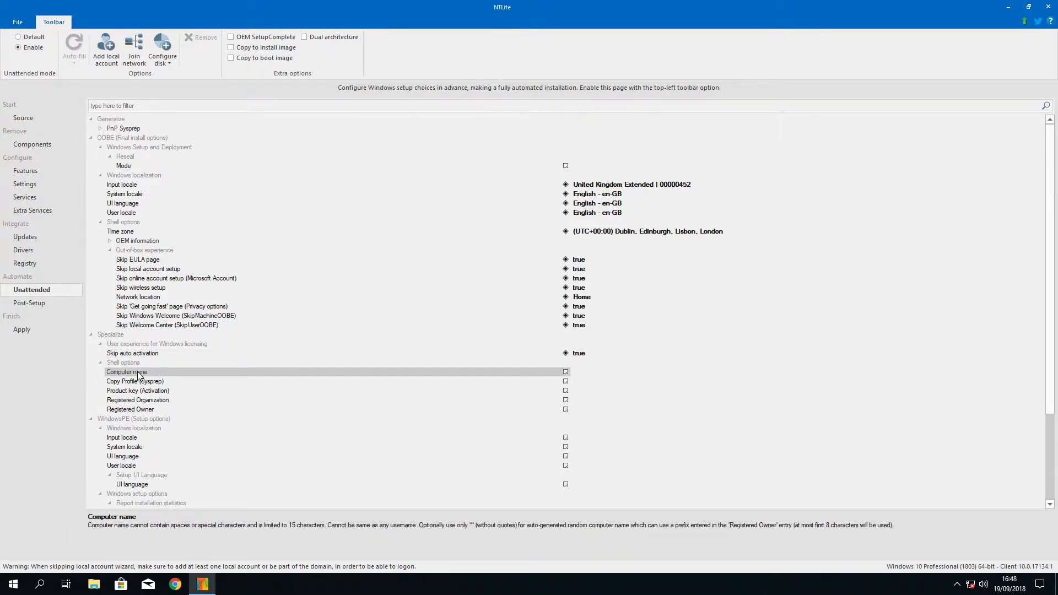
pyautogui.write('User')
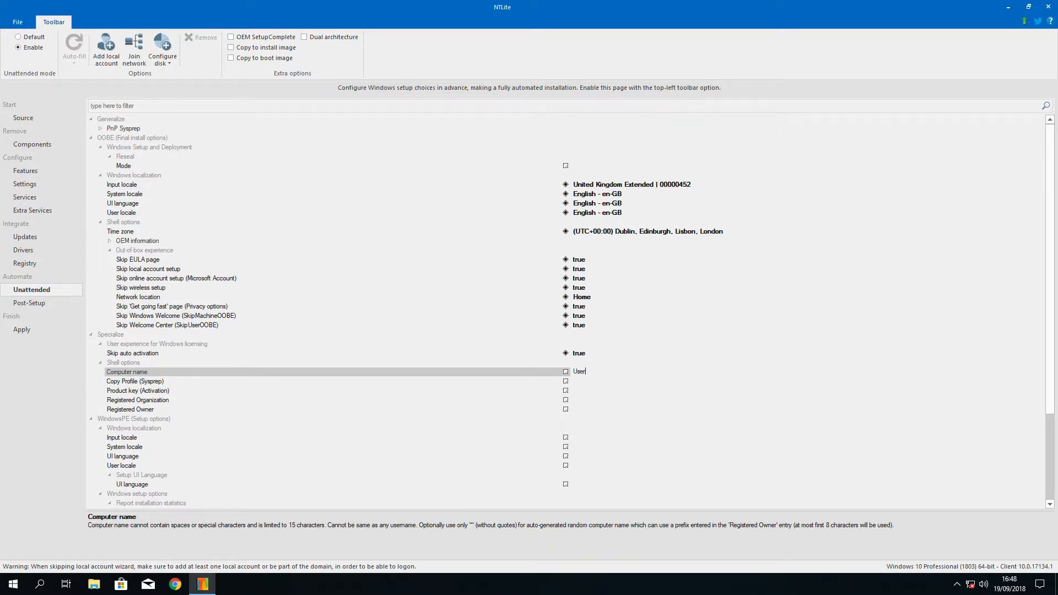
pyautogui.write('-PC')
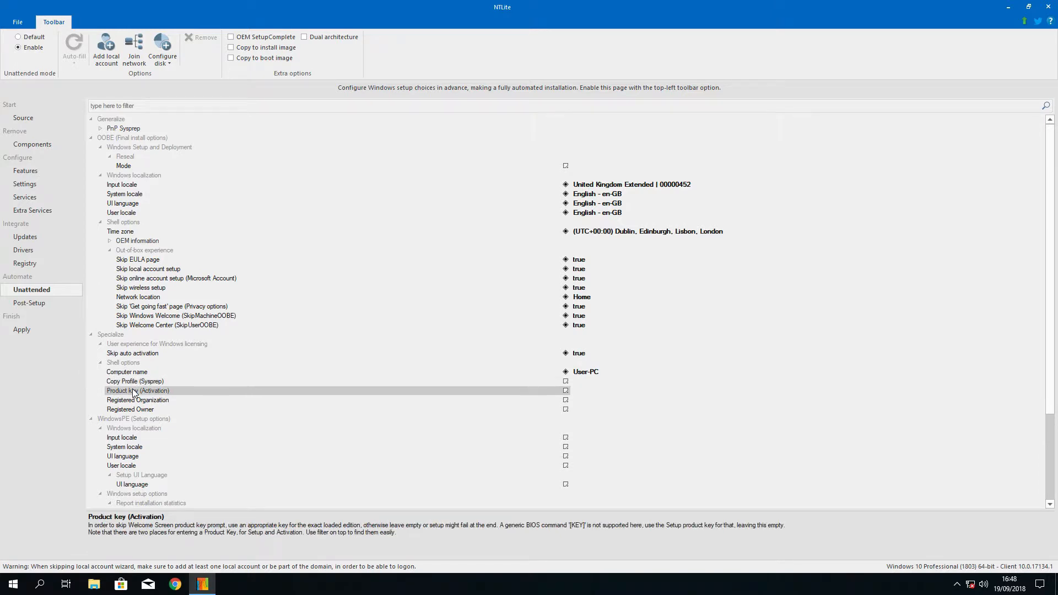
pyautogui.moveTo(1005, 9)
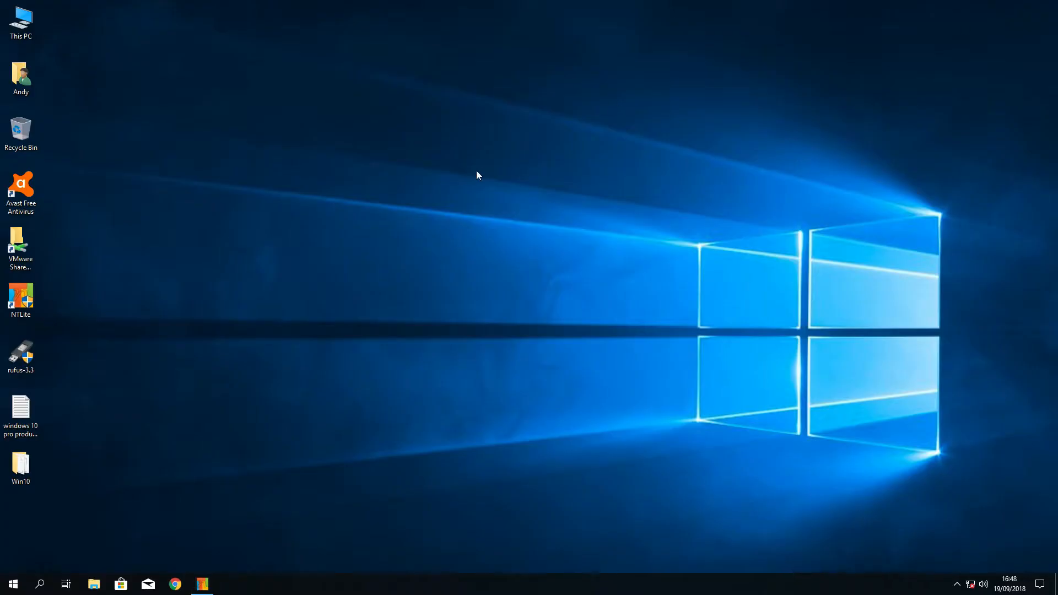
# - Open the product key text file on the desktop to copy the key, then return to NTLite
pyautogui.click(20, 410)
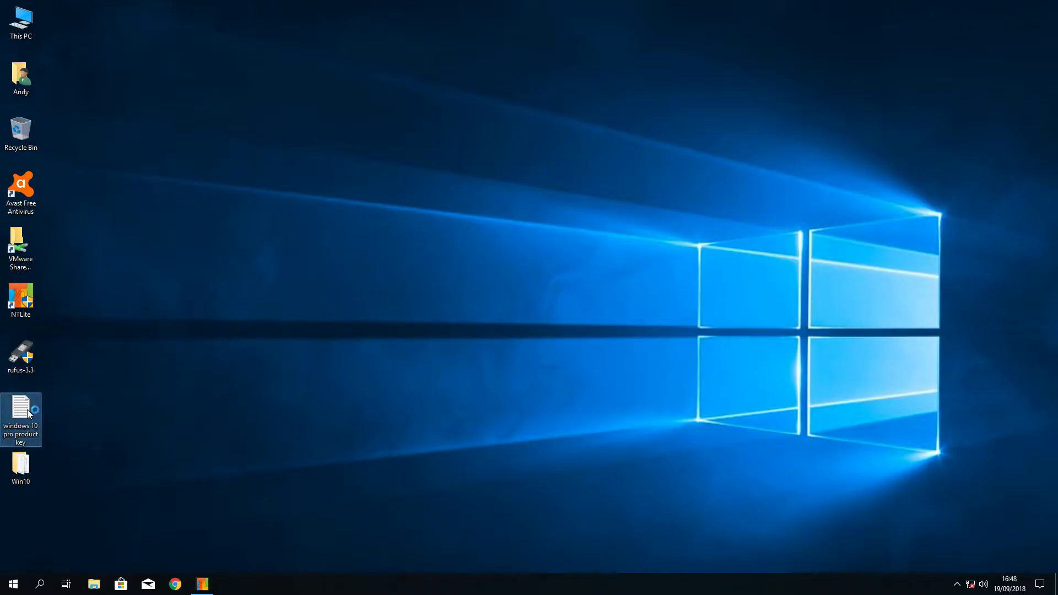
pyautogui.doubleClick(20, 419)
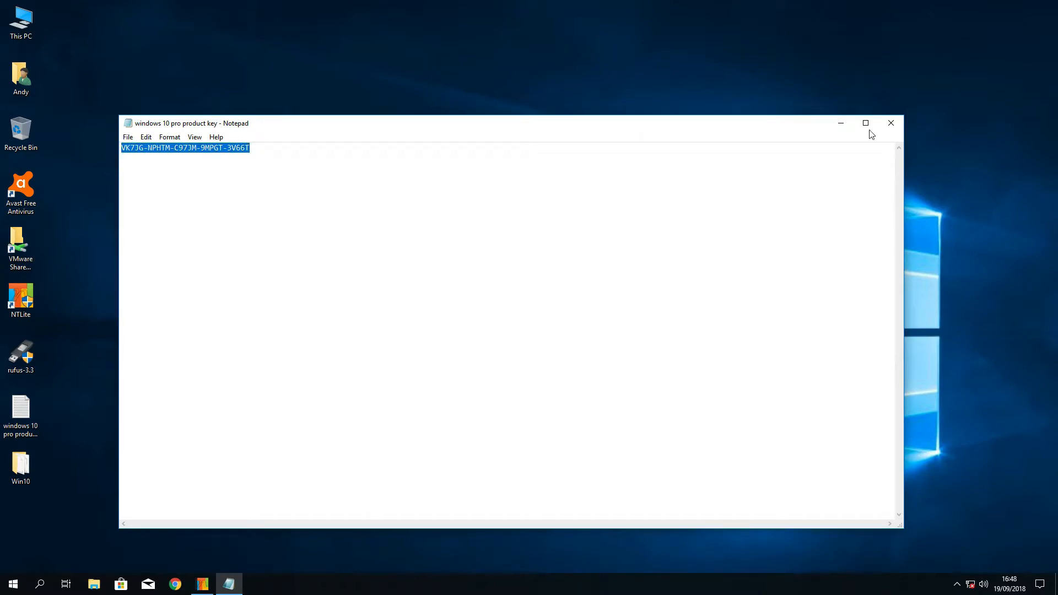
pyautogui.click(890, 122)
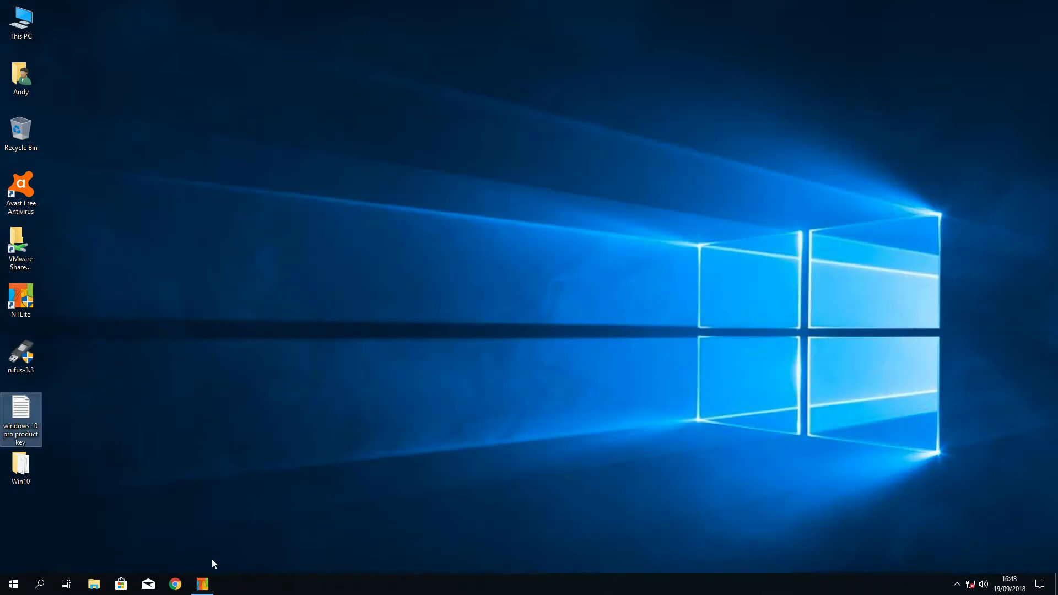
pyautogui.click(201, 584)
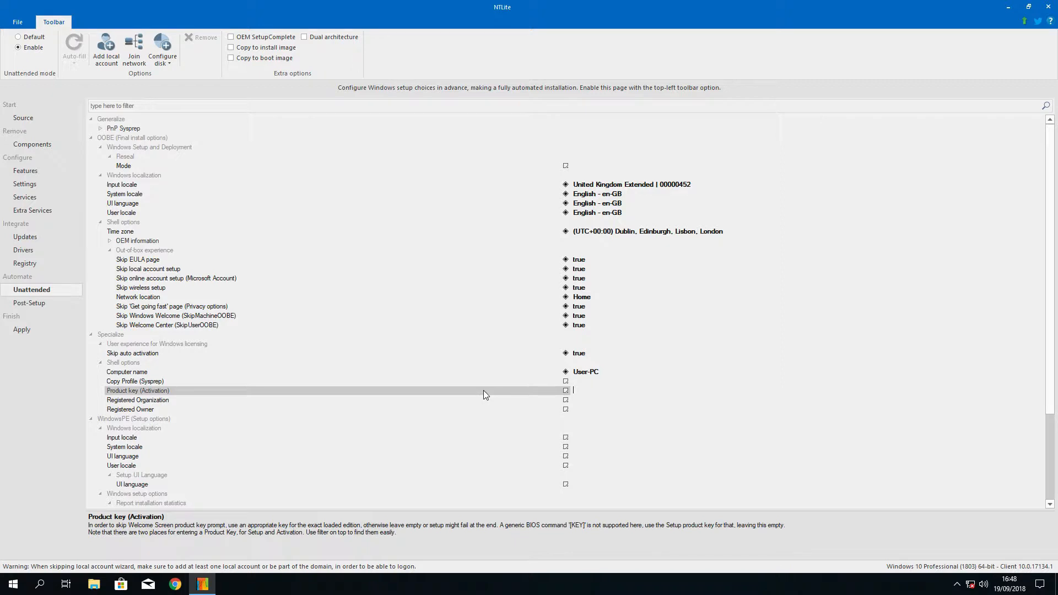
pyautogui.write('VK7JG-NPHTM-C97JM-9MPGT-3V66T')
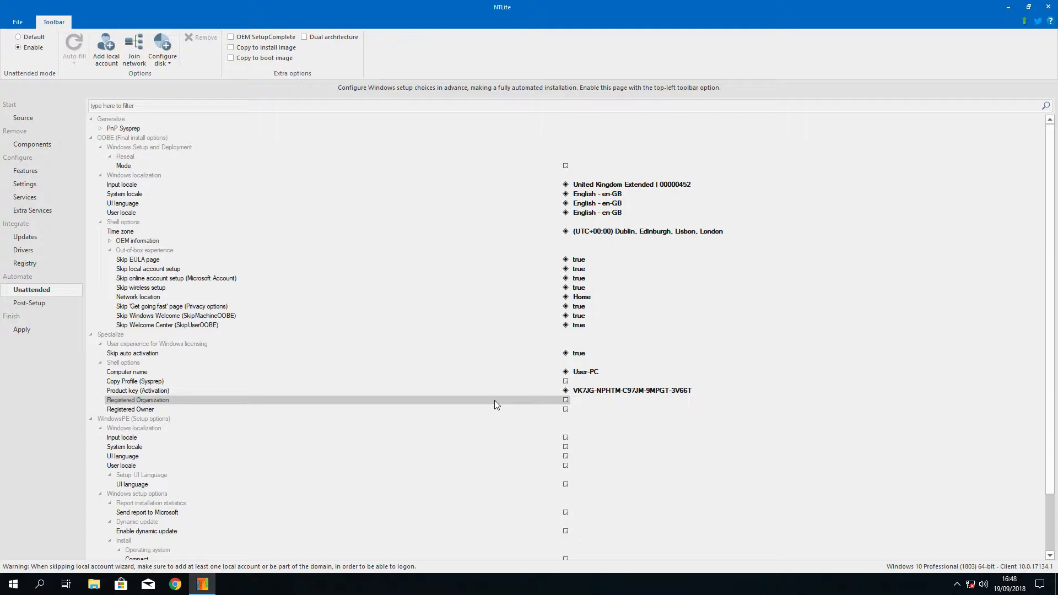
pyautogui.write('None')
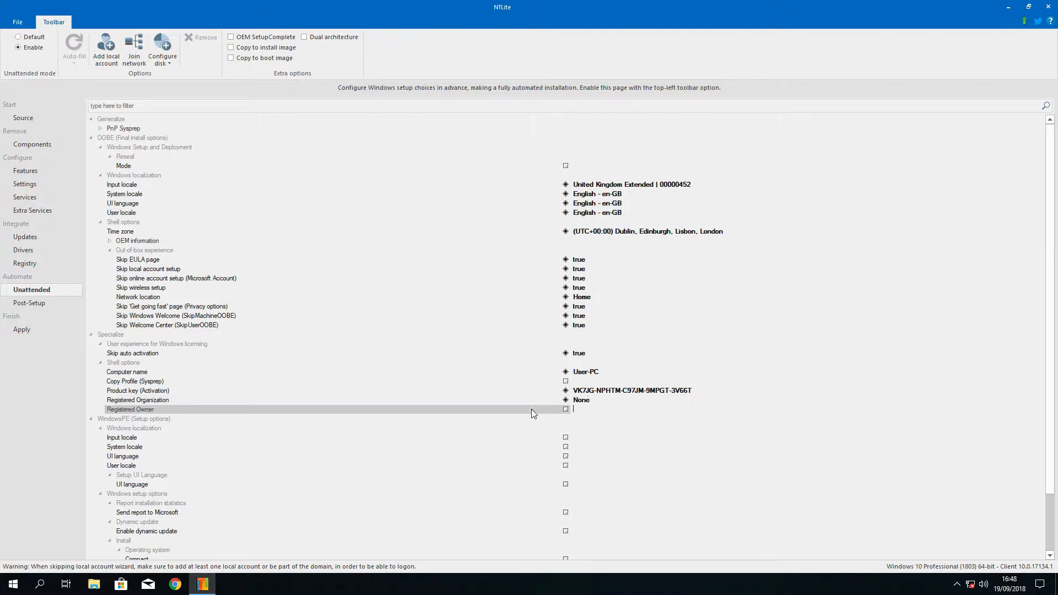
pyautogui.write('U')
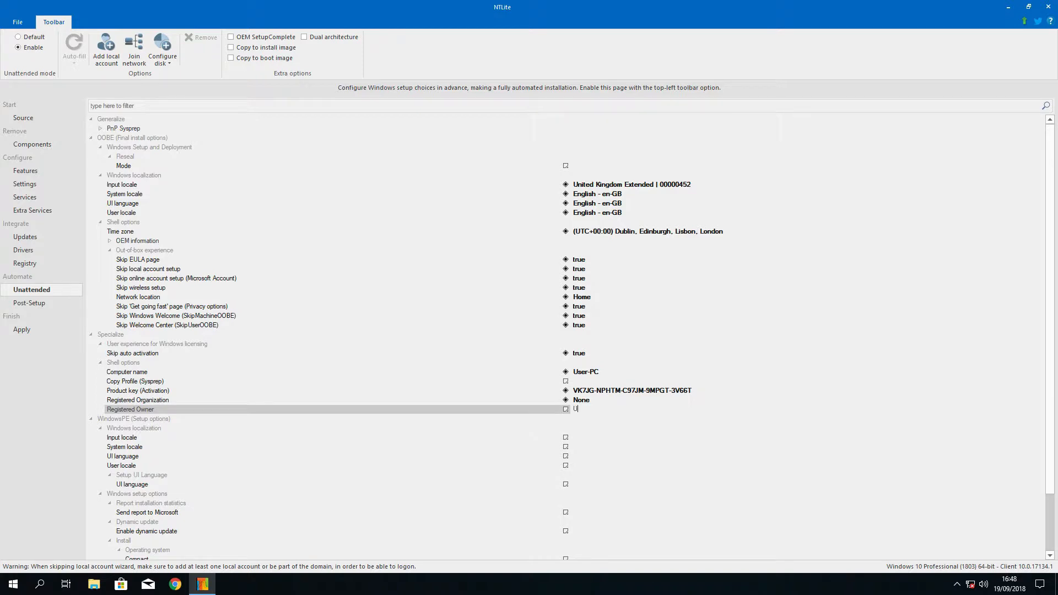
pyautogui.write('ser')
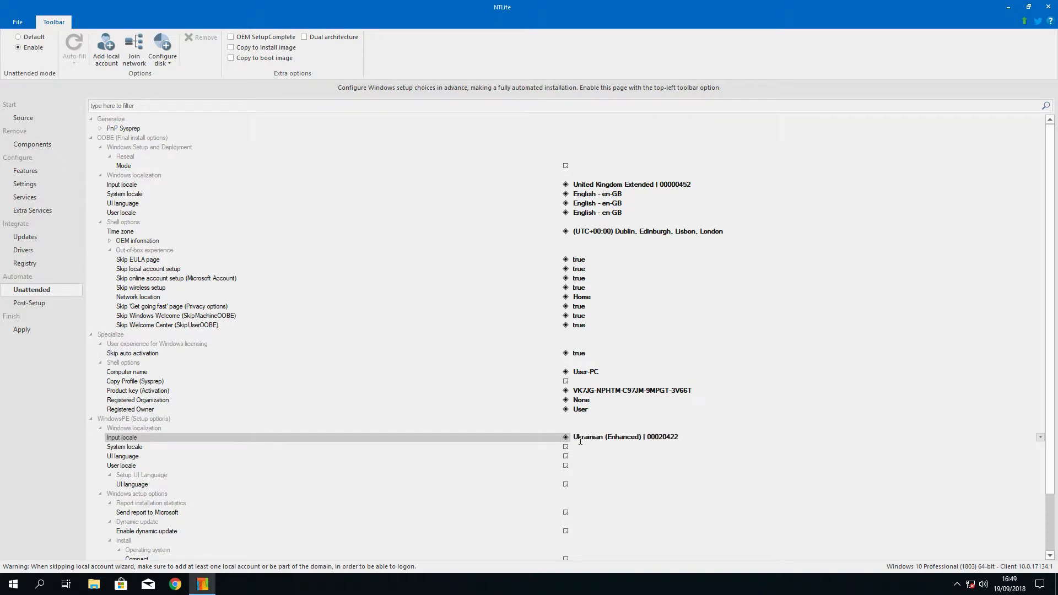
# - Set the Windows PE input locale to UK Extended and user locale to English en-GB
pyautogui.click(630, 437)
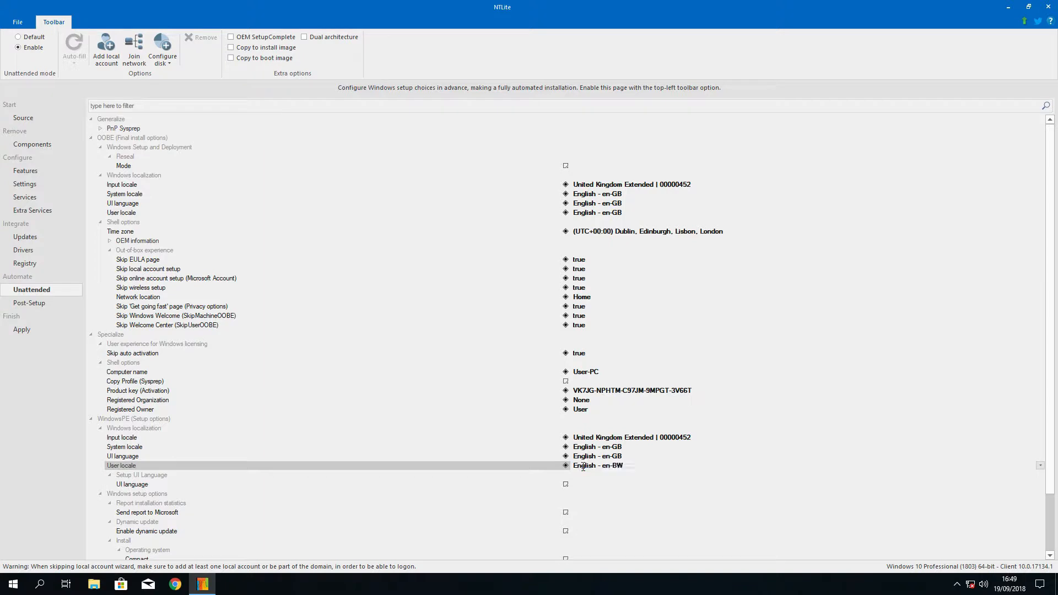
pyautogui.click(599, 465)
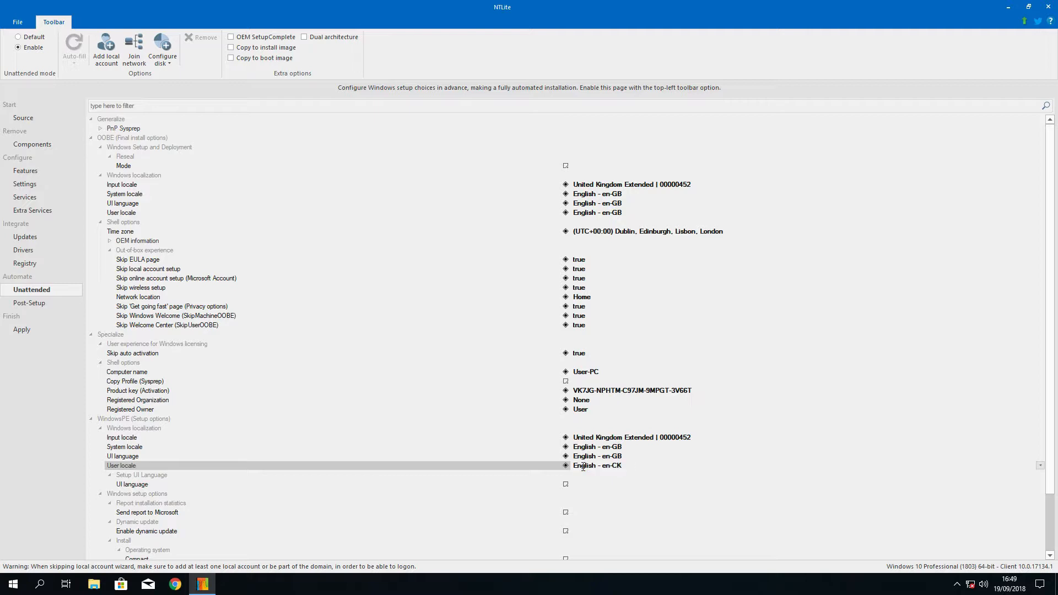
pyautogui.click(596, 465)
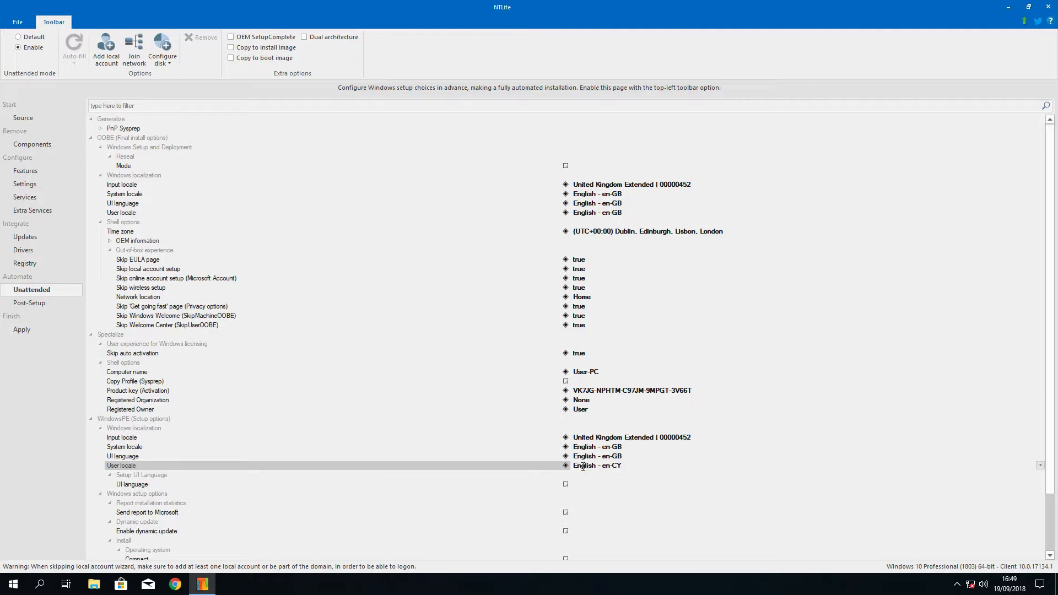
pyautogui.click(596, 465)
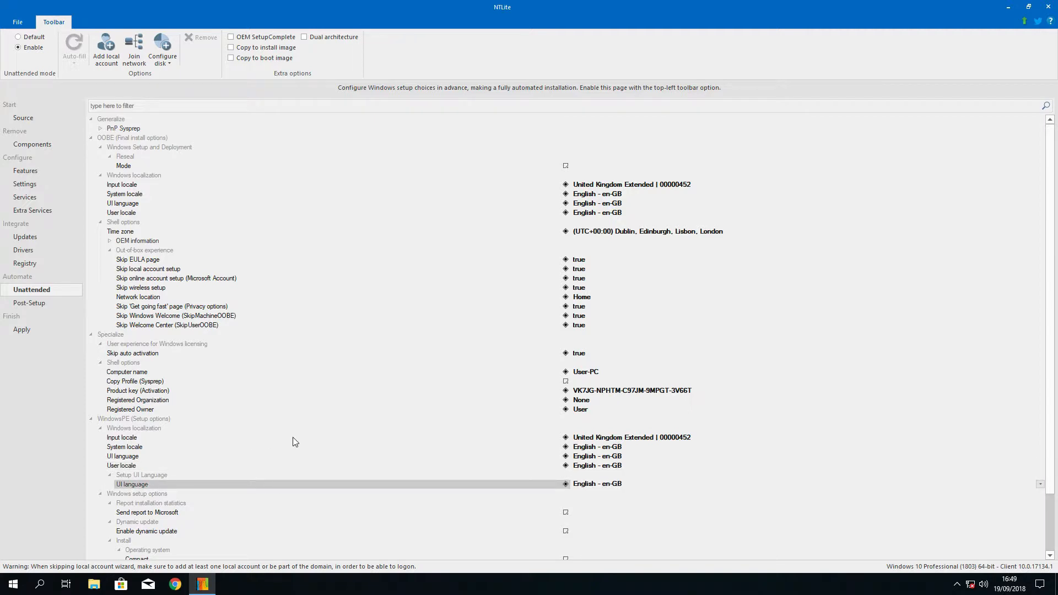
# - Turn off sending installation reports to Microsoft and set Compact installation to false
pyautogui.scroll(-3)
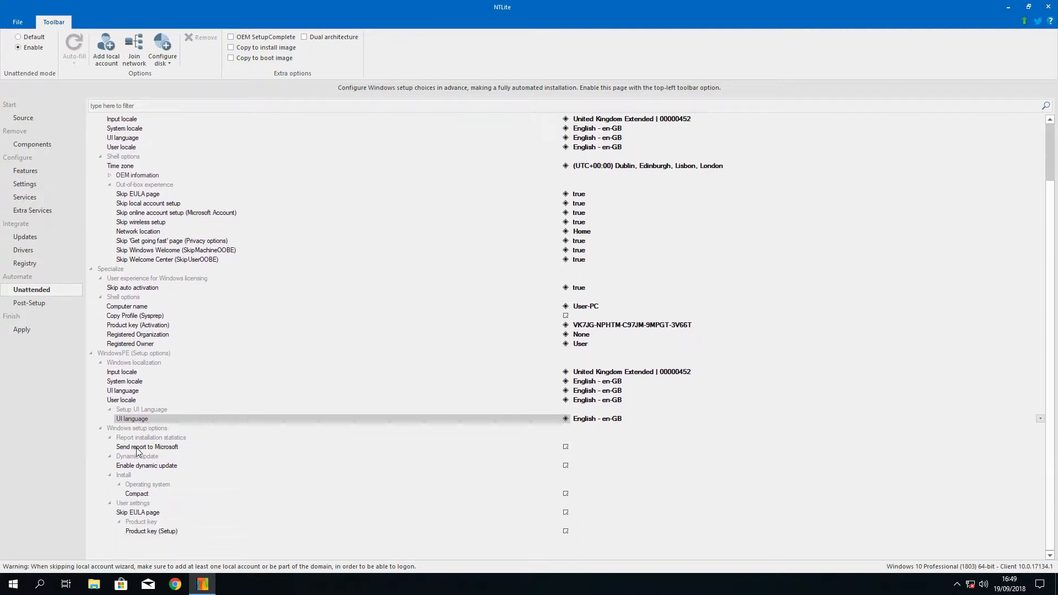
pyautogui.click(565, 446)
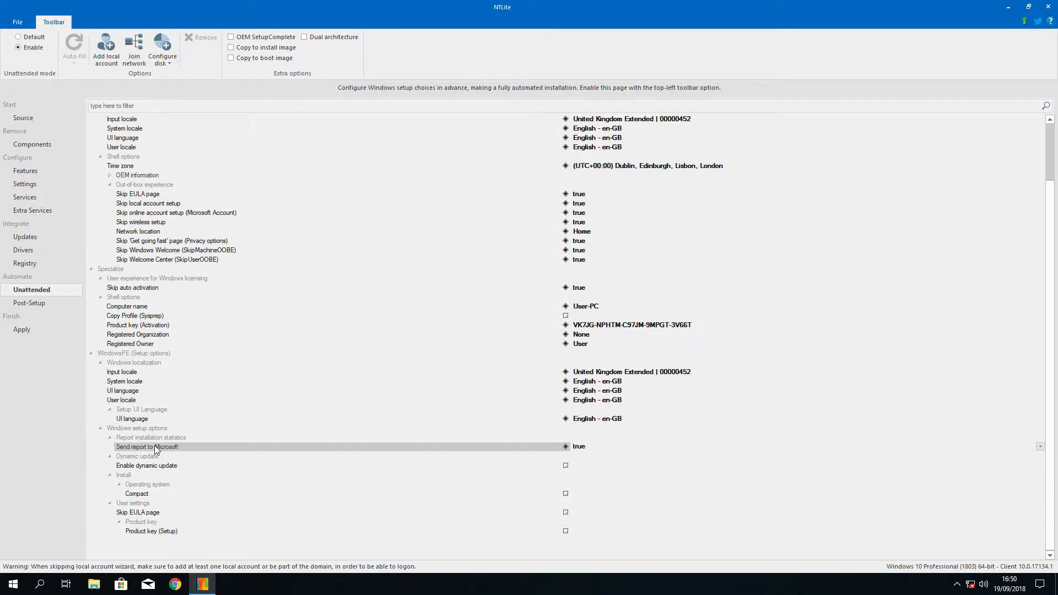
pyautogui.click(567, 447)
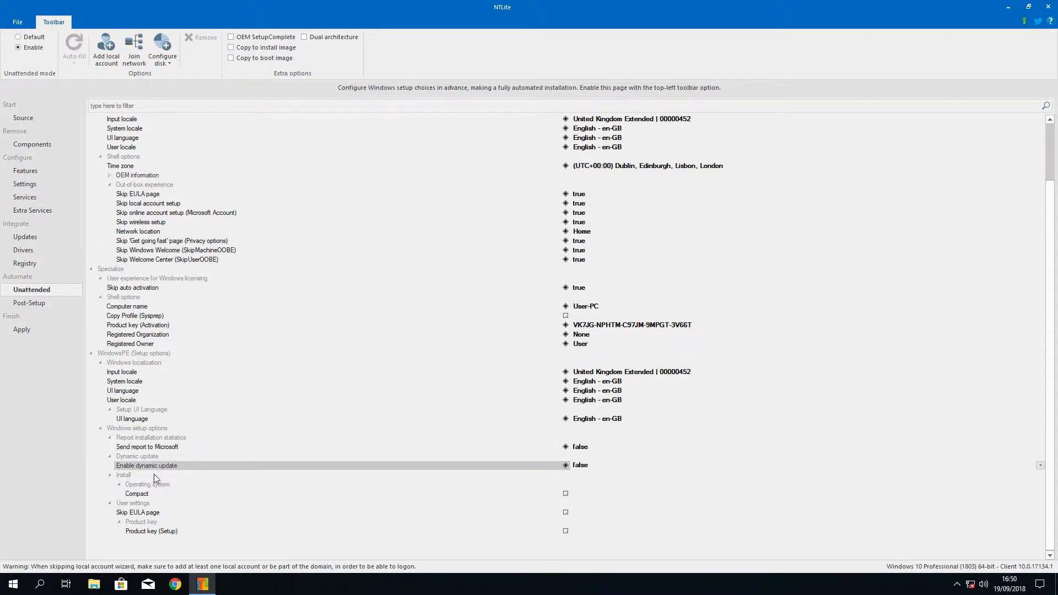
pyautogui.click(137, 494)
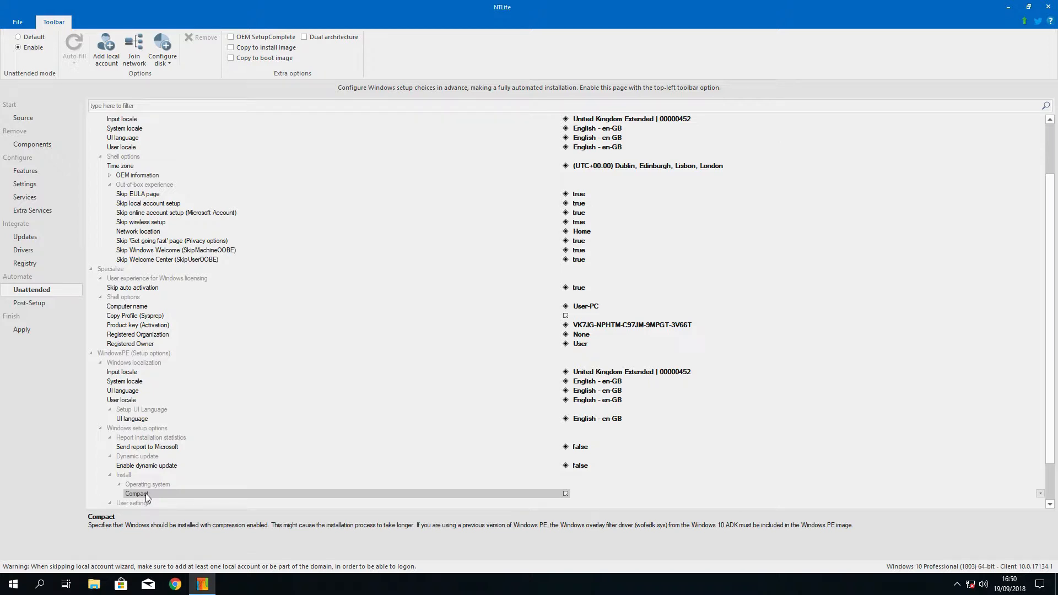
pyautogui.click(566, 494)
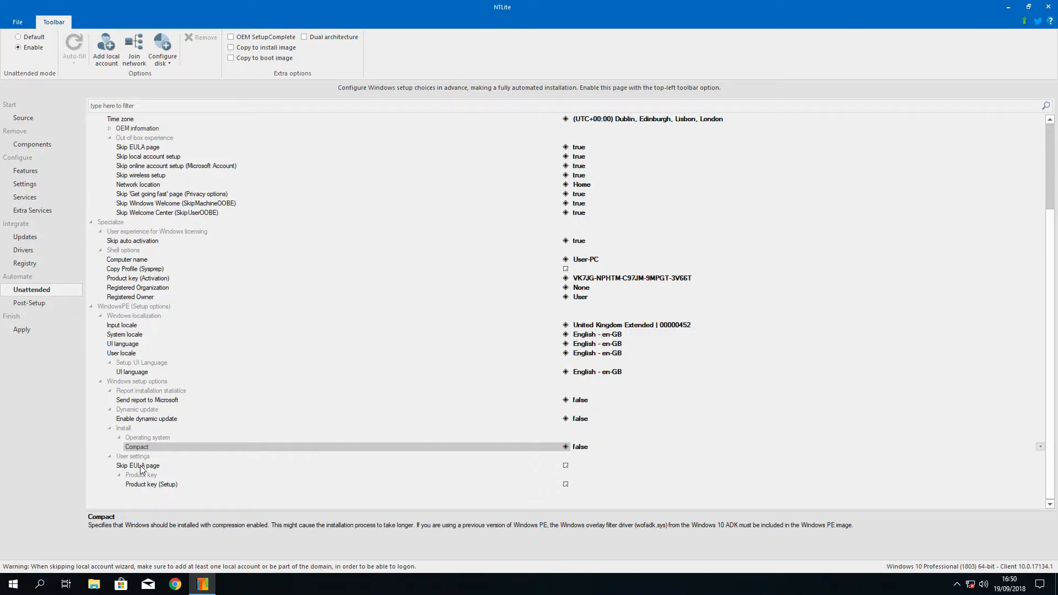
pyautogui.scroll(-3)
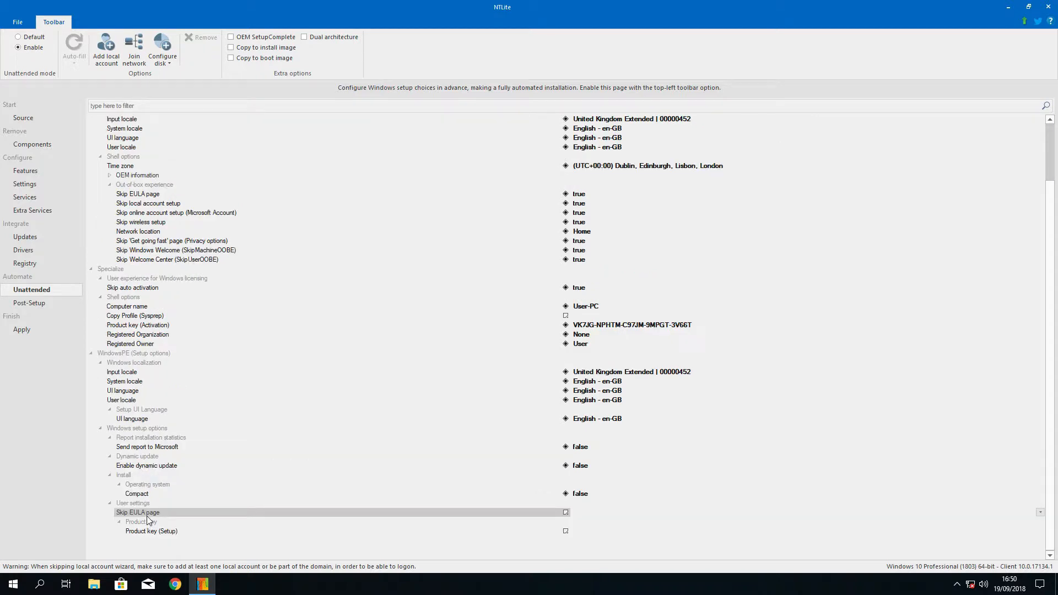
pyautogui.click(566, 513)
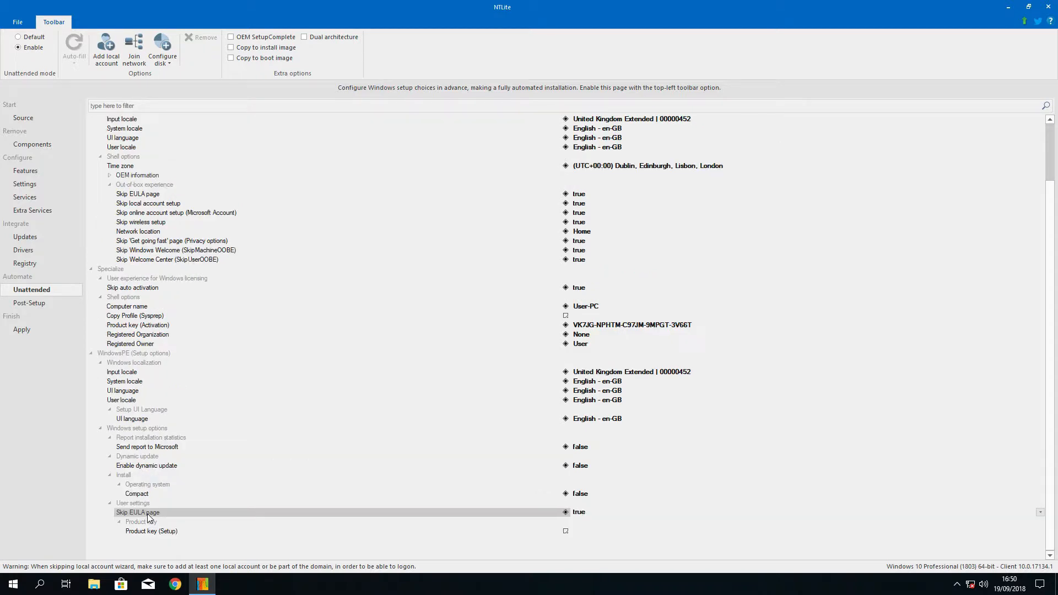
pyautogui.click(150, 484)
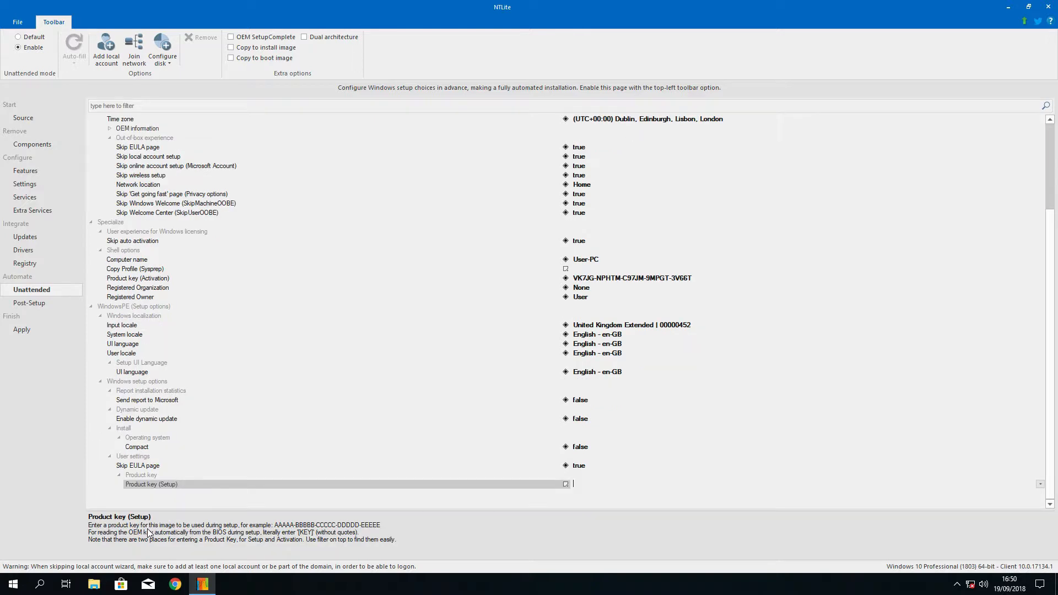
pyautogui.write('VK7JG-NPHTM-C97JM-9MPGT-3V66T')
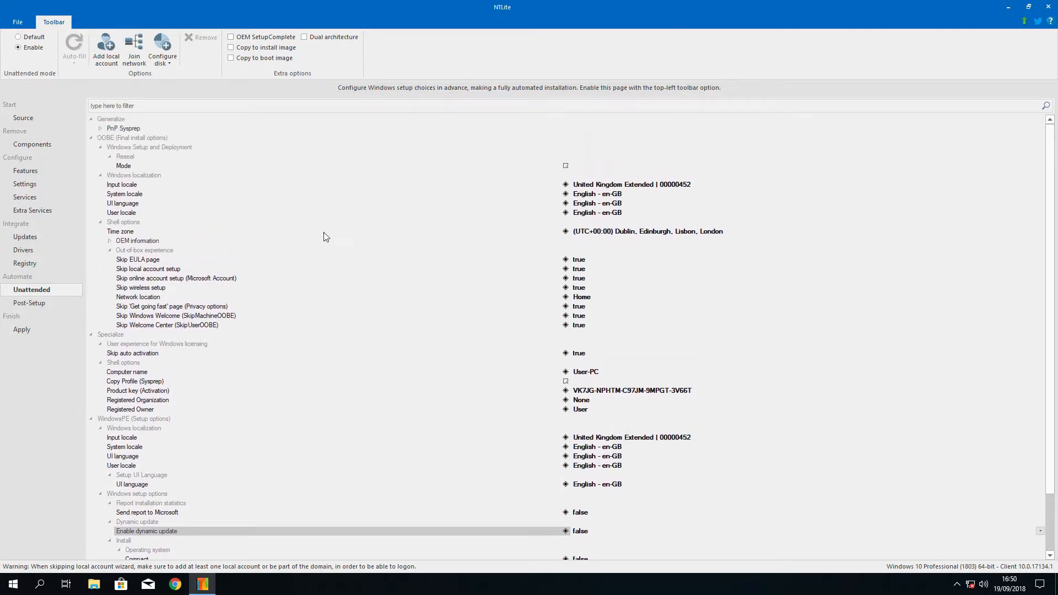
pyautogui.moveTo(184, 180)
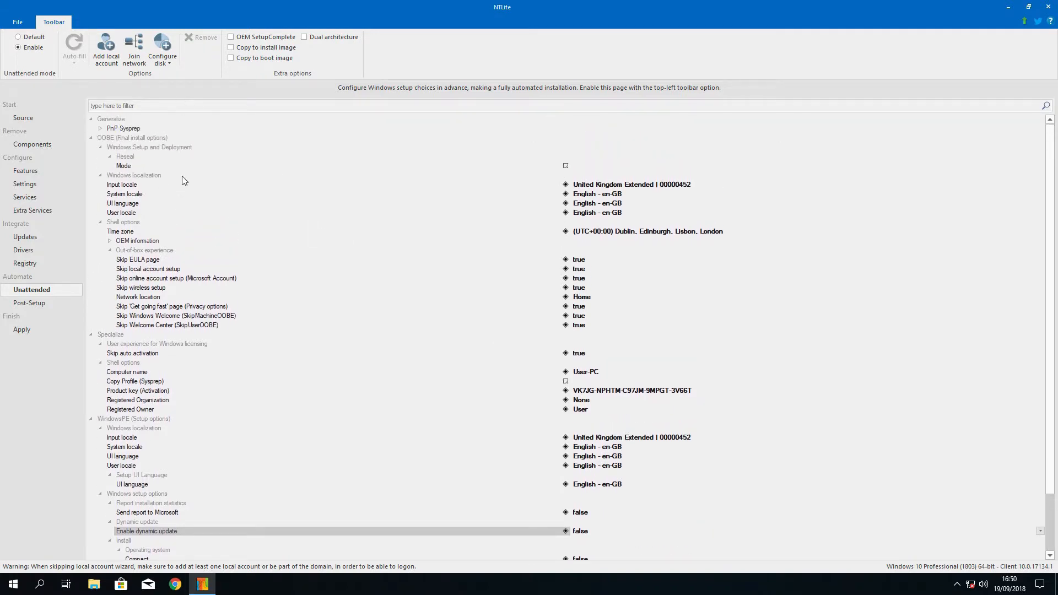
pyautogui.moveTo(106, 48)
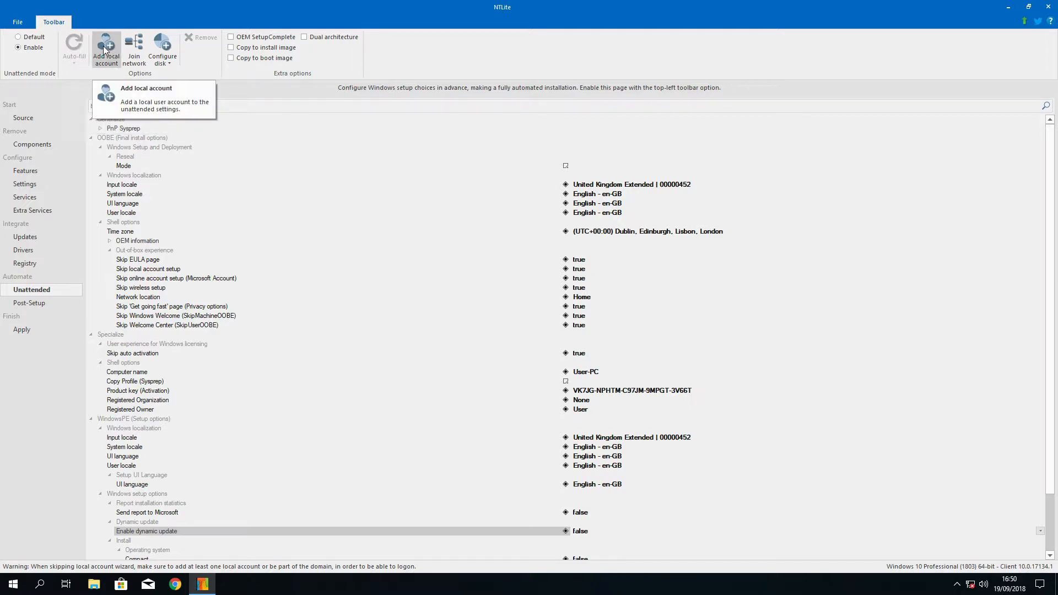
# - Add a local account named User, display name User, with auto-logon enabled
pyautogui.click(106, 48)
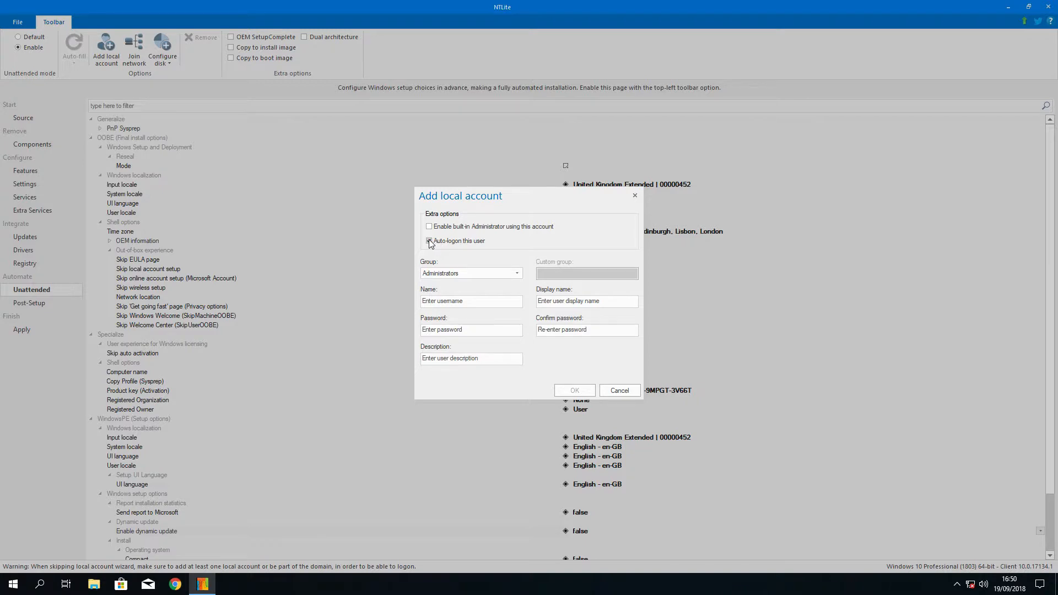
pyautogui.click(429, 241)
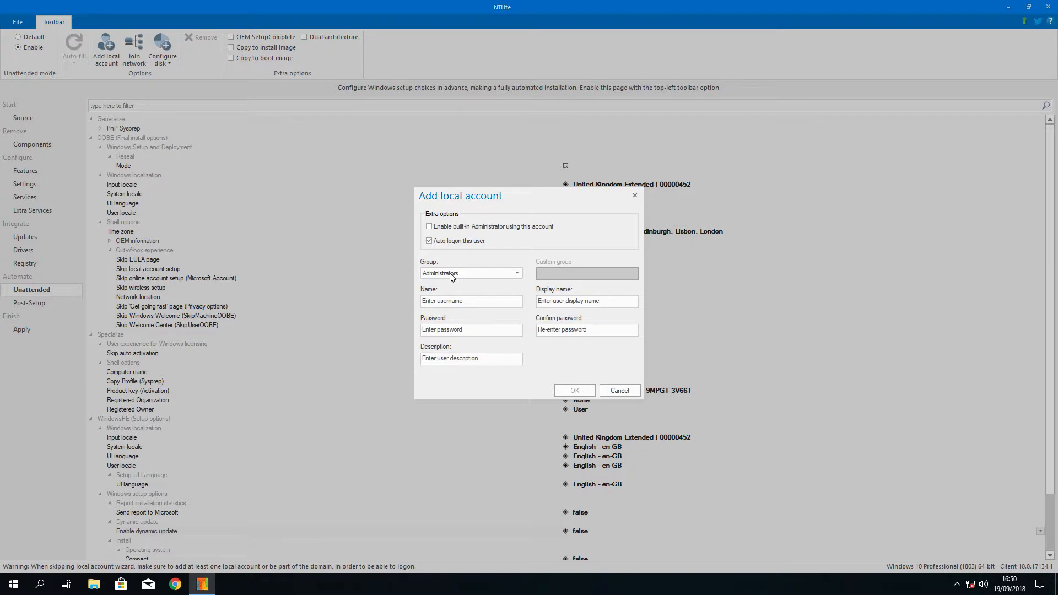
pyautogui.click(470, 300)
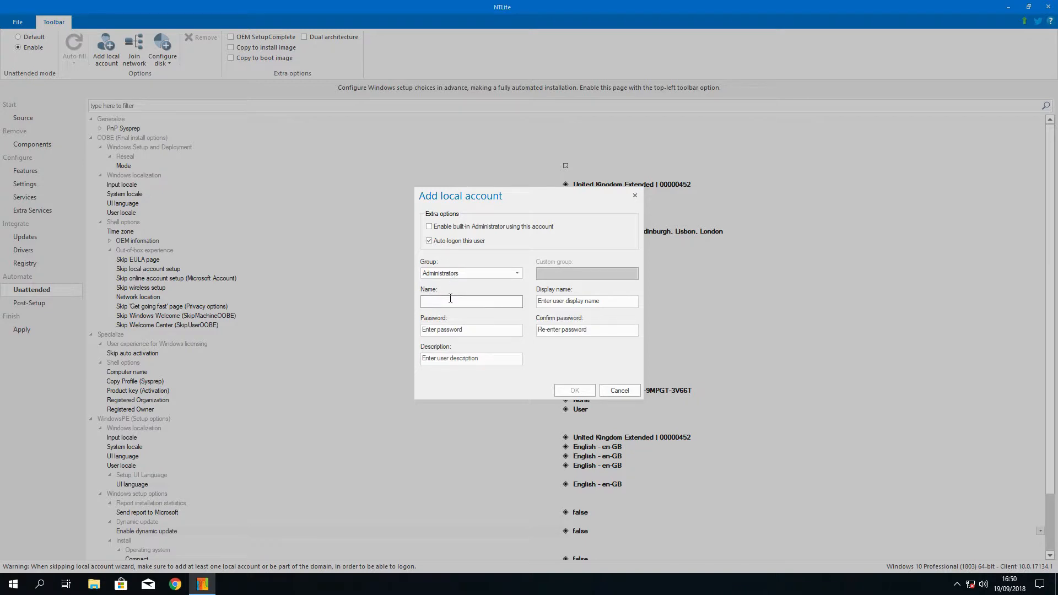
pyautogui.write('User')
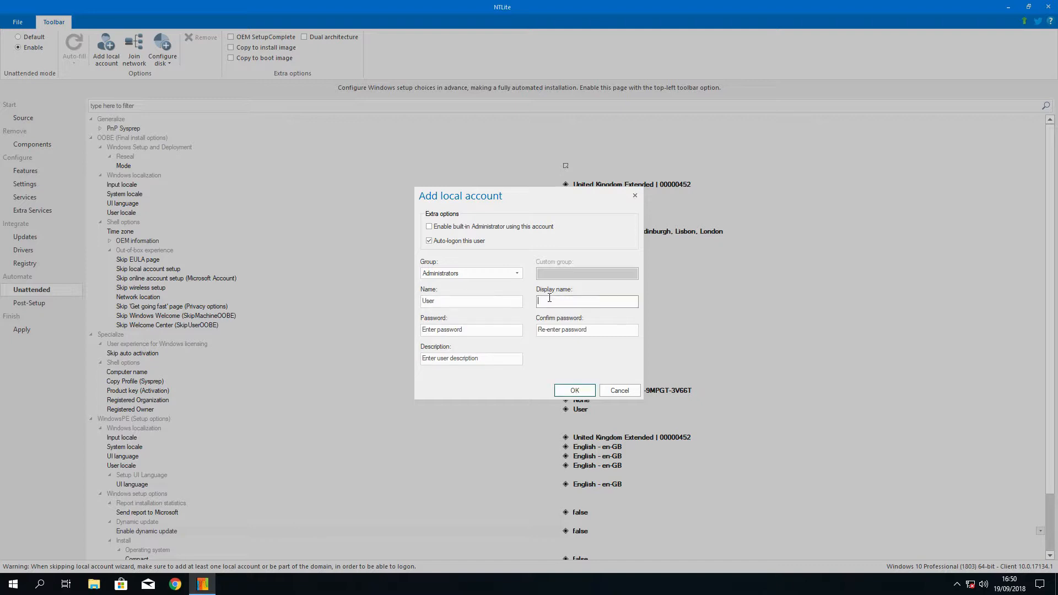
pyautogui.write('User')
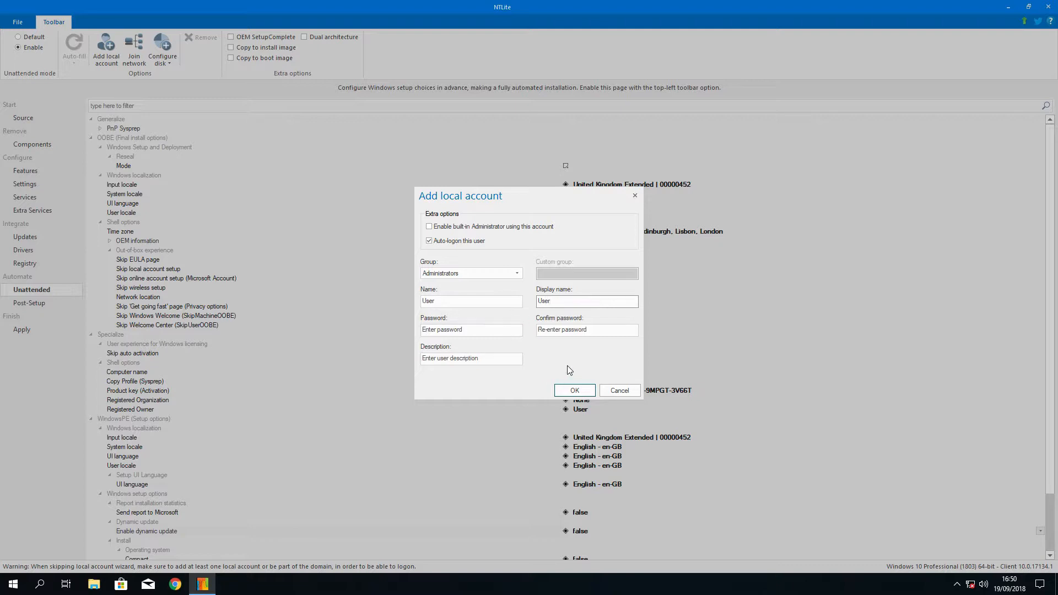
pyautogui.click(573, 390)
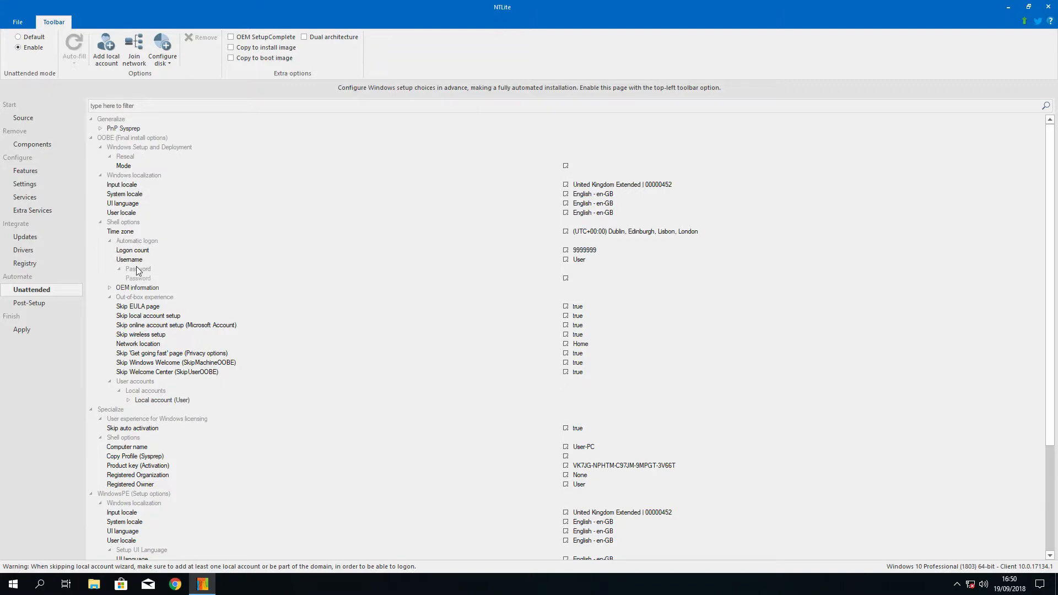
pyautogui.moveTo(128, 254)
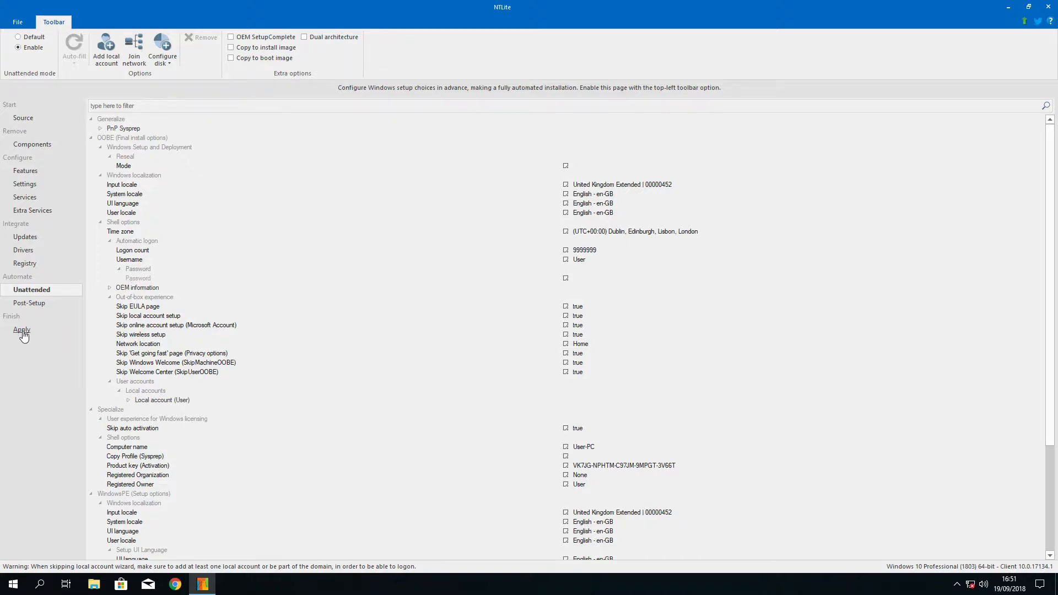
# - On the Apply page, queue removal of all non-essential editions, keeping only Windows 10 Pro
pyautogui.click(22, 329)
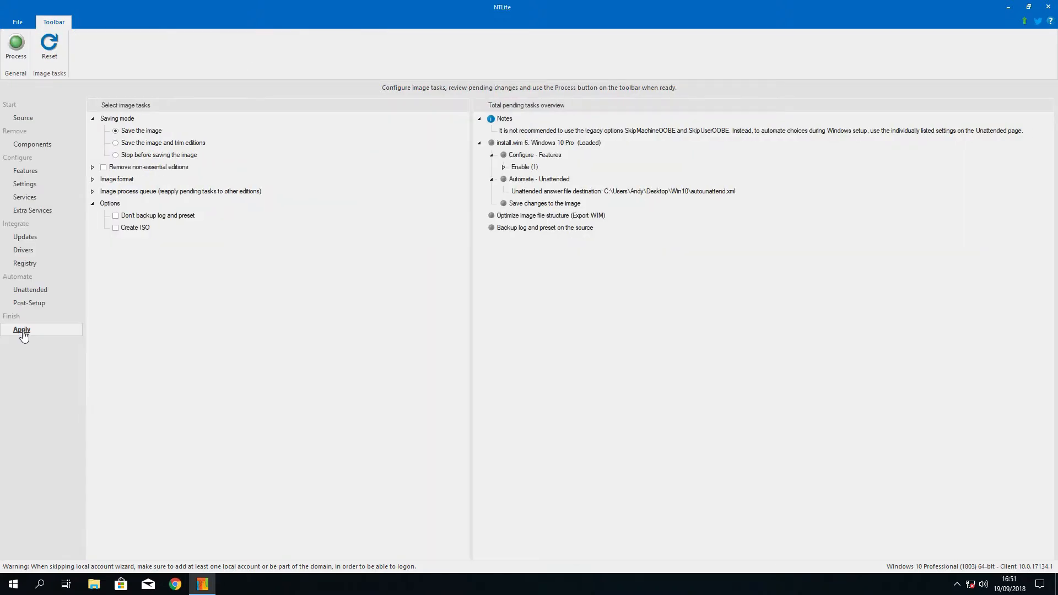
pyautogui.moveTo(322, 328)
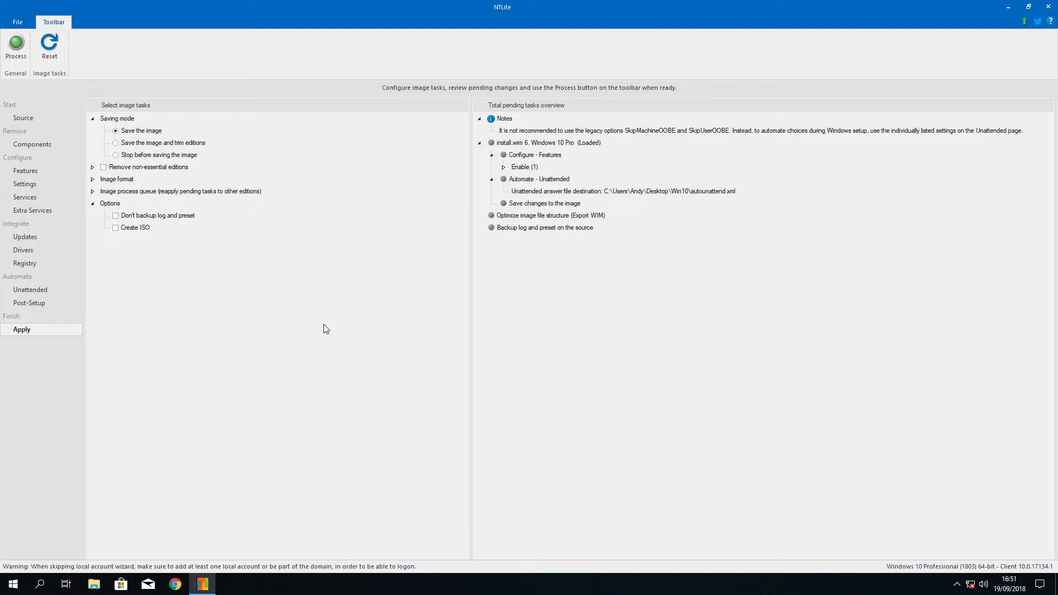
pyautogui.moveTo(102, 167)
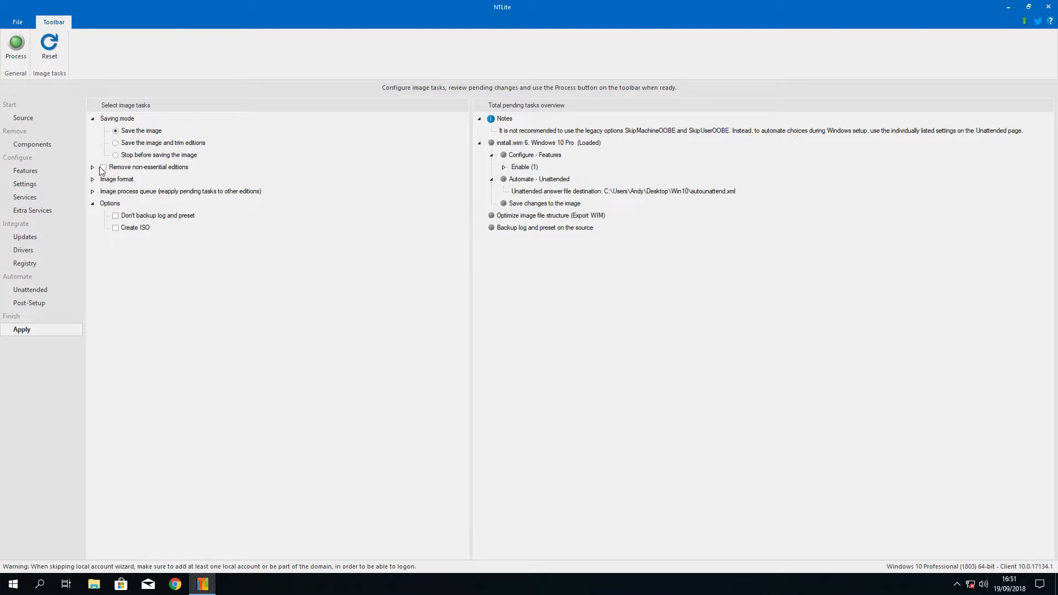
pyautogui.click(102, 167)
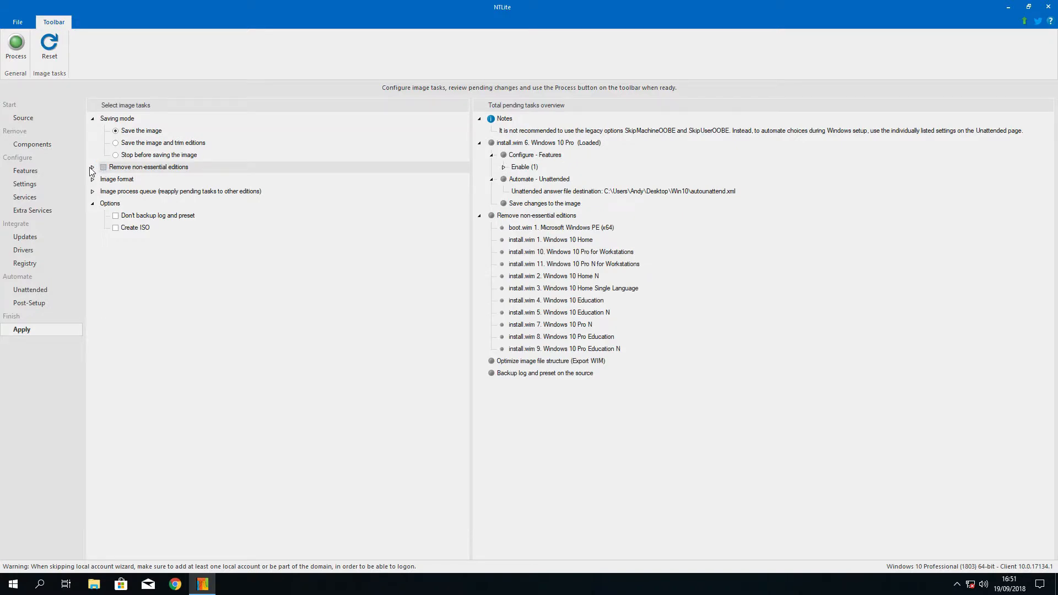
pyautogui.click(91, 167)
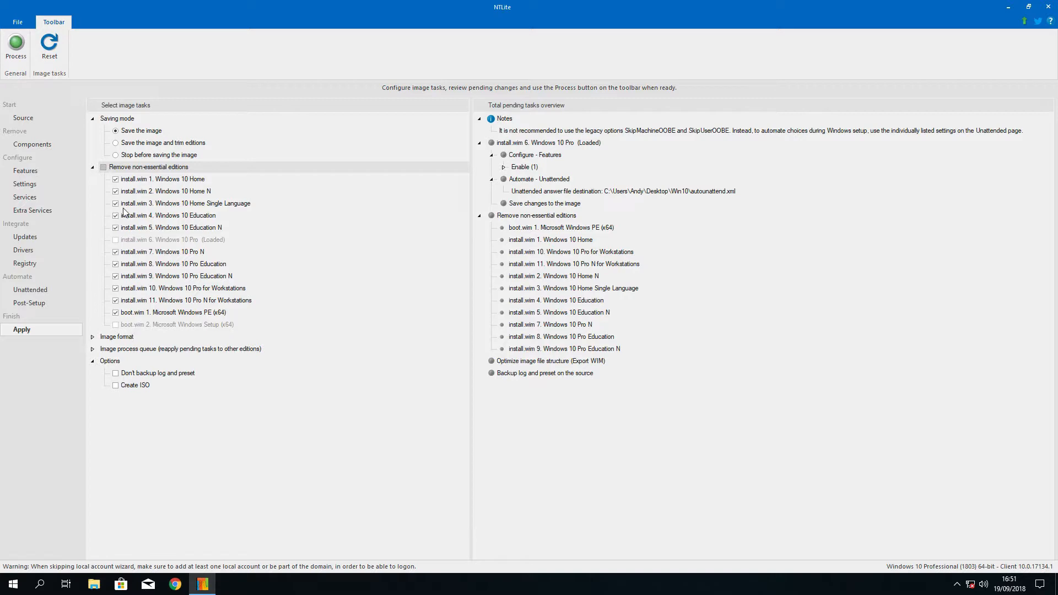
pyautogui.moveTo(95, 168)
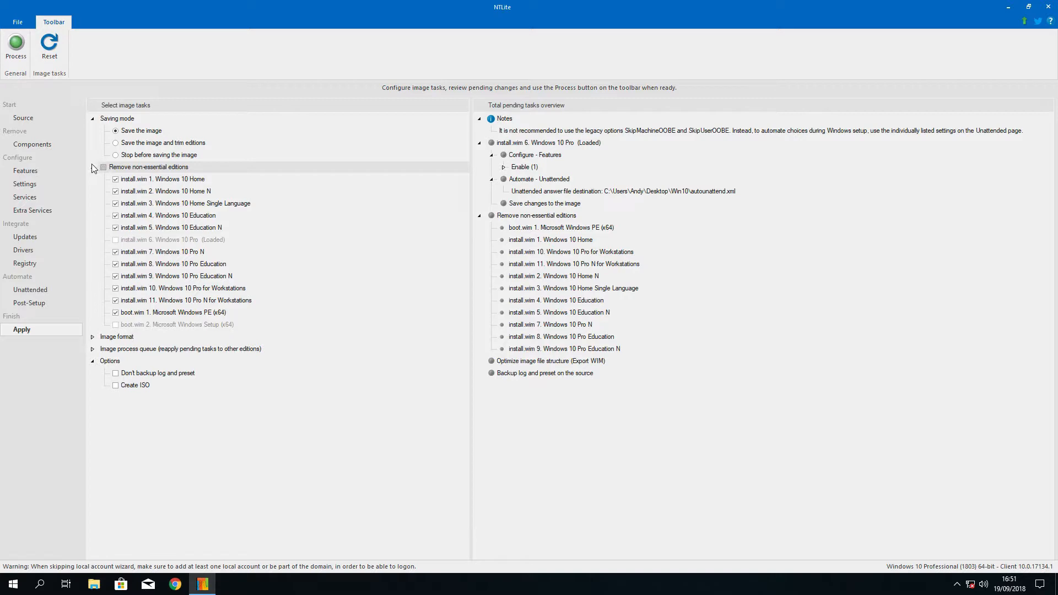
pyautogui.click(92, 167)
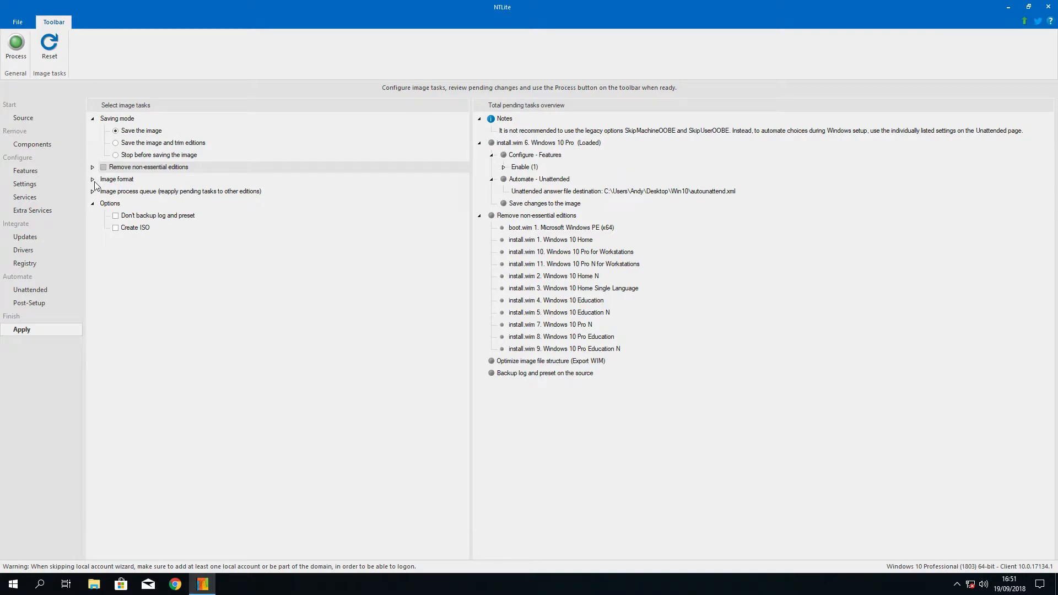
# - Review the standard WIM image format choice and the image process queue tasks
pyautogui.click(93, 178)
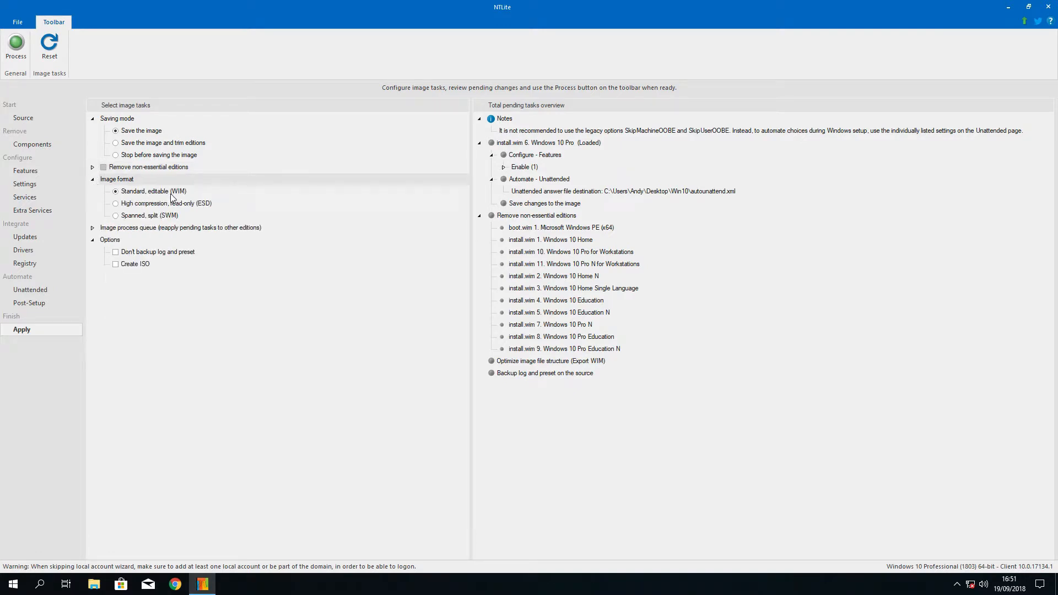
pyautogui.moveTo(182, 196)
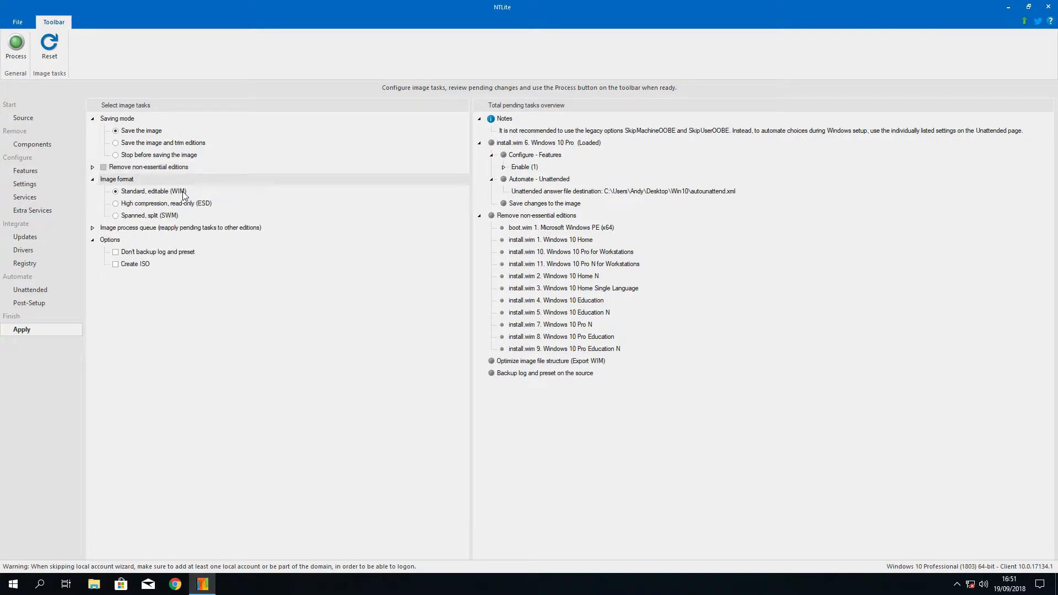
pyautogui.moveTo(177, 196)
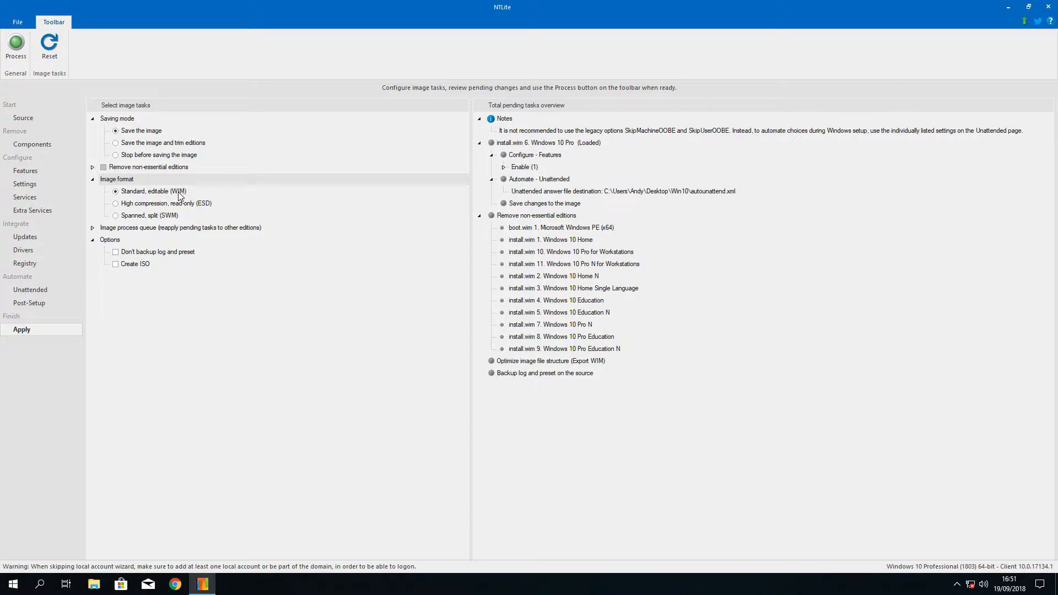
pyautogui.moveTo(180, 196)
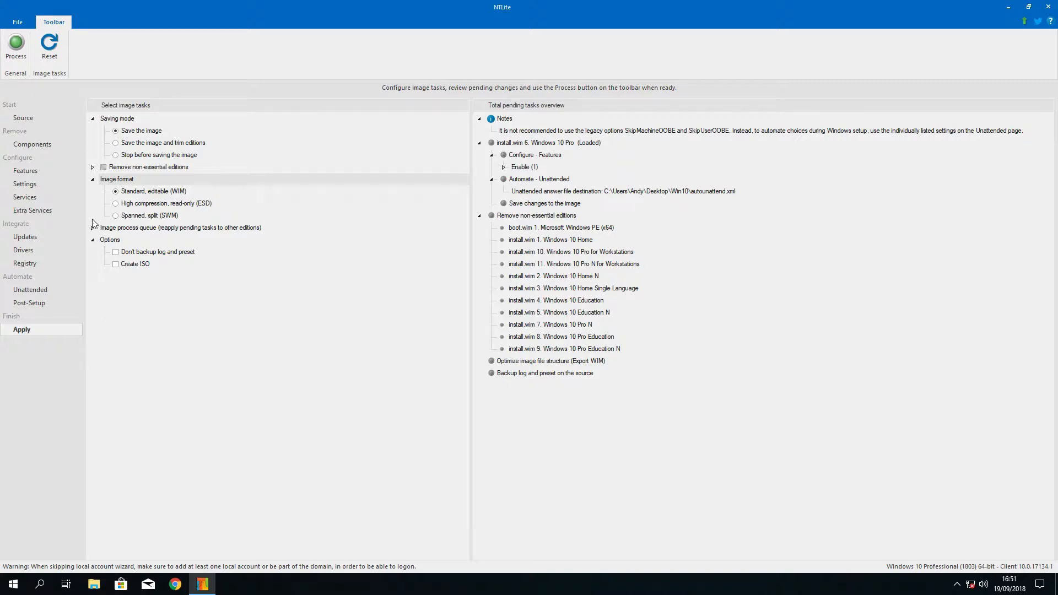
pyautogui.click(93, 229)
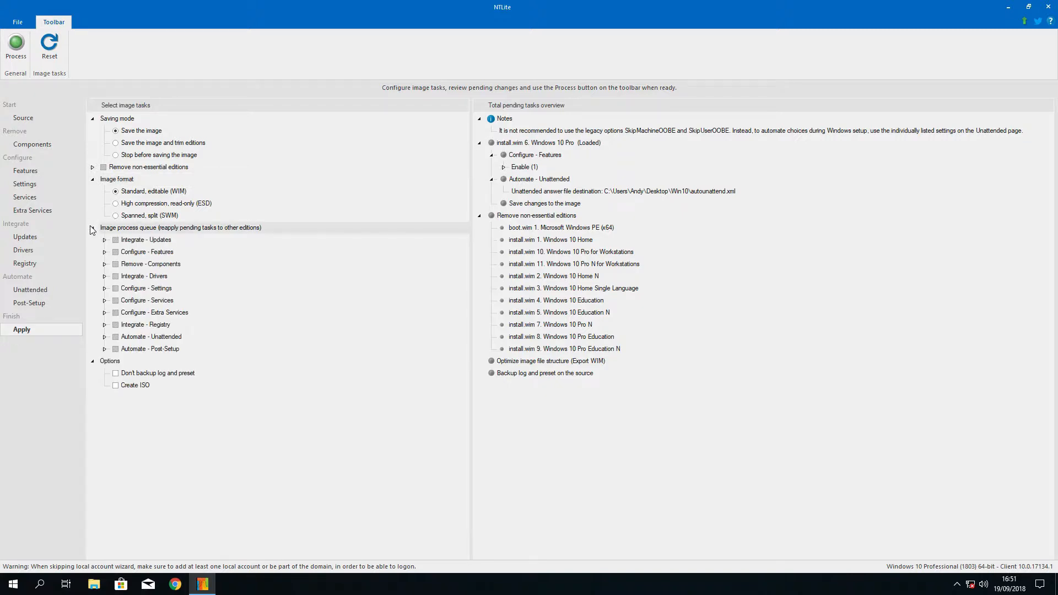
pyautogui.click(92, 227)
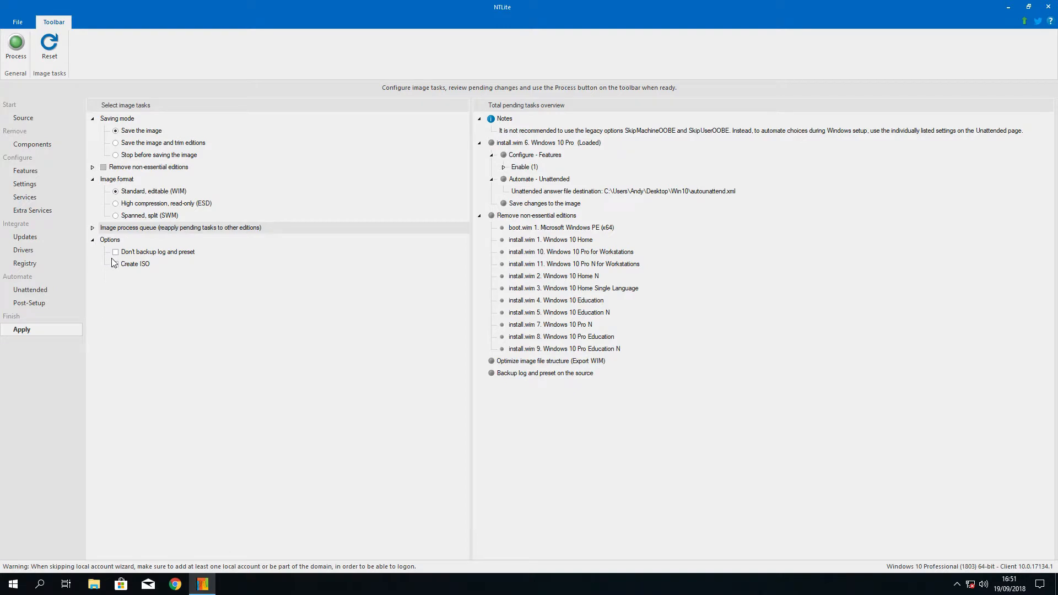
# - Enable Create ISO and save it to the Desktop as Win10-64Bit.iso
pyautogui.click(115, 263)
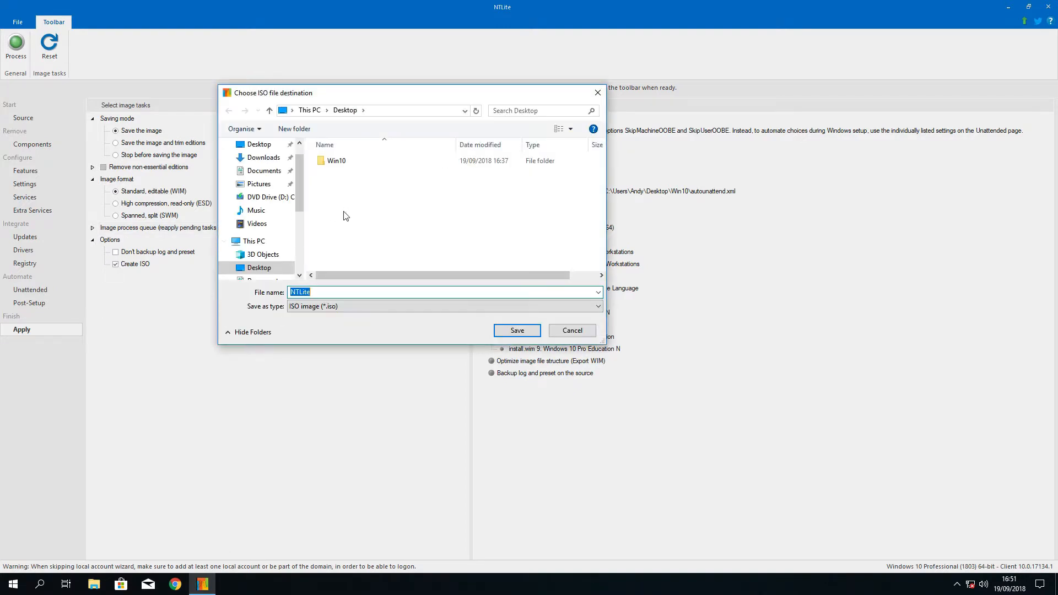
pyautogui.click(336, 161)
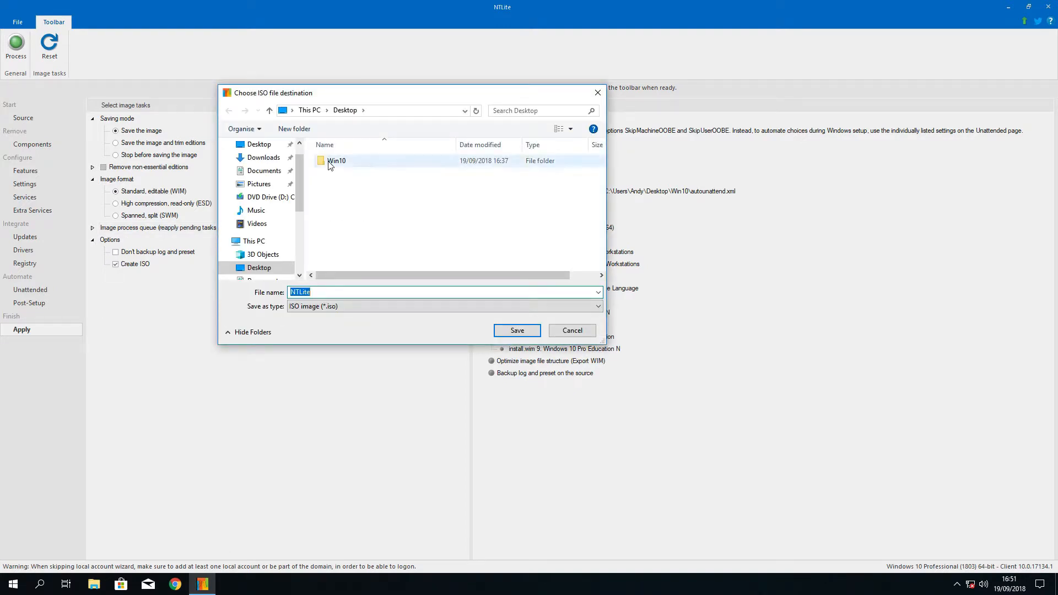
pyautogui.click(258, 266)
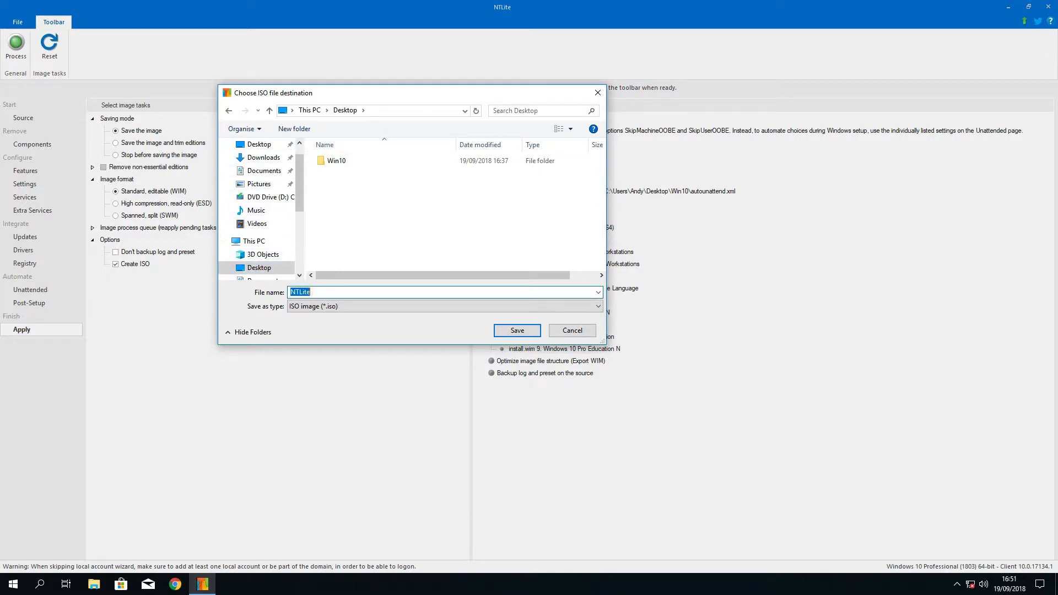
pyautogui.write('Win10-64Bit')
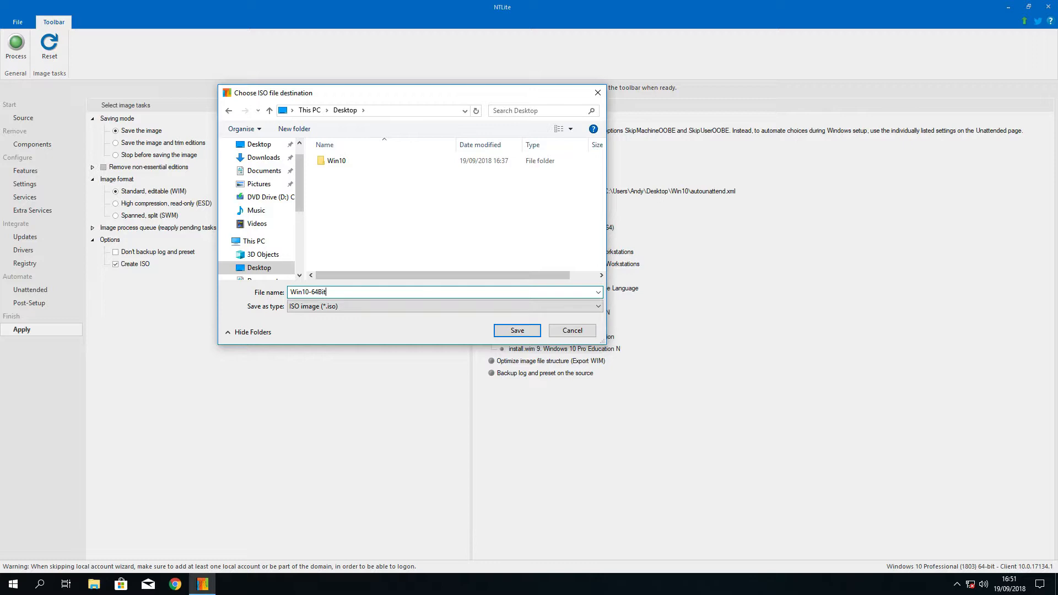
pyautogui.click(515, 329)
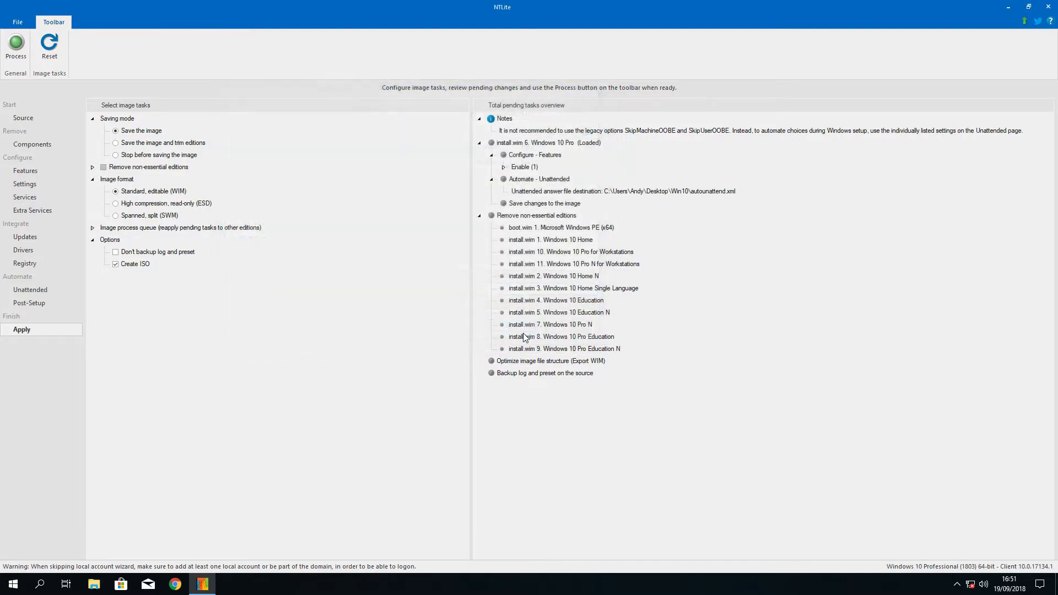
# - Give the ISO the label Win10-64Bit and confirm it
pyautogui.click(16, 45)
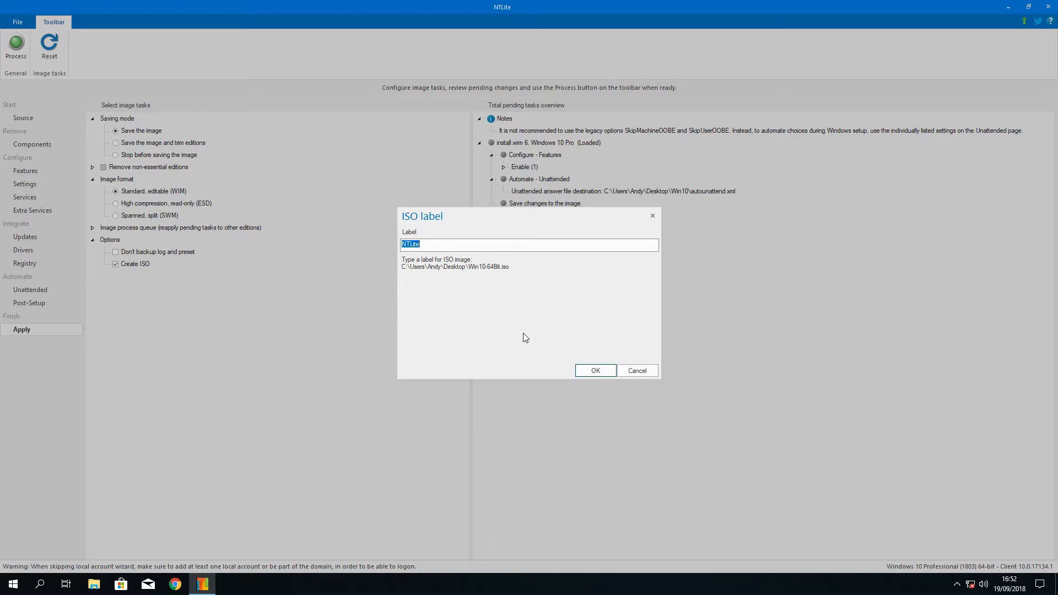
pyautogui.write('Win10-64Bi')
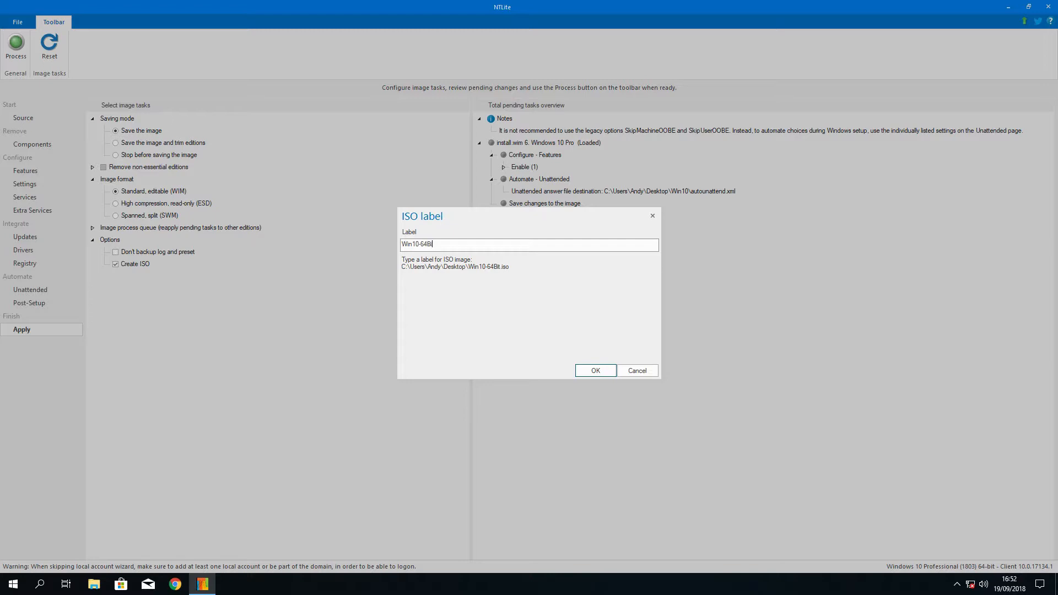
pyautogui.click(593, 371)
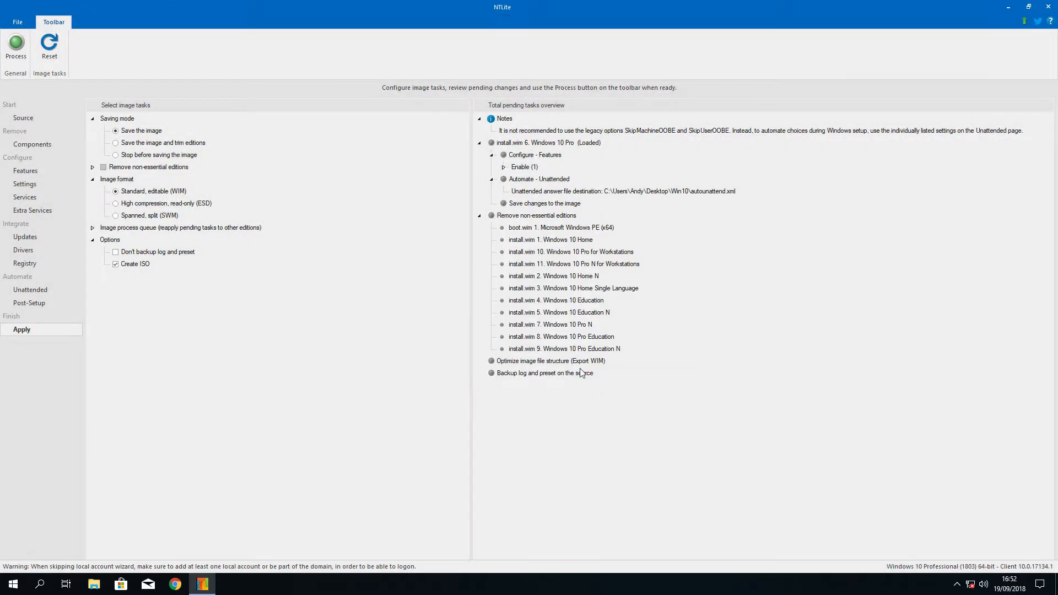
pyautogui.click(134, 263)
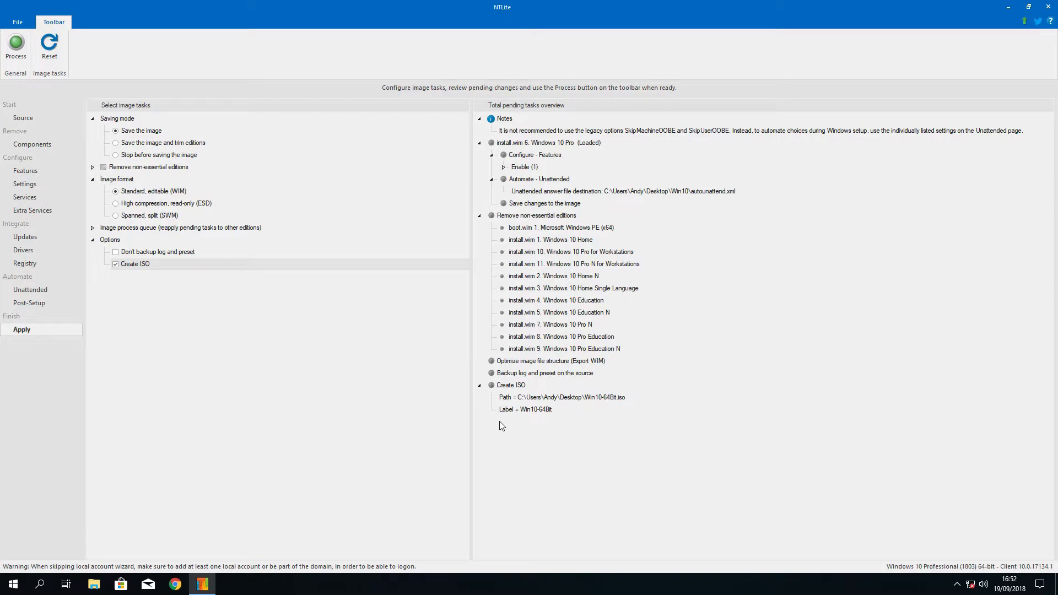
pyautogui.moveTo(378, 399)
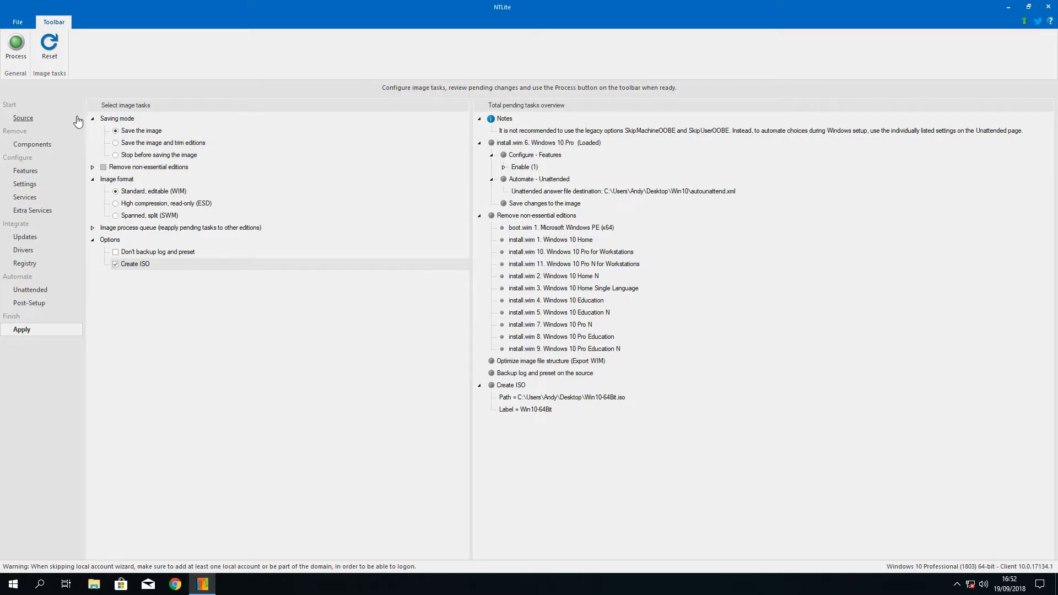
pyautogui.moveTo(15, 44)
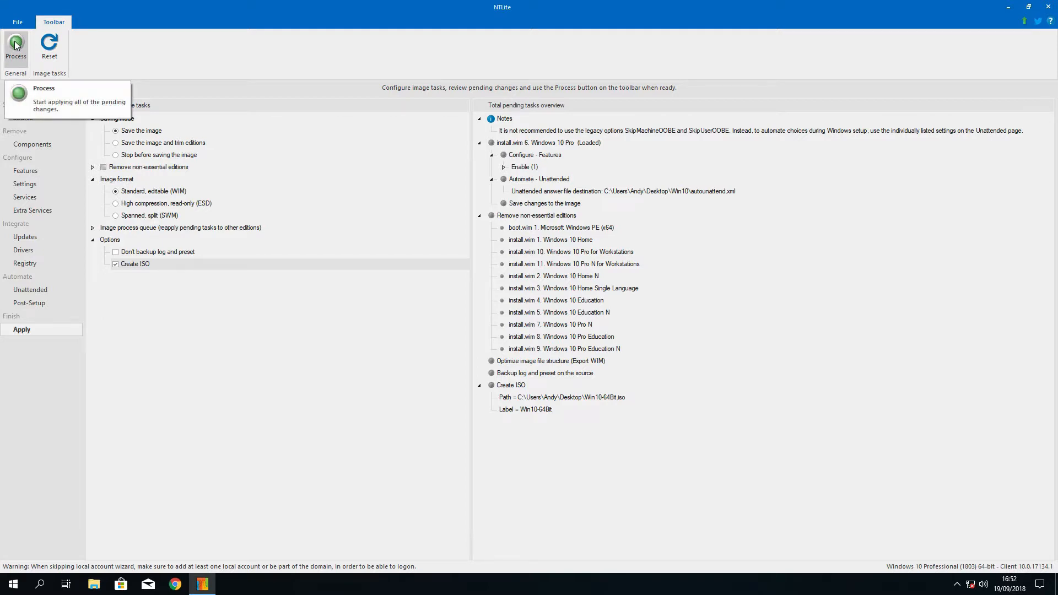
# - Process all pending tasks to build the Win10-64Bit ISO image
pyautogui.click(14, 46)
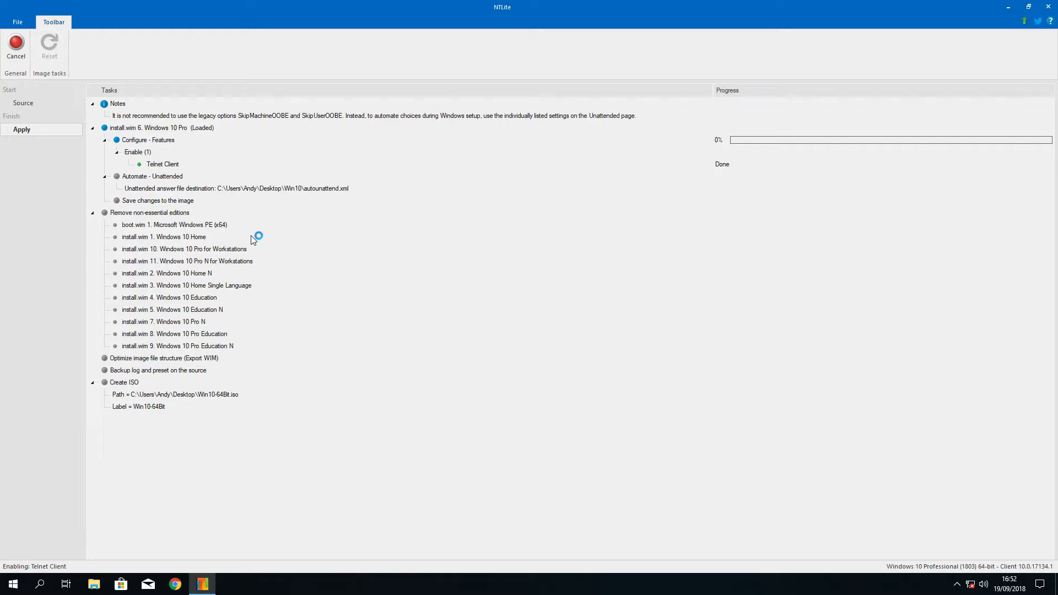
pyautogui.click(104, 140)
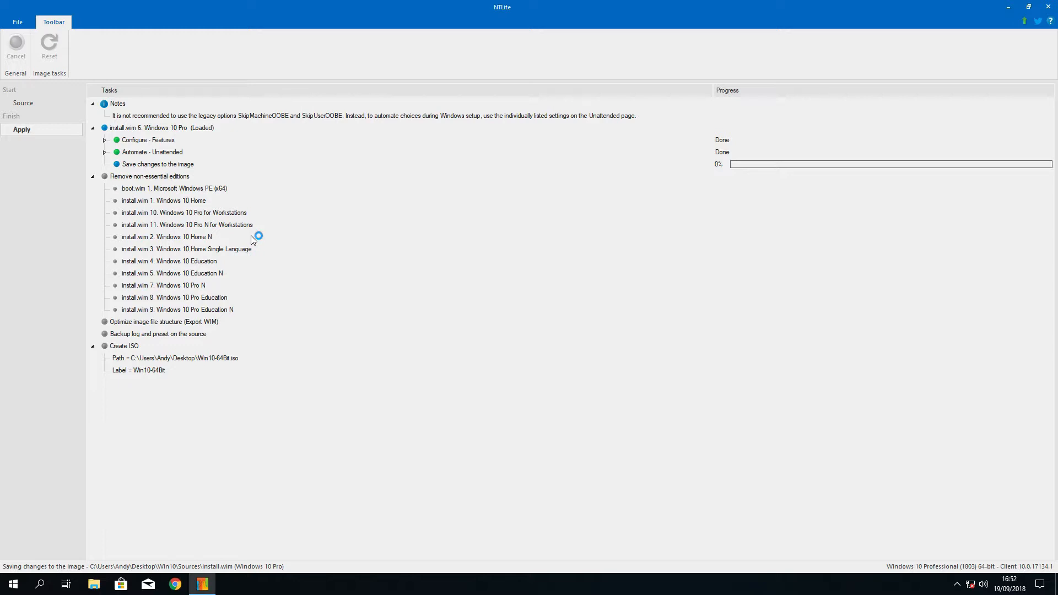
pyautogui.moveTo(318, 451)
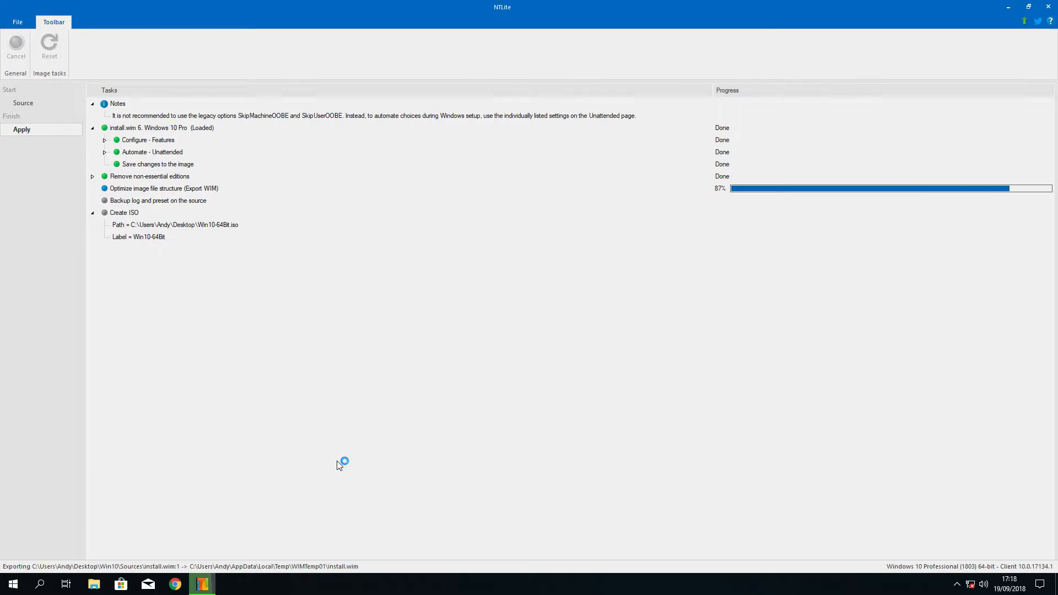
pyautogui.moveTo(339, 446)
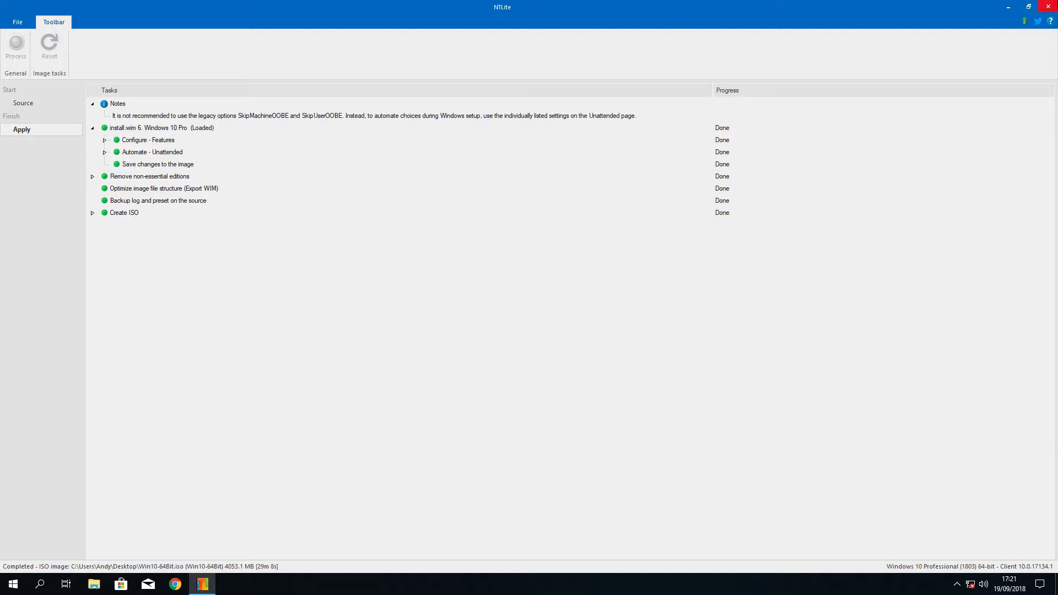
# - Close NTLite now that Win10-64Bit.iso has been built to the desktop
pyautogui.click(1008, 7)
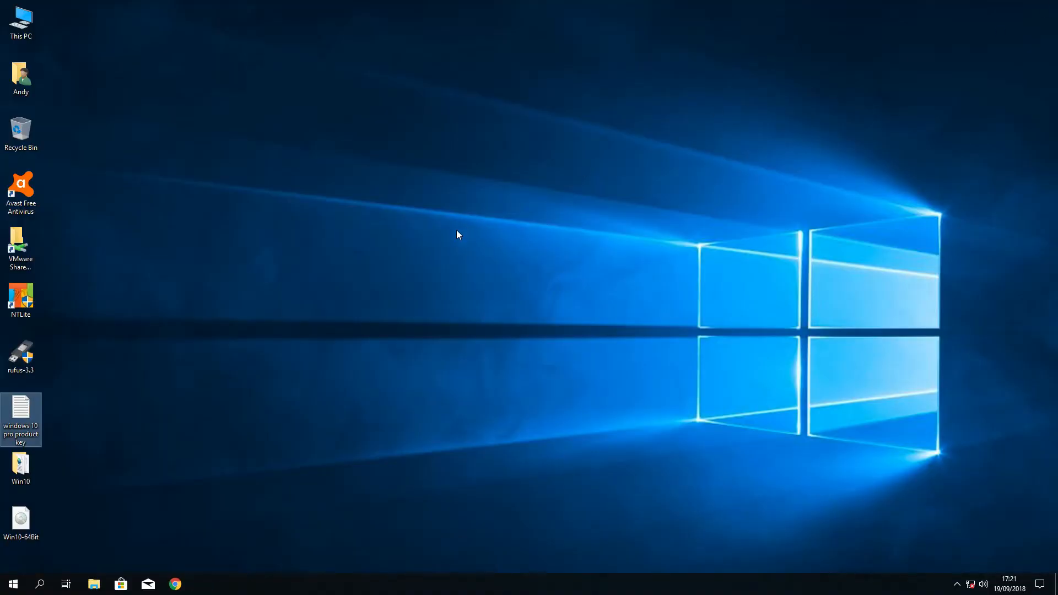
pyautogui.moveTo(20, 518)
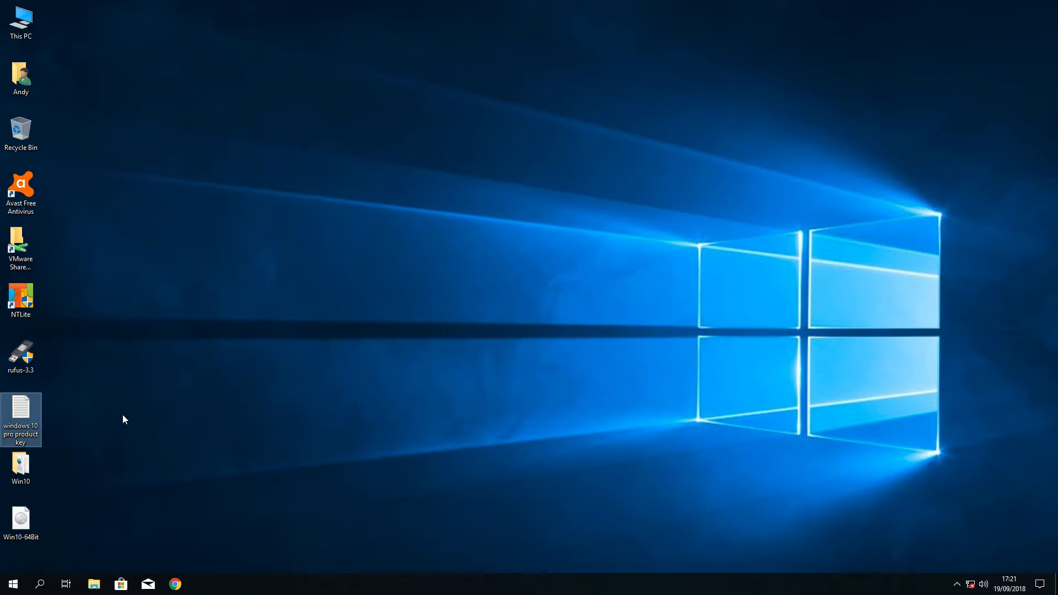
pyautogui.moveTo(152, 350)
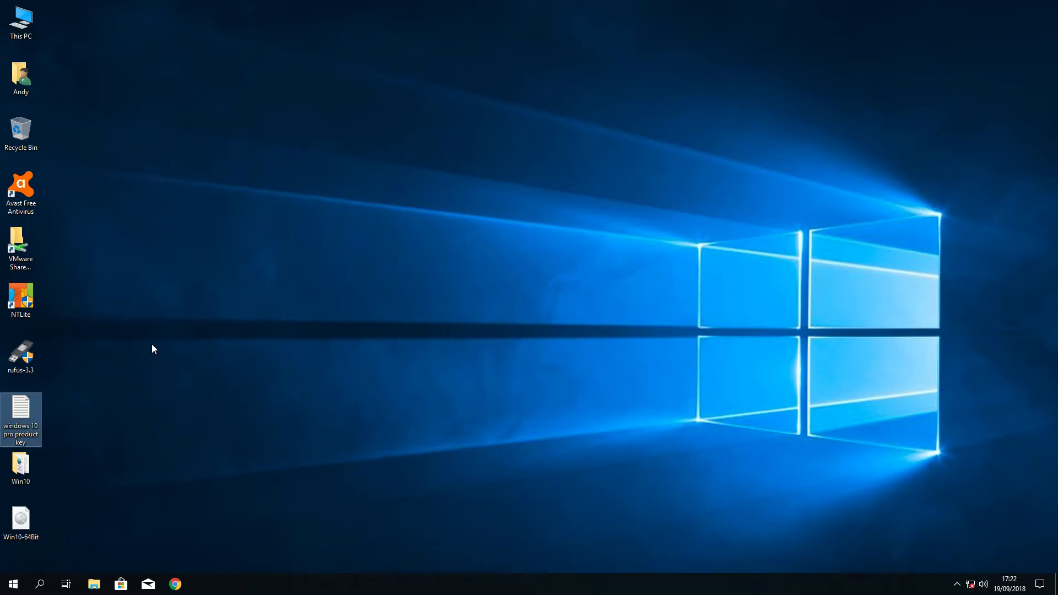
pyautogui.moveTo(137, 338)
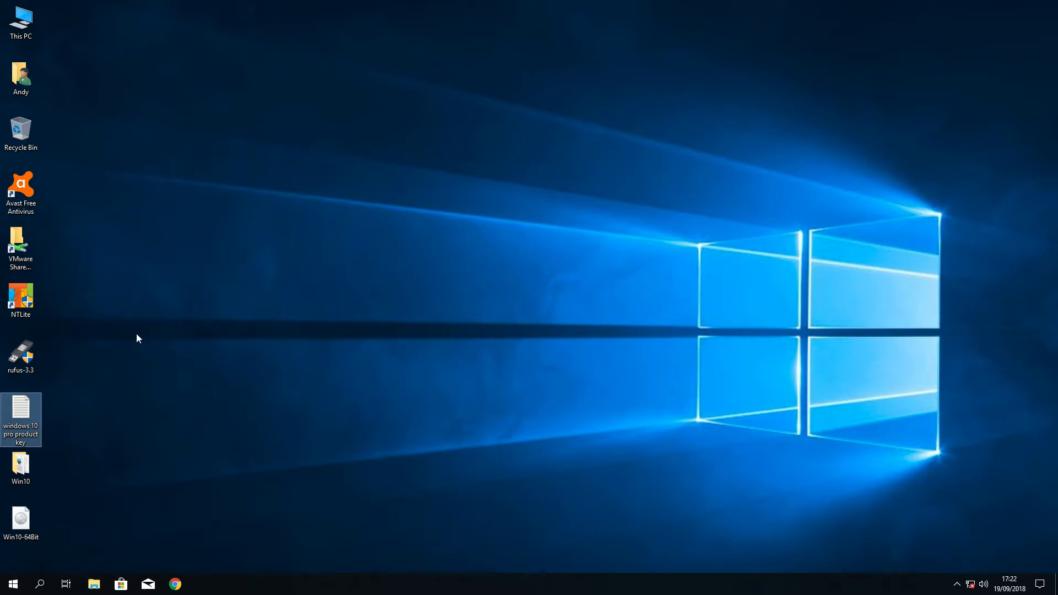
pyautogui.moveTo(21, 356)
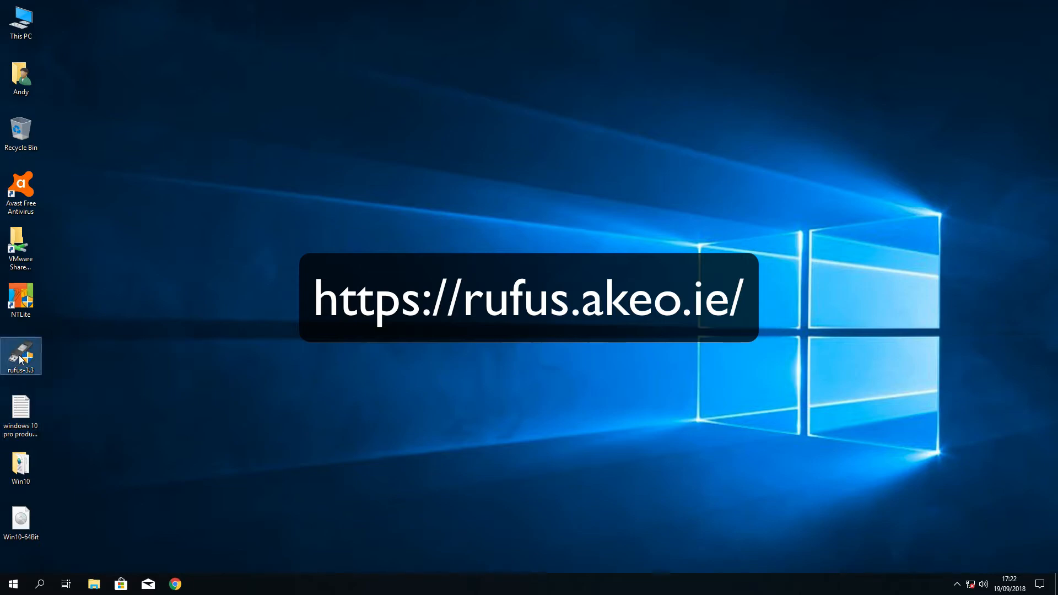
# - Launch rufus-3.3 with UAC approval, declining the online update check policy
pyautogui.doubleClick(21, 356)
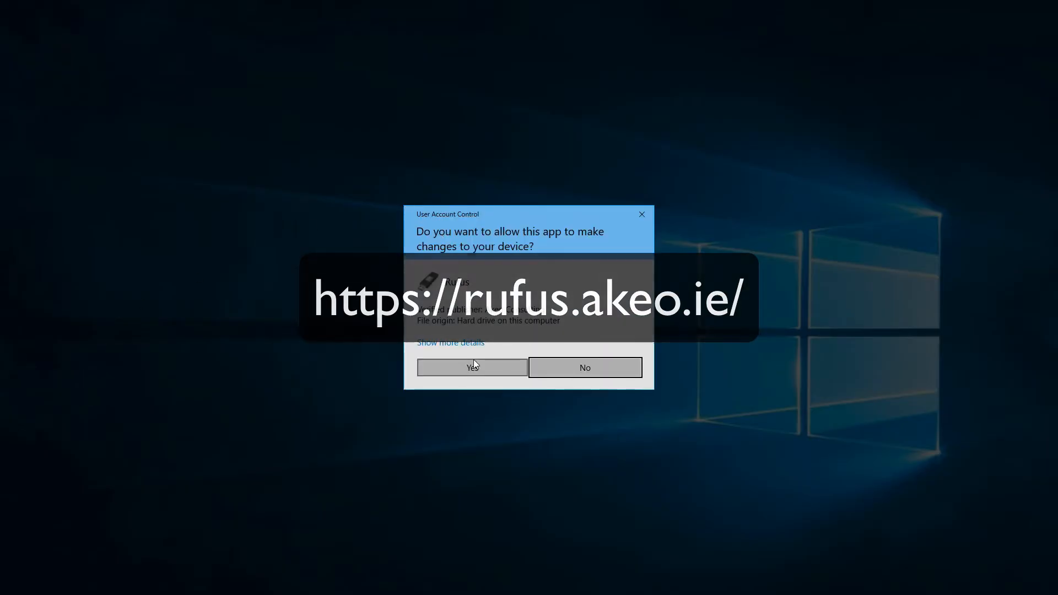
pyautogui.click(471, 367)
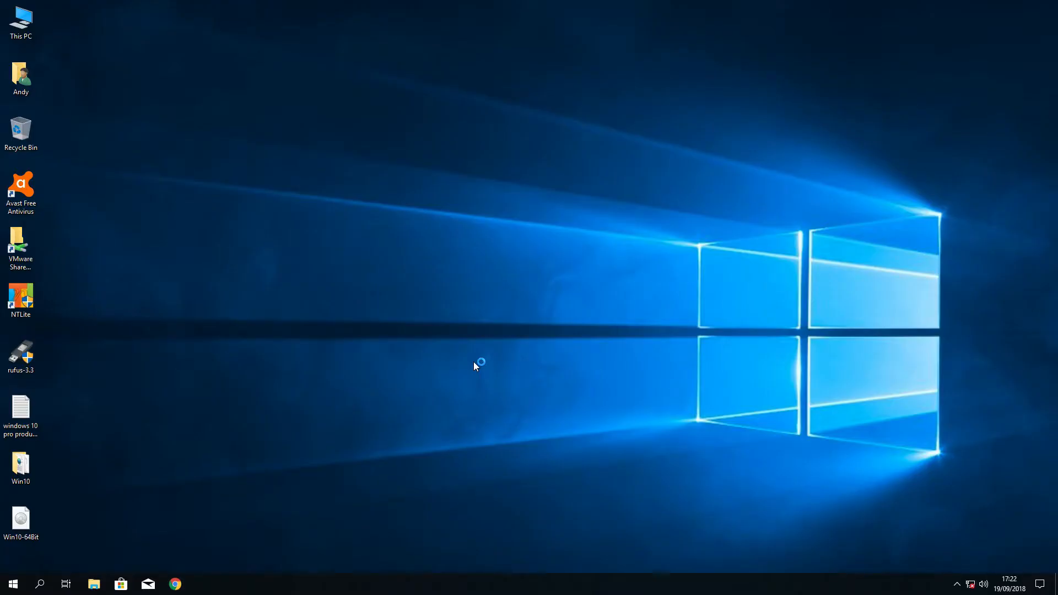
pyautogui.doubleClick(20, 356)
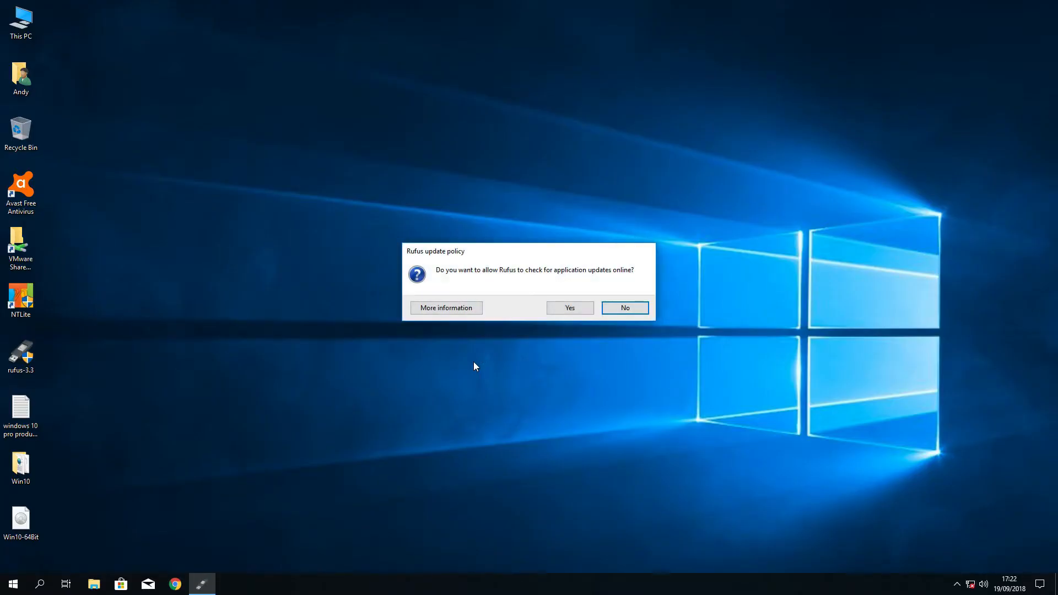
pyautogui.moveTo(560, 324)
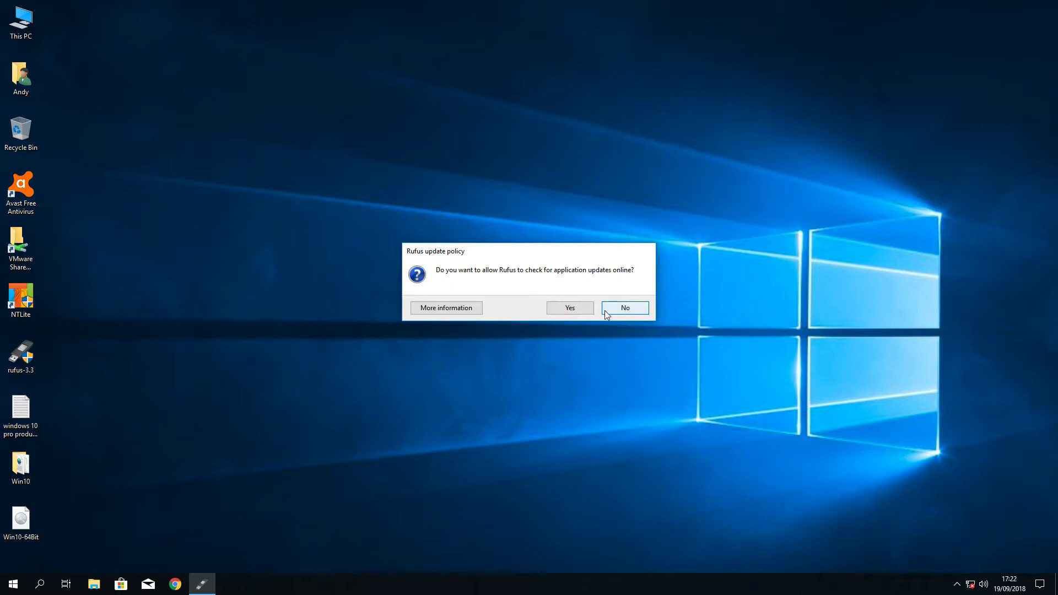
pyautogui.click(623, 308)
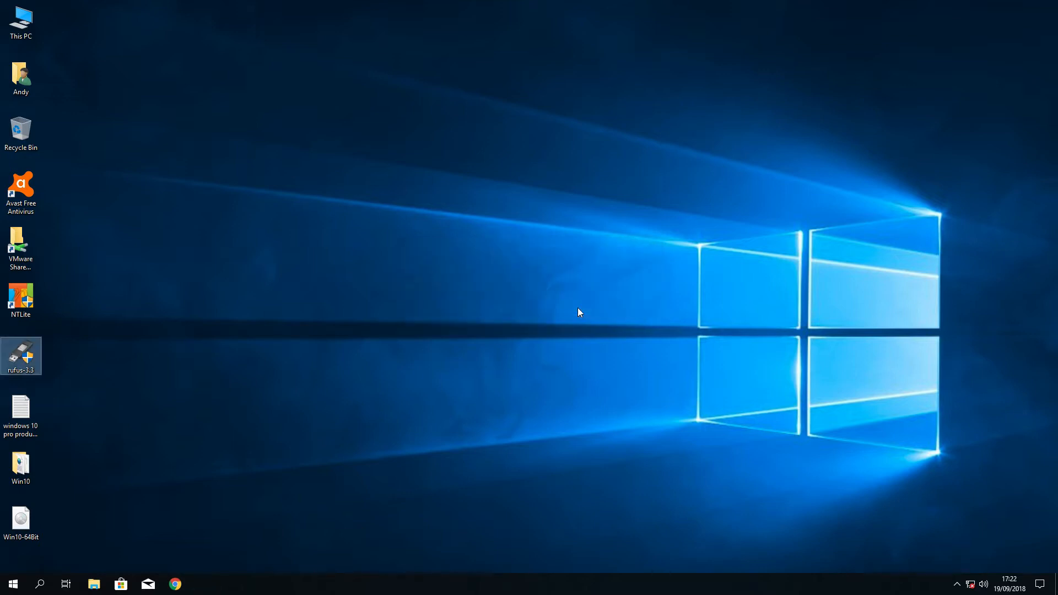
pyautogui.doubleClick(21, 355)
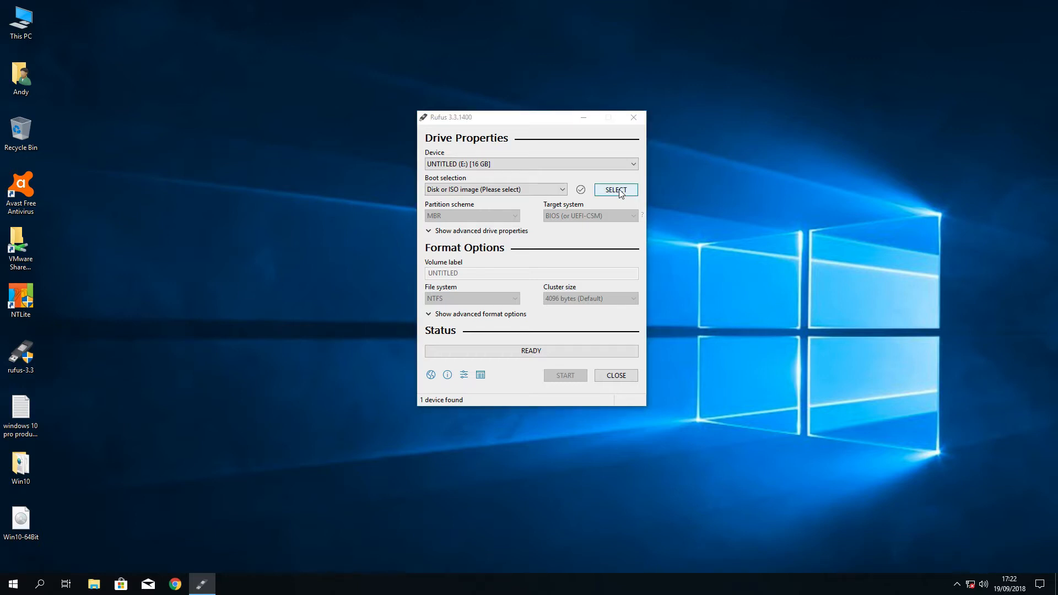
# - Choose Win10-64Bit.iso as the boot image with MBR partition scheme and start writing to drive E:
pyautogui.click(615, 189)
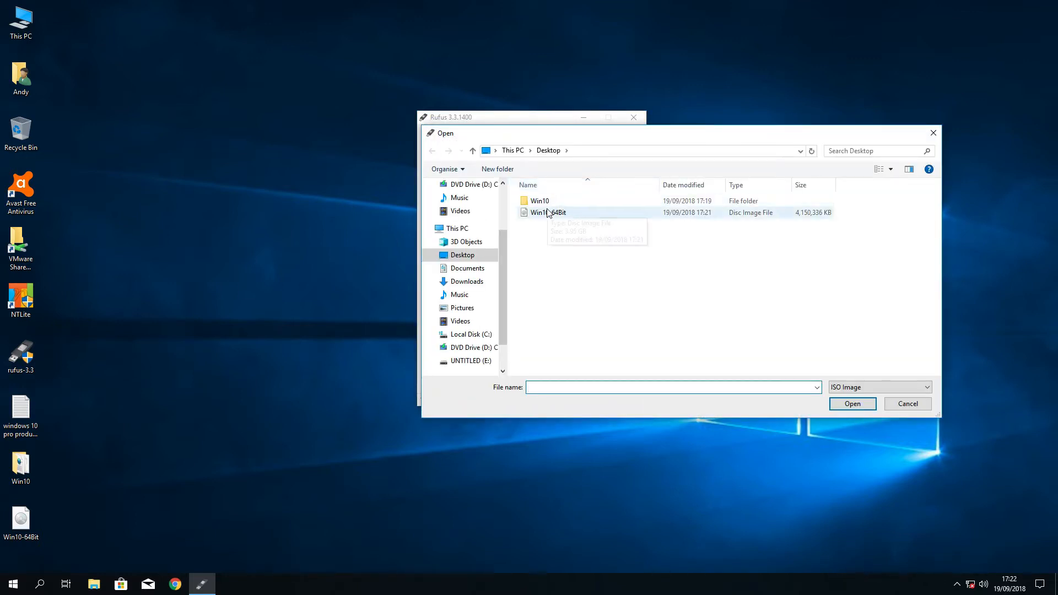
pyautogui.click(548, 211)
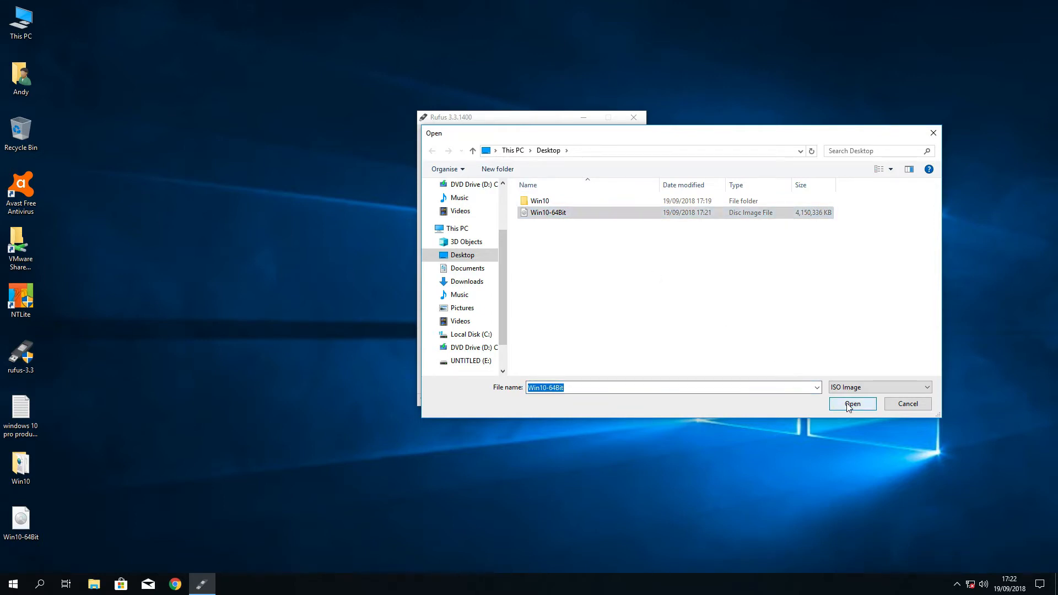
pyautogui.click(852, 404)
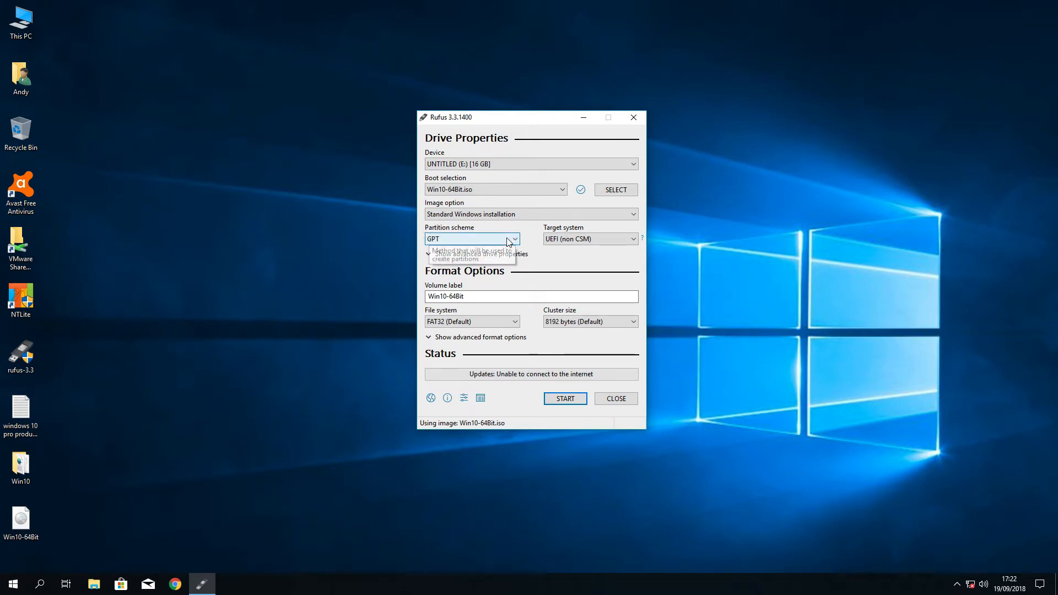
pyautogui.click(470, 238)
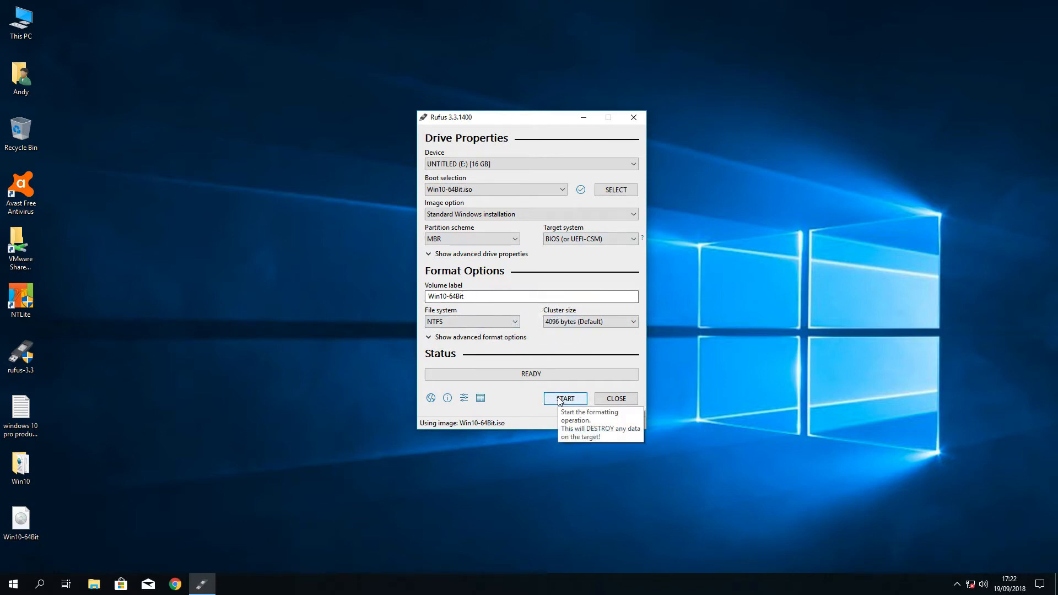
pyautogui.click(564, 398)
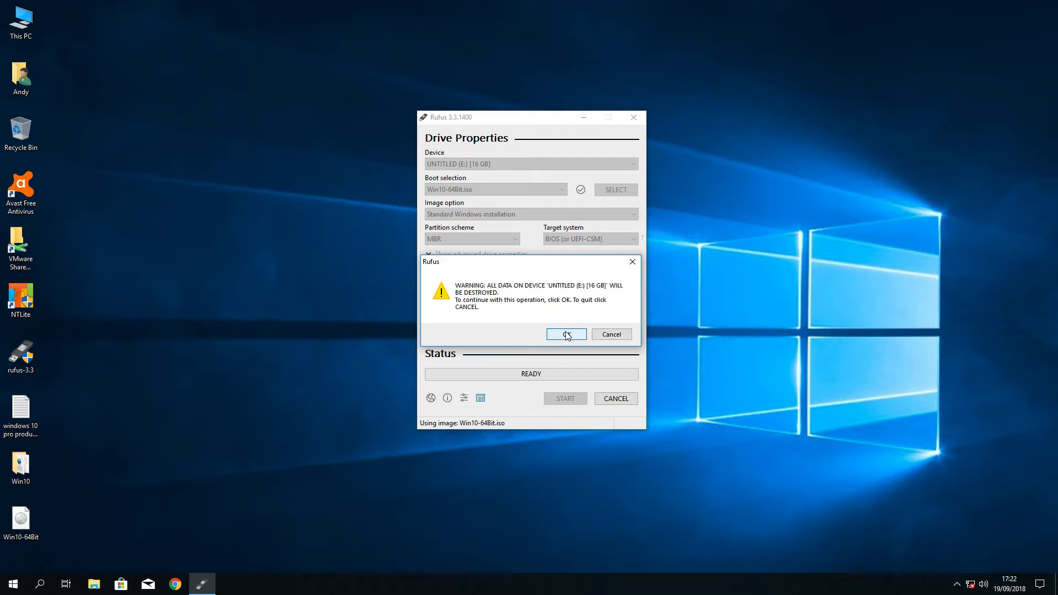
# - Confirm the erase warning, let the USB be written as Win10-64Bit, and close Rufus
pyautogui.click(565, 334)
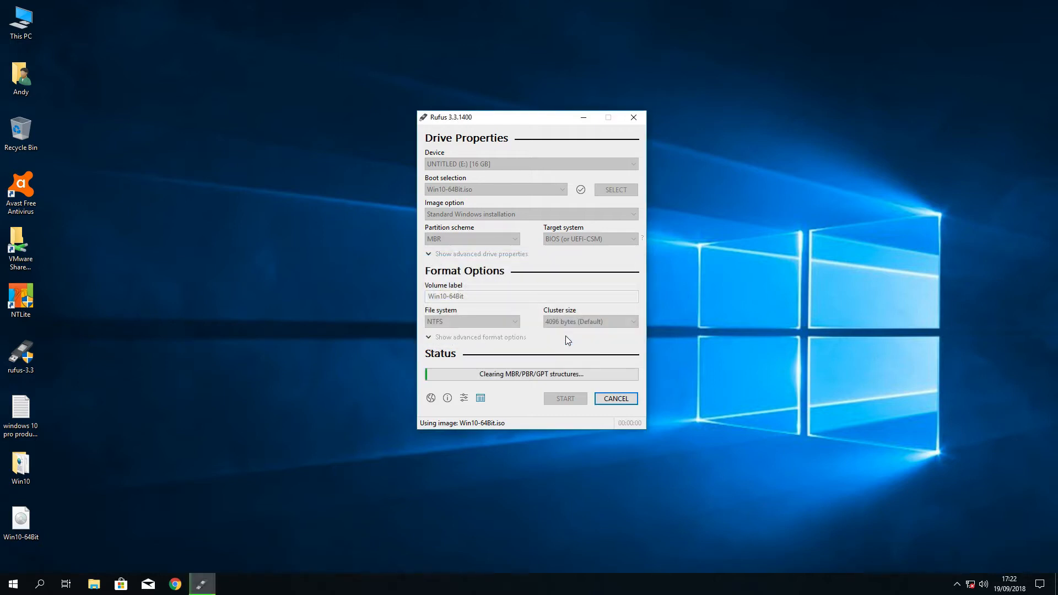
pyautogui.moveTo(570, 471)
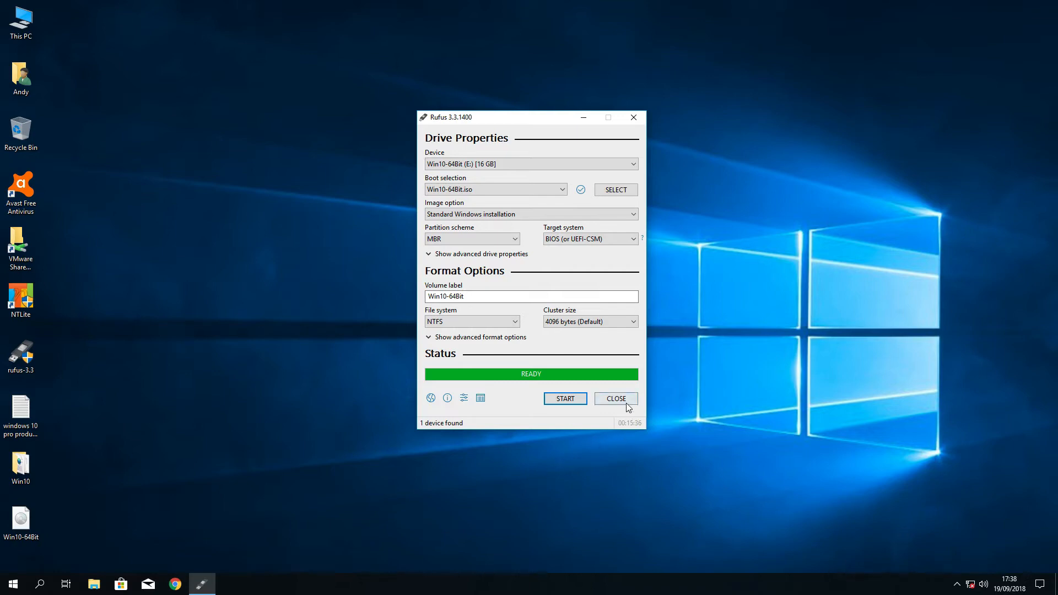
pyautogui.click(615, 398)
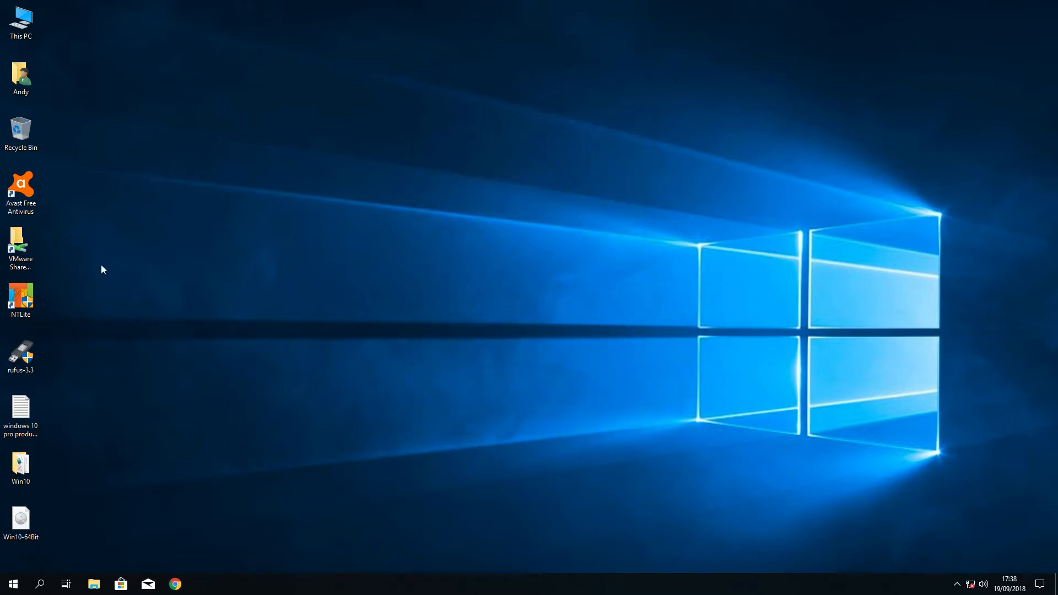
pyautogui.click(19, 20)
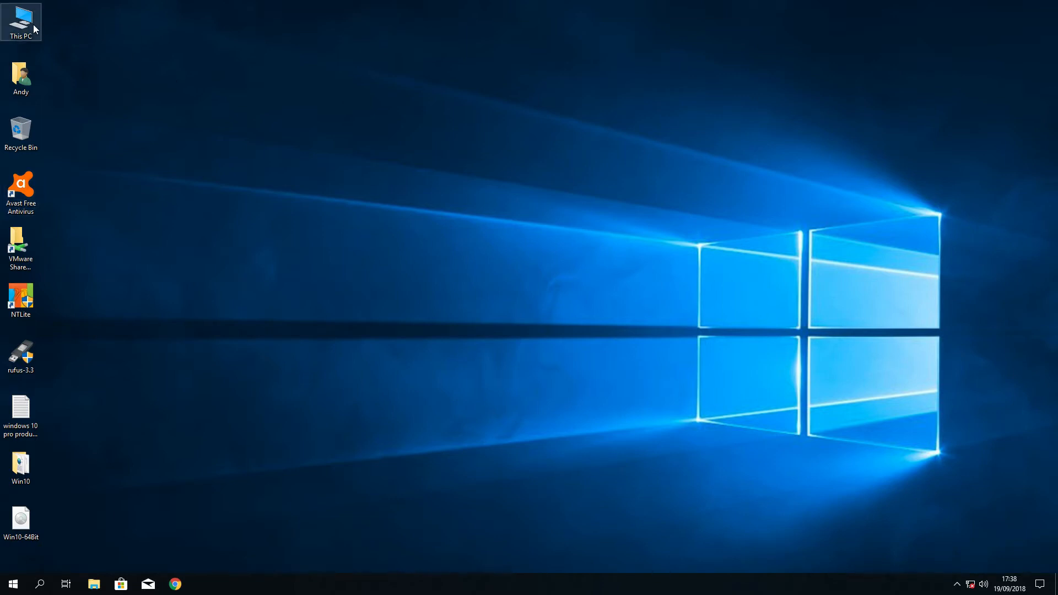
pyautogui.doubleClick(20, 20)
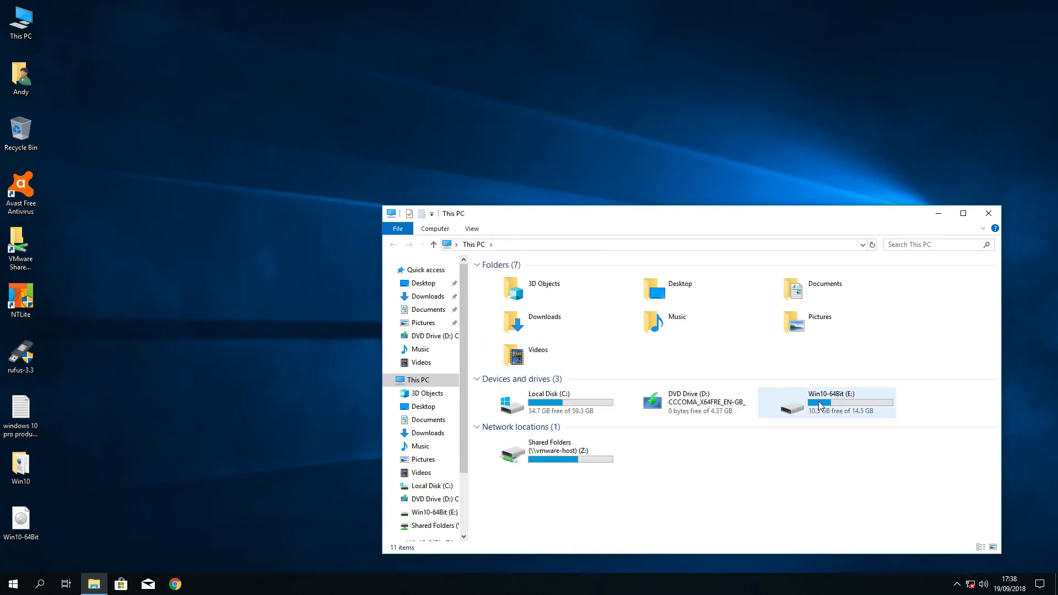
pyautogui.moveTo(817, 404)
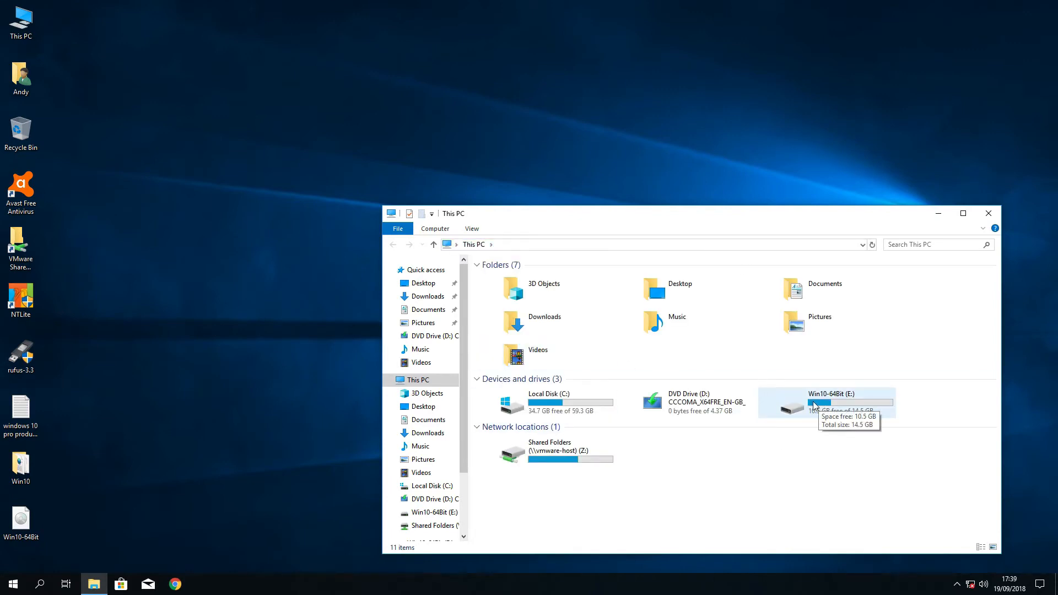
pyautogui.moveTo(826, 408)
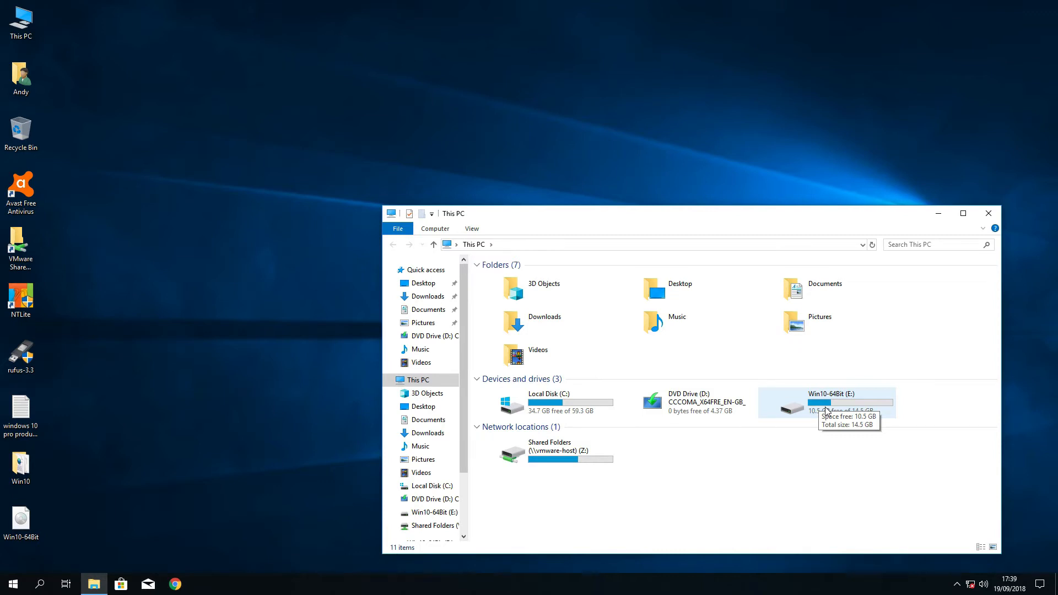
pyautogui.doubleClick(831, 402)
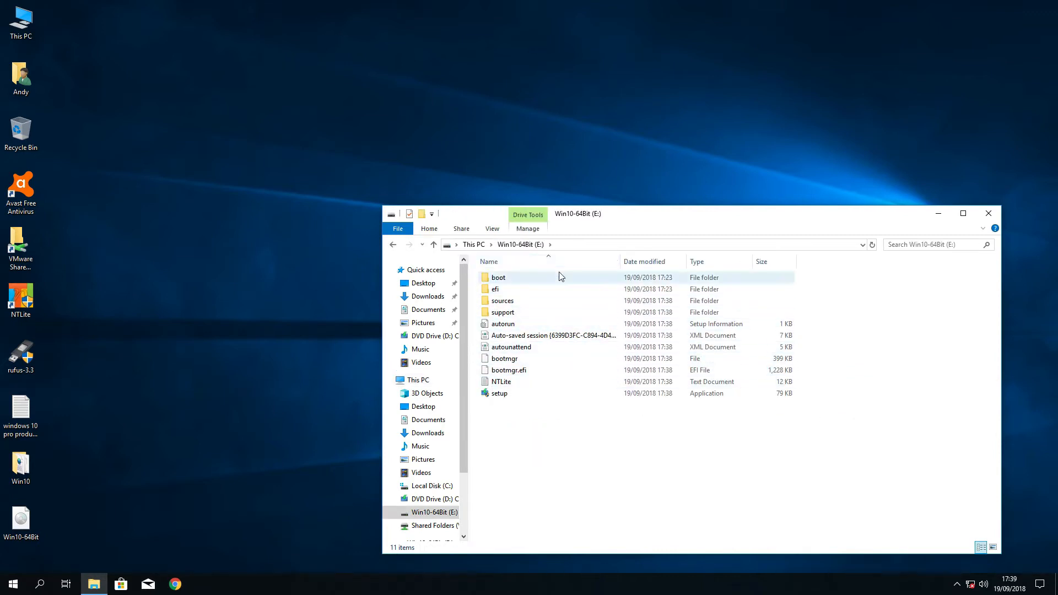
pyautogui.click(988, 213)
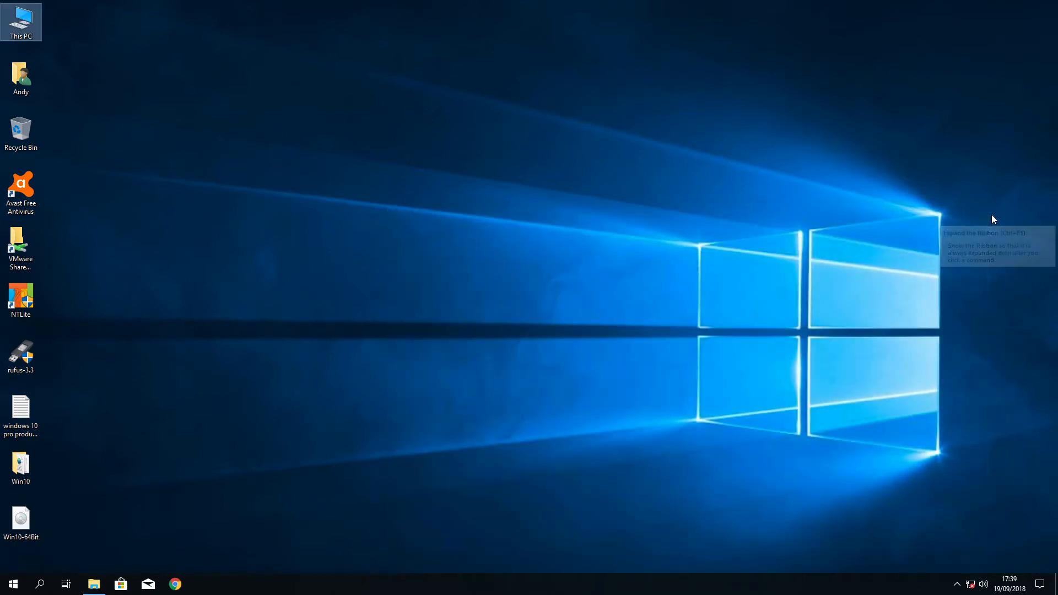
pyautogui.moveTo(426, 344)
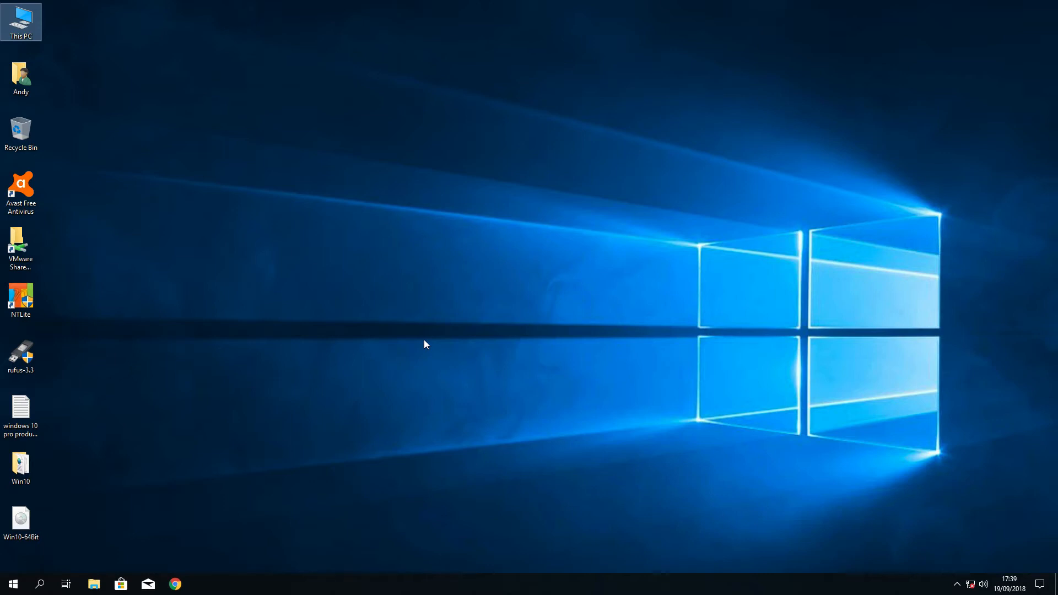
pyautogui.moveTo(167, 430)
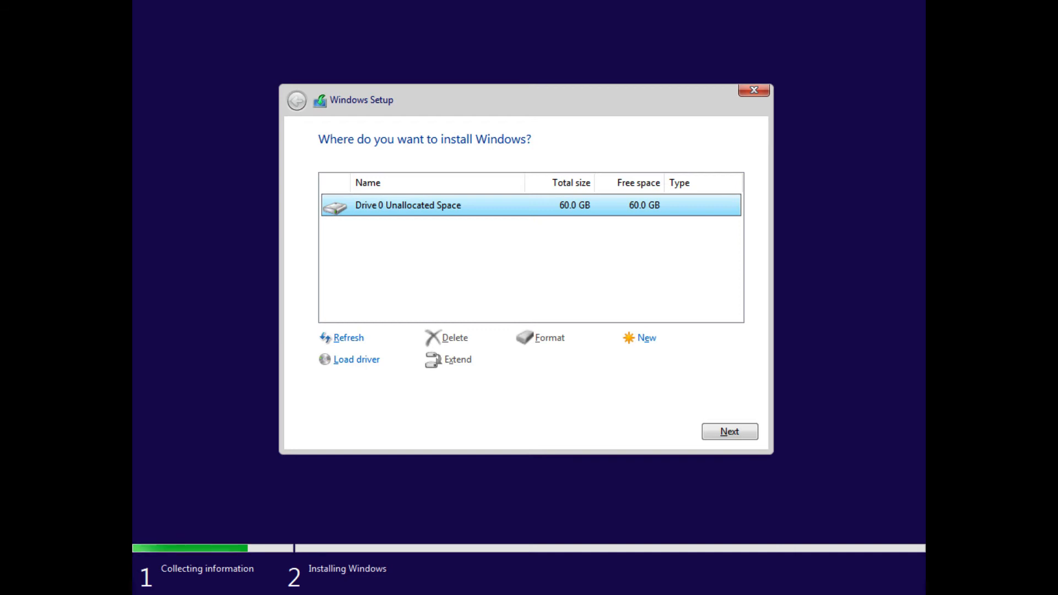
pyautogui.moveTo(539, 305)
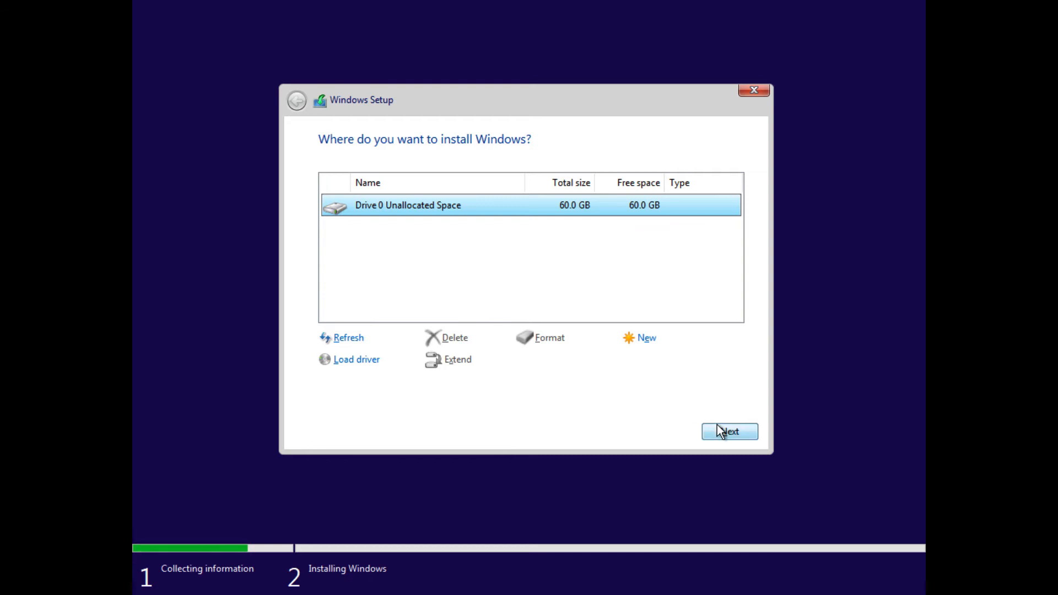
# - Install Windows onto Drive 0's 60.0 GB unallocated space
pyautogui.click(729, 431)
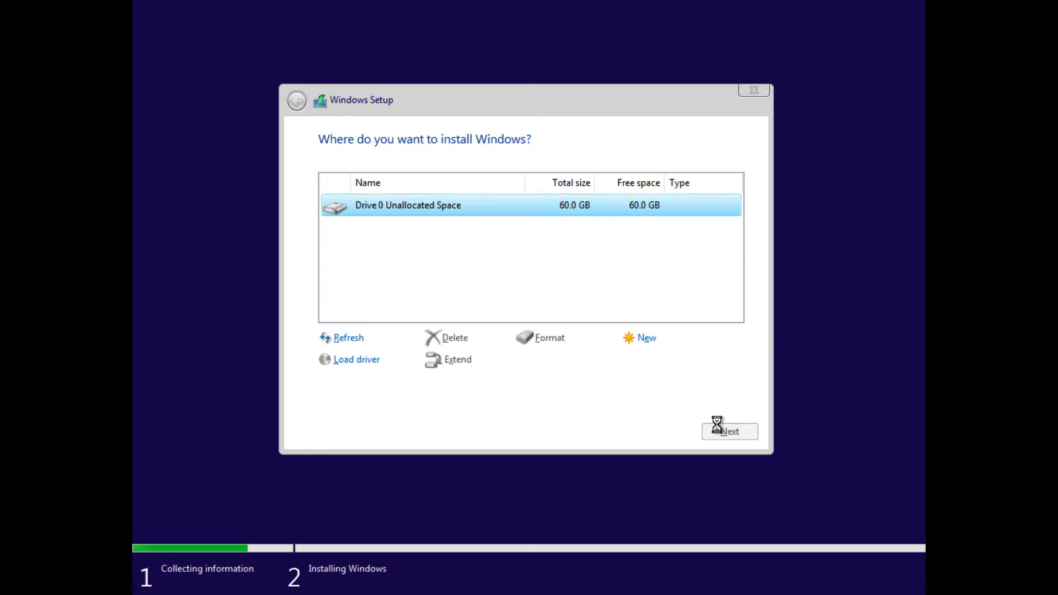
pyautogui.click(730, 431)
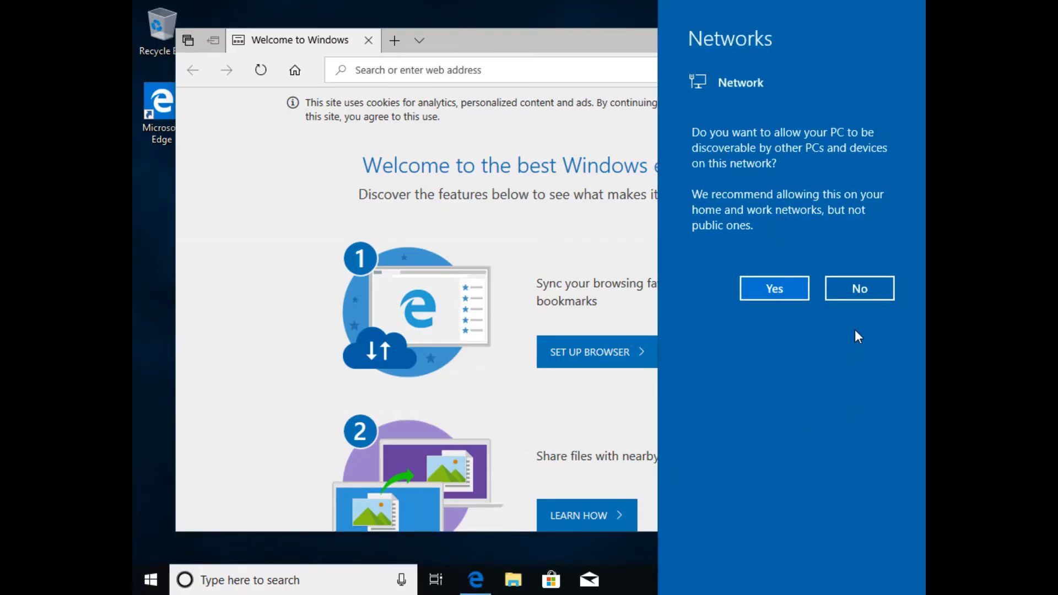
pyautogui.moveTo(859, 296)
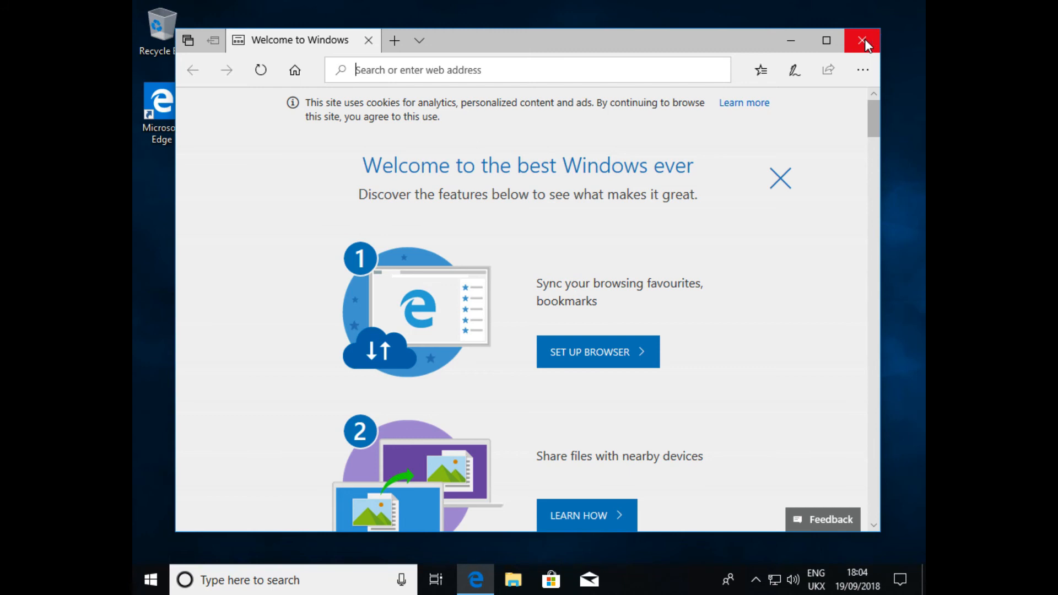
# - Close the Microsoft Edge 'Welcome to Windows' page to clear the desktop
pyautogui.click(862, 41)
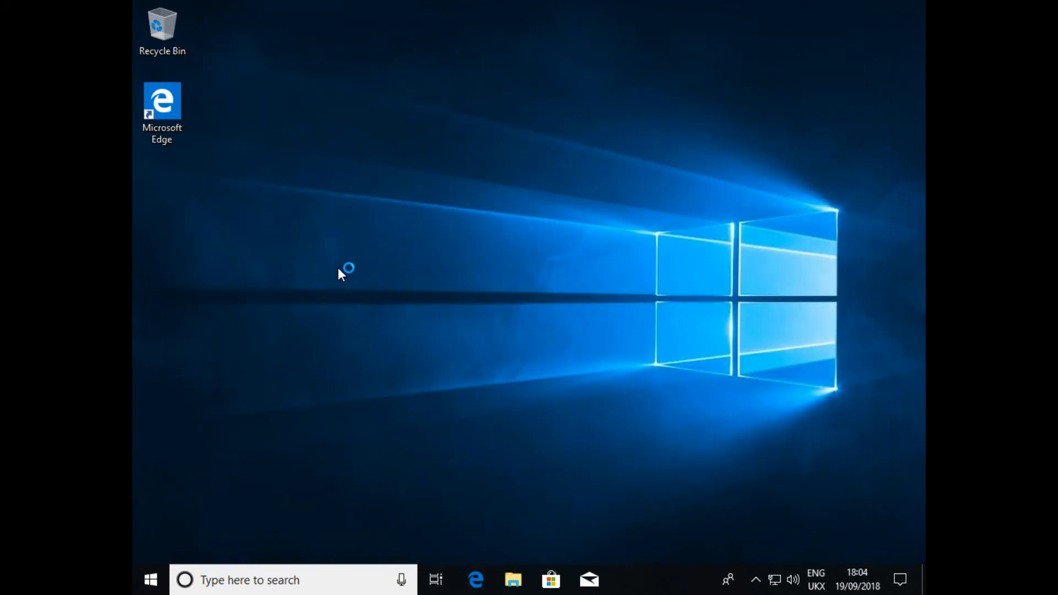
pyautogui.moveTo(398, 218)
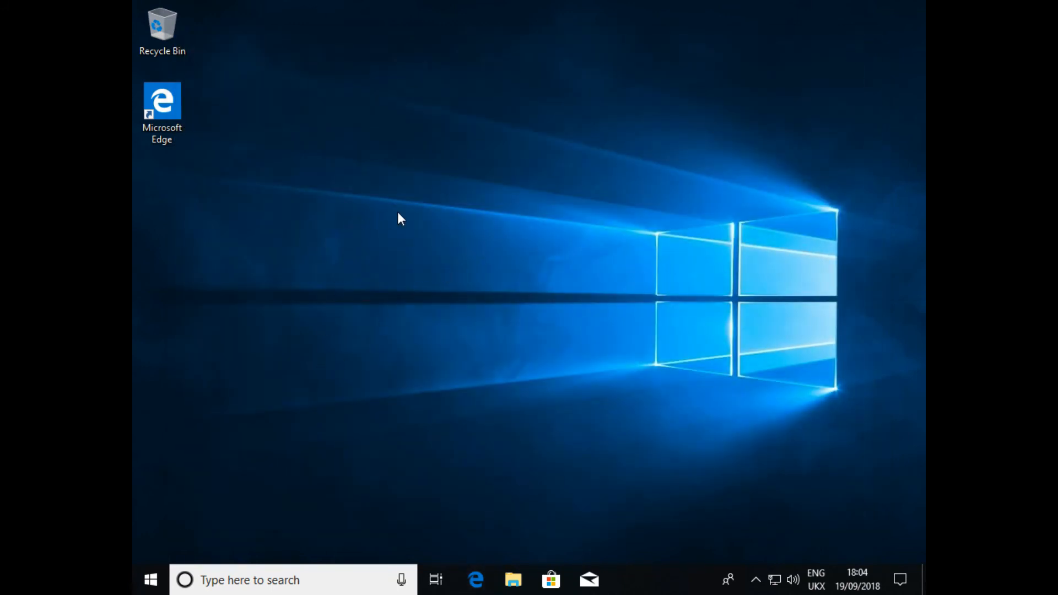
pyautogui.moveTo(407, 216)
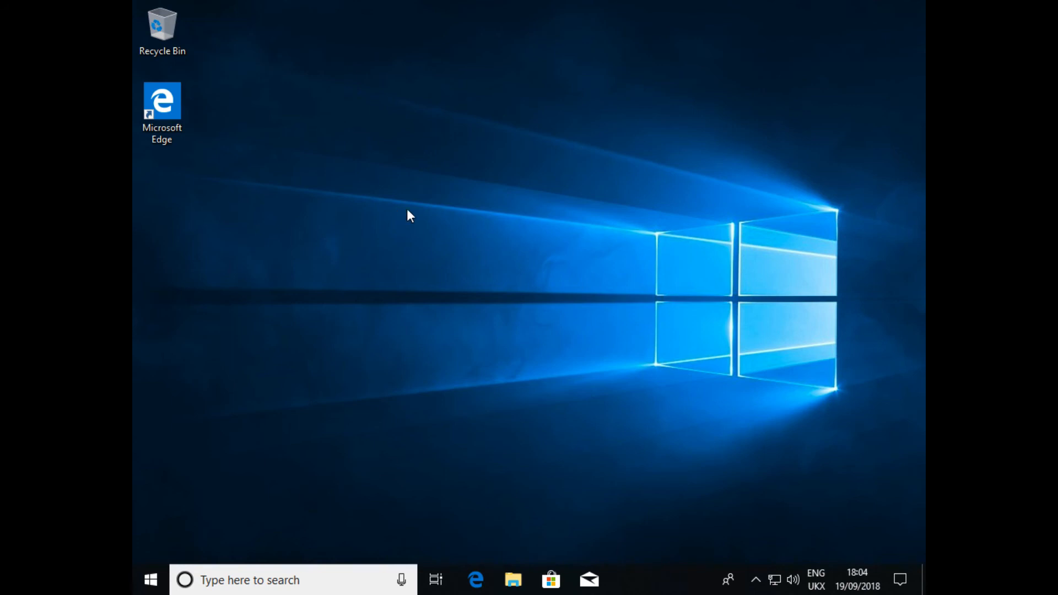
# - Change the display resolution to 1920 × 1080 from the desktop, keep it, and close Settings
pyautogui.rightClick(407, 216)
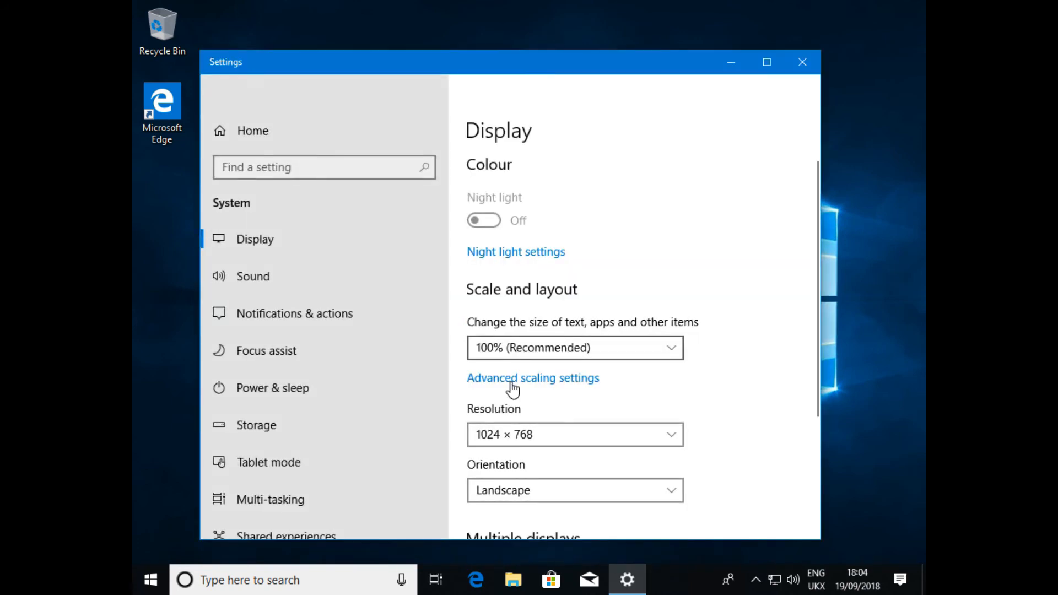
pyautogui.click(574, 435)
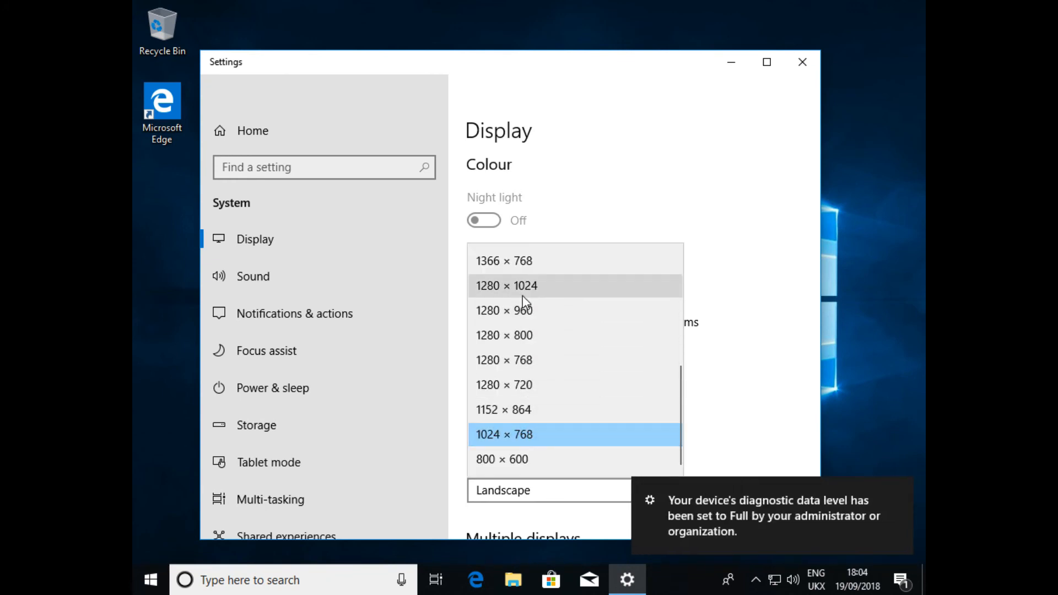
pyautogui.moveTo(550, 299)
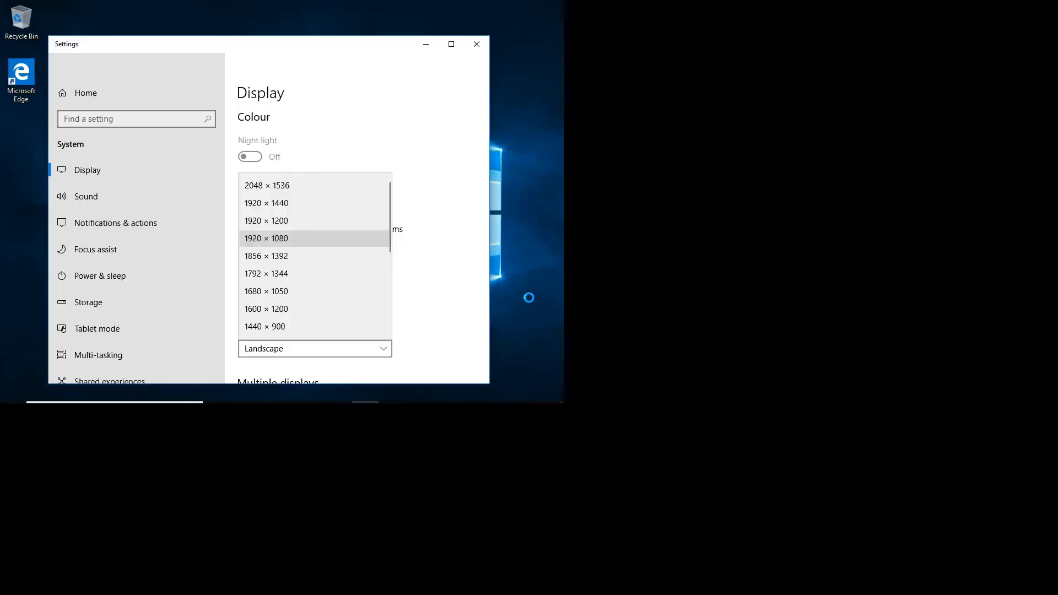
pyautogui.click(266, 238)
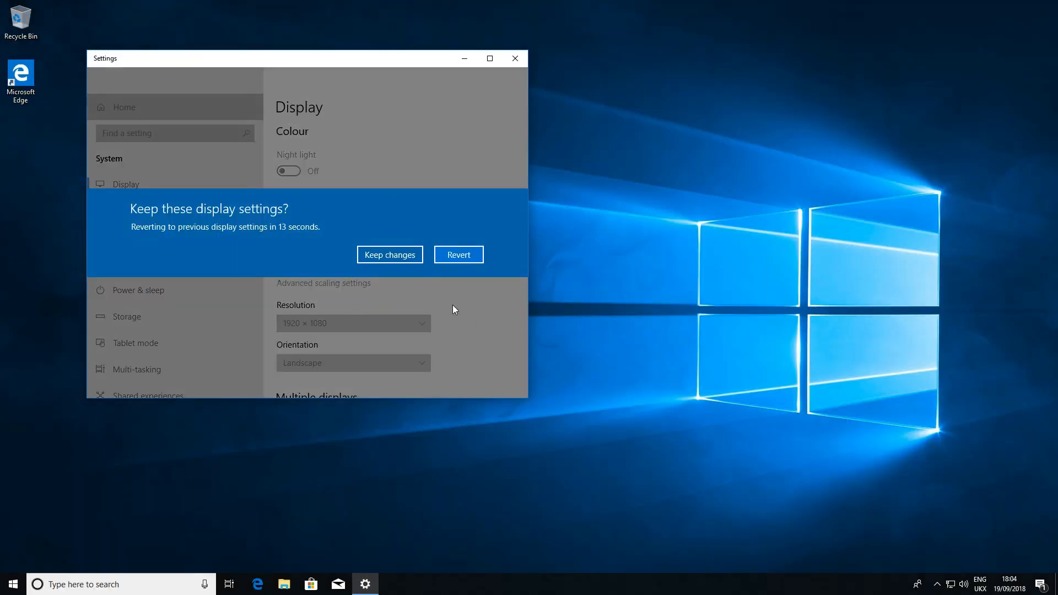
pyautogui.click(389, 255)
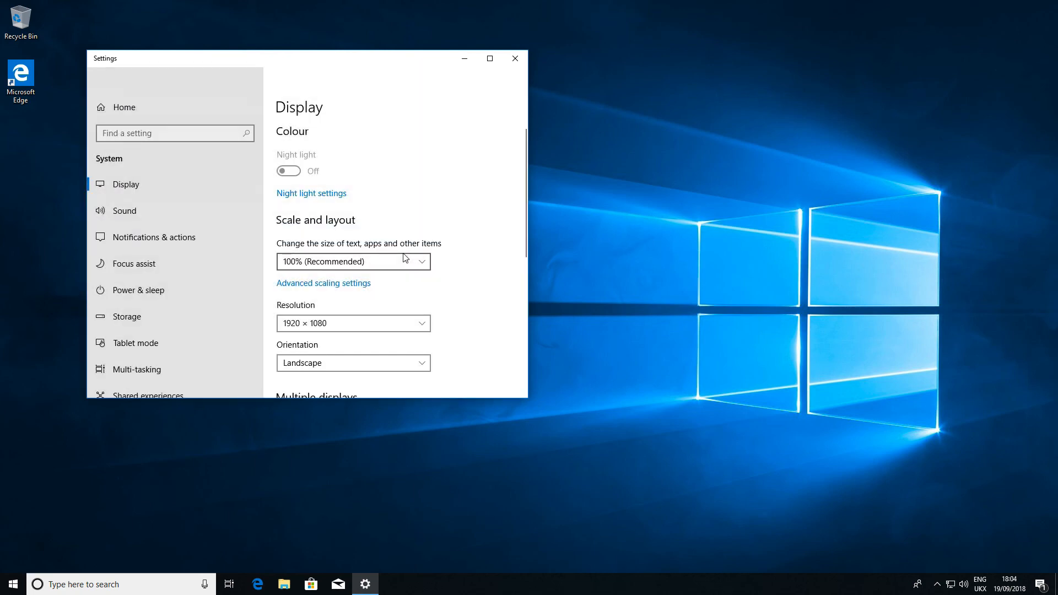
pyautogui.moveTo(514, 59)
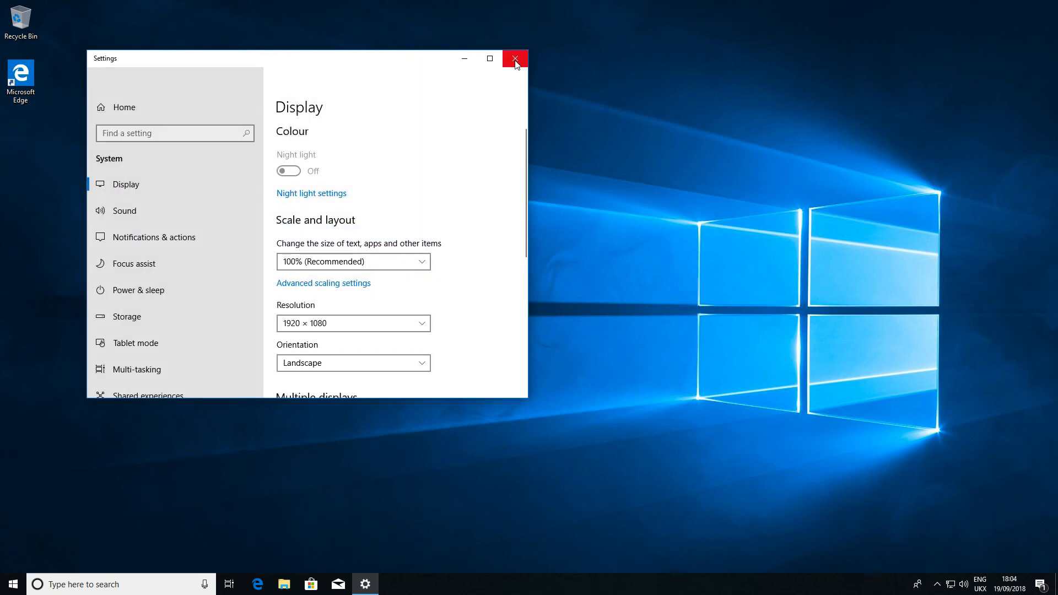
pyautogui.click(515, 59)
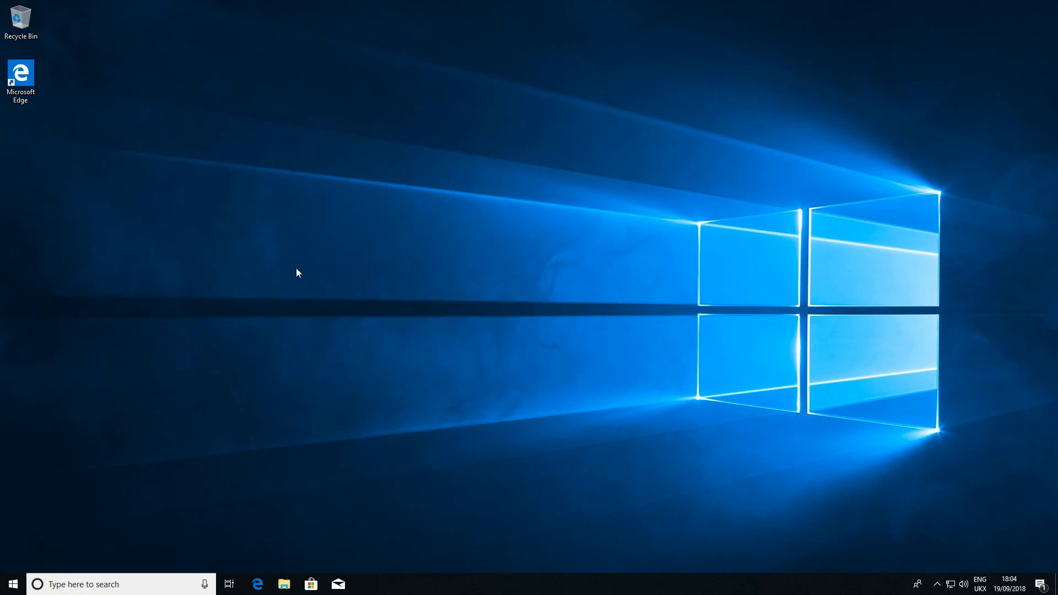
pyautogui.moveTo(238, 187)
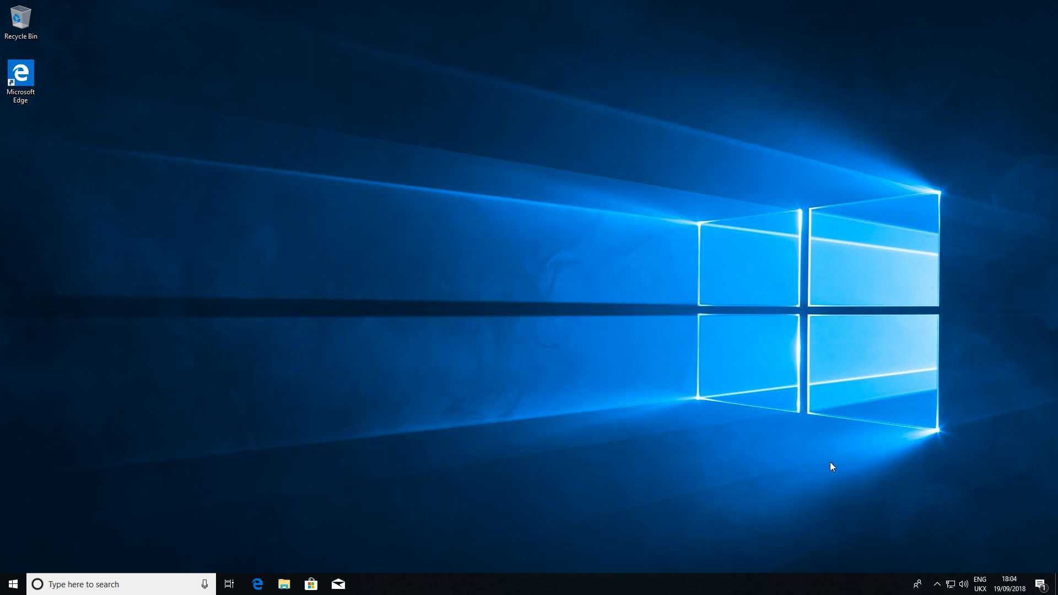
# - Bring up the Start menu listing installed apps and tiles
pyautogui.click(936, 584)
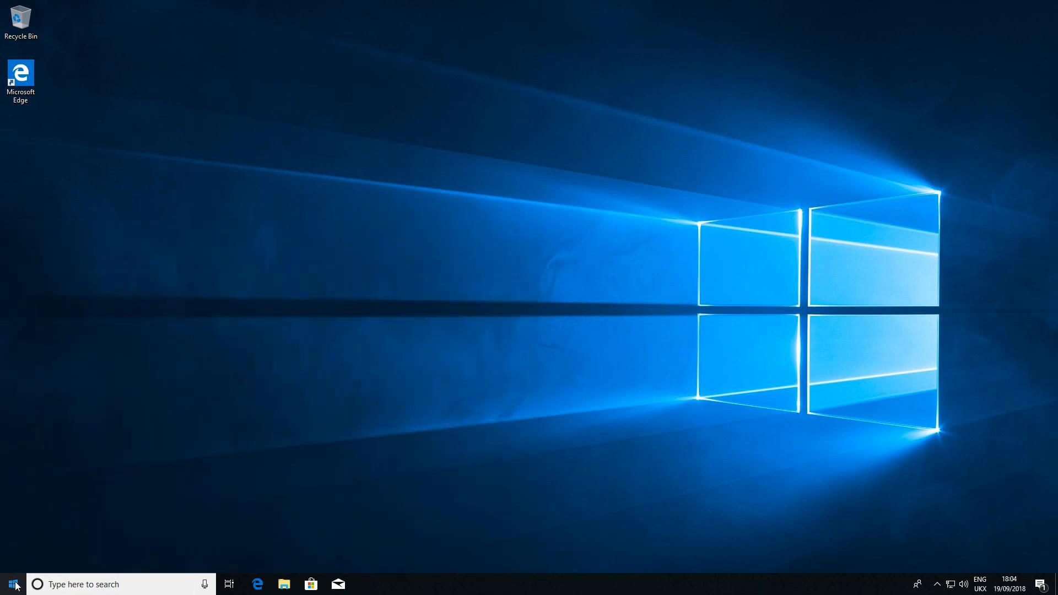
pyautogui.click(12, 584)
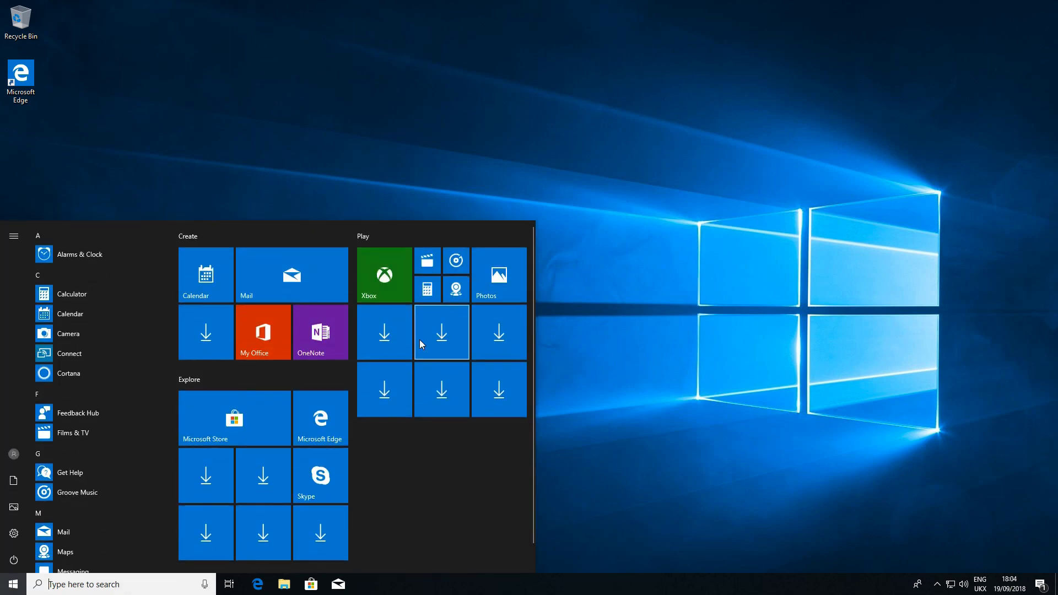